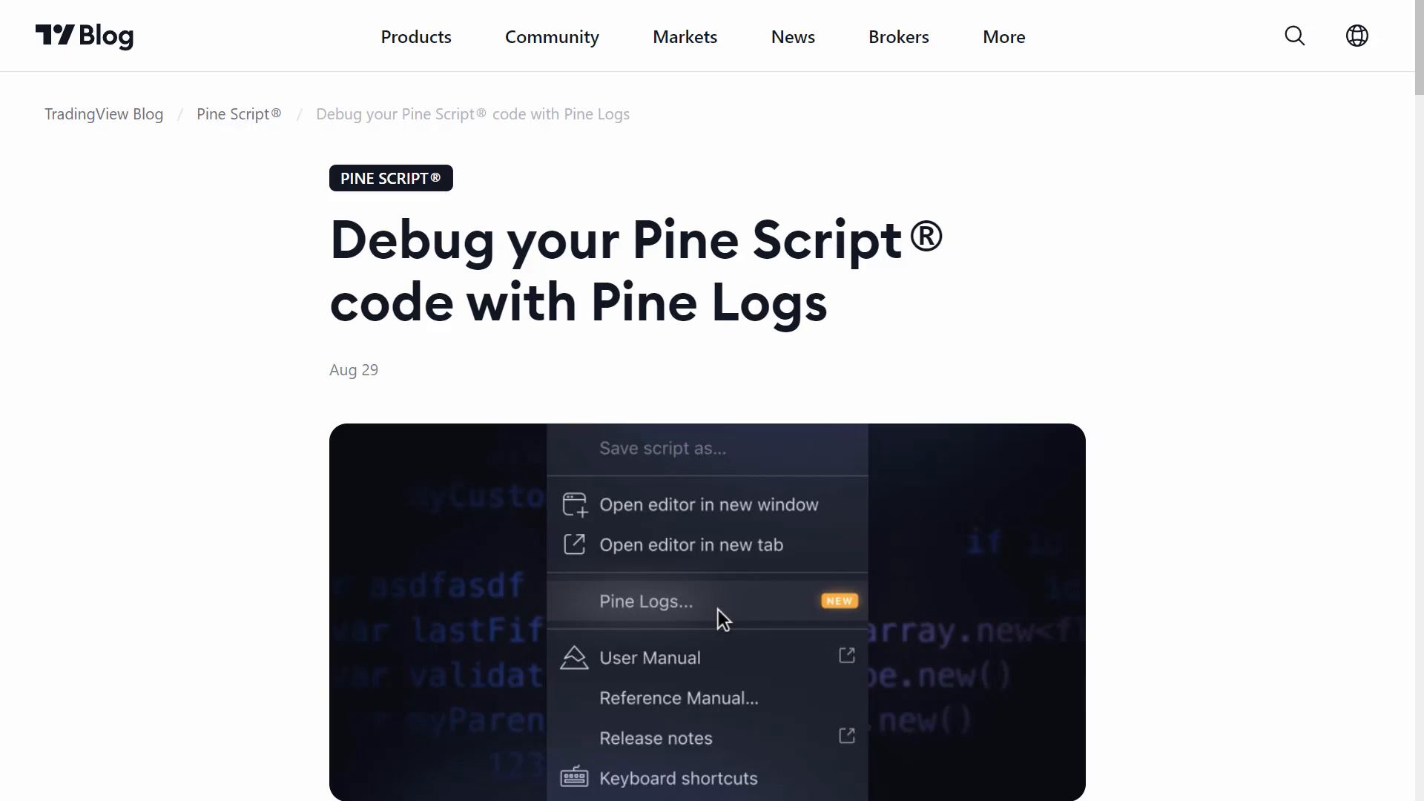
# Step: Scroll to the article intro listing log.error(), log.info() and log.warning(), highlighting log.*()
pyautogui.click(646, 602)
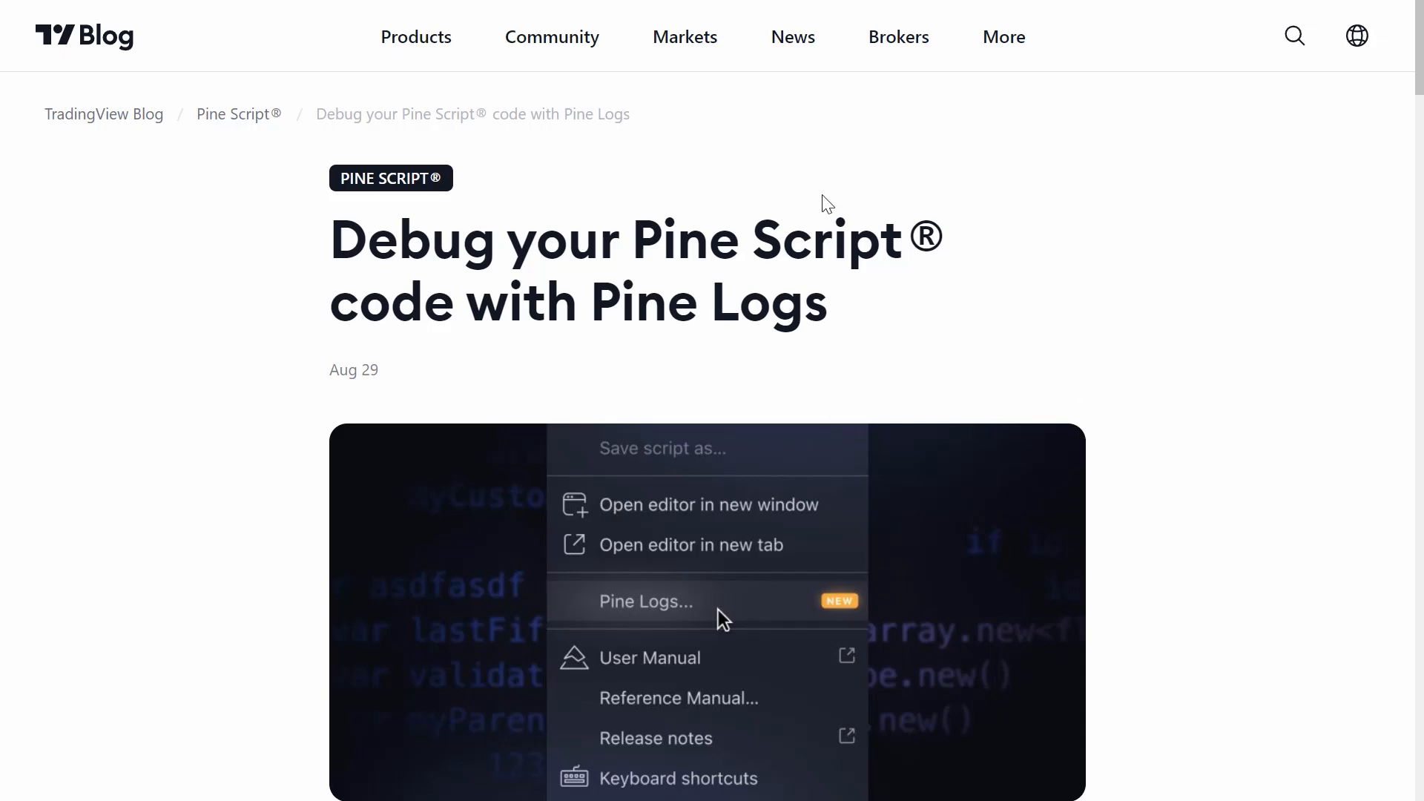
pyautogui.moveTo(1012, 175)
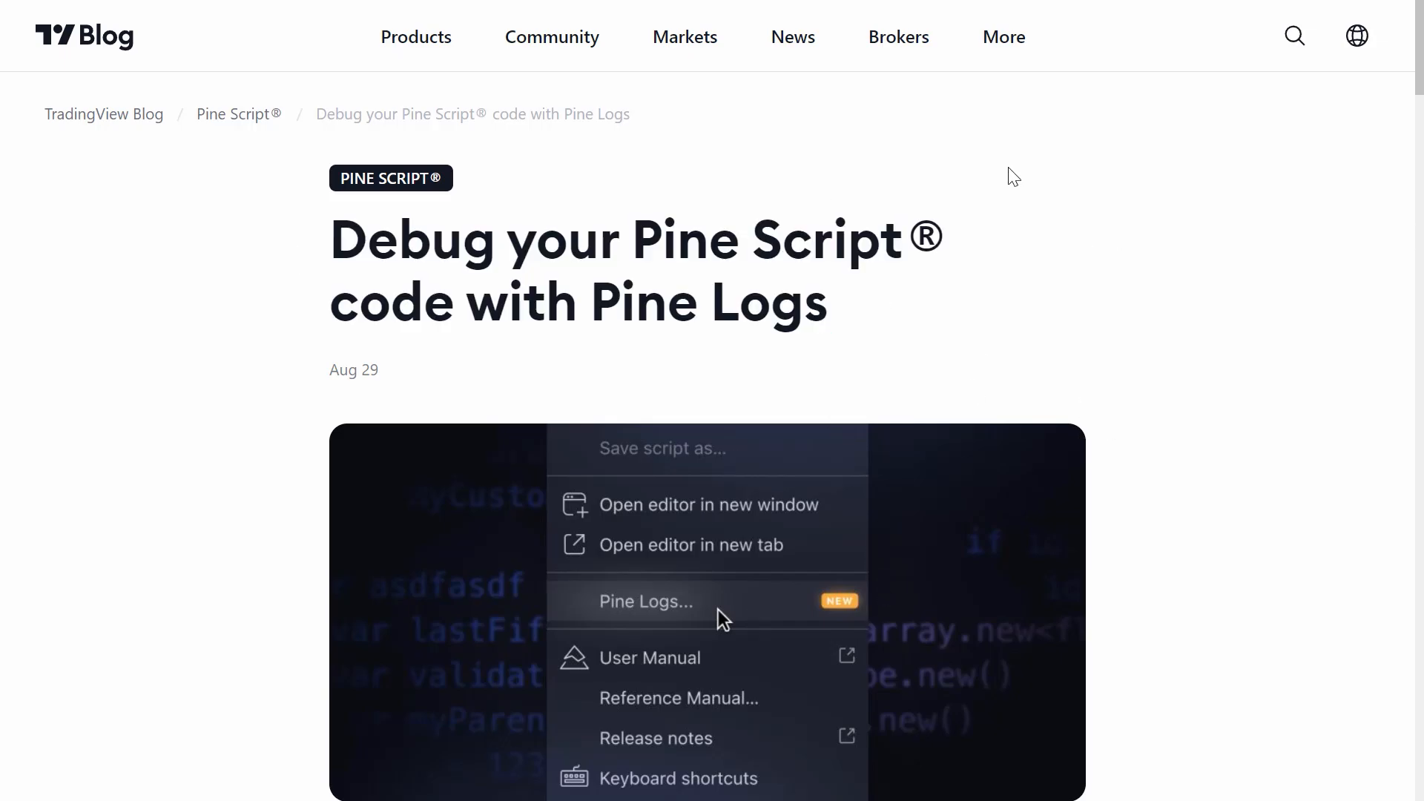
pyautogui.scroll(-3)
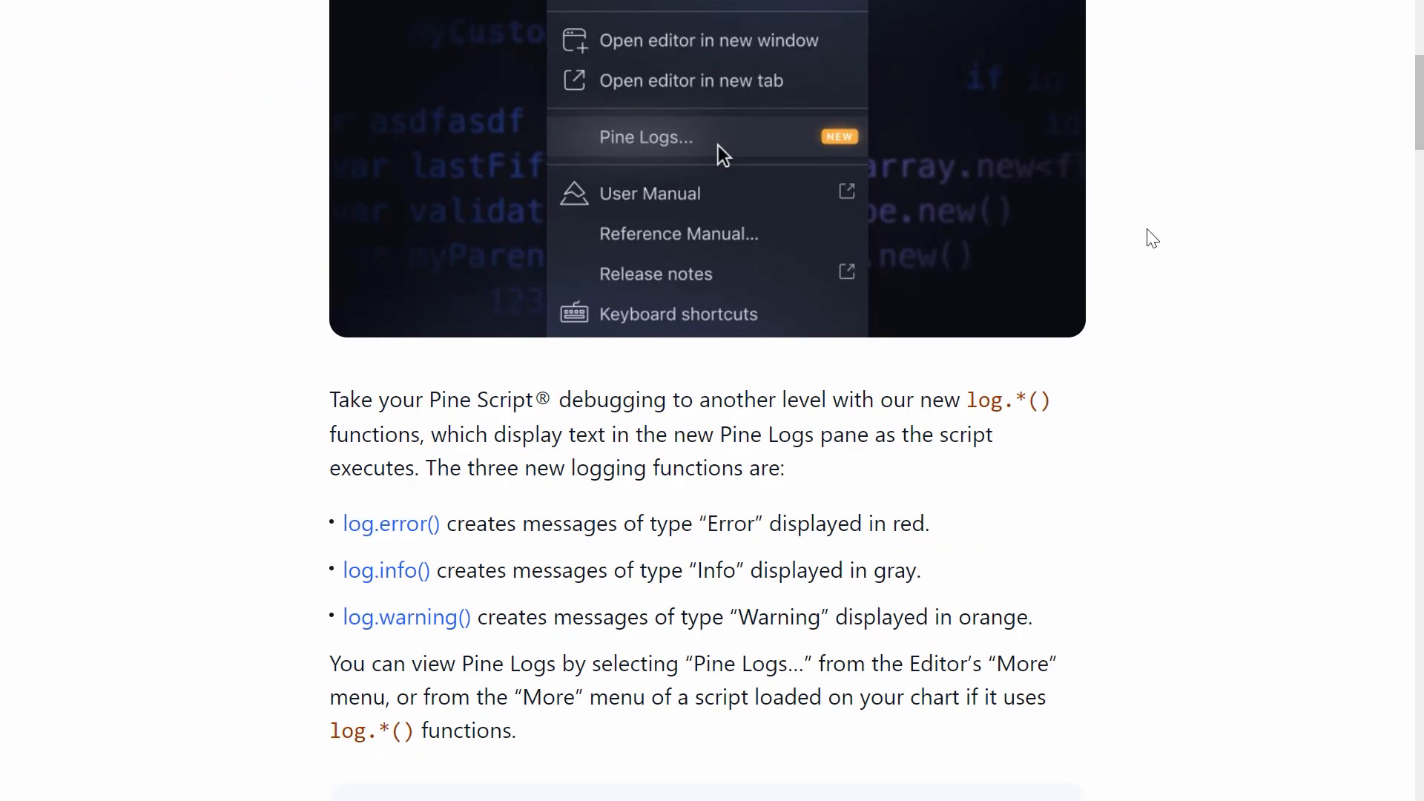
pyautogui.scroll(-3)
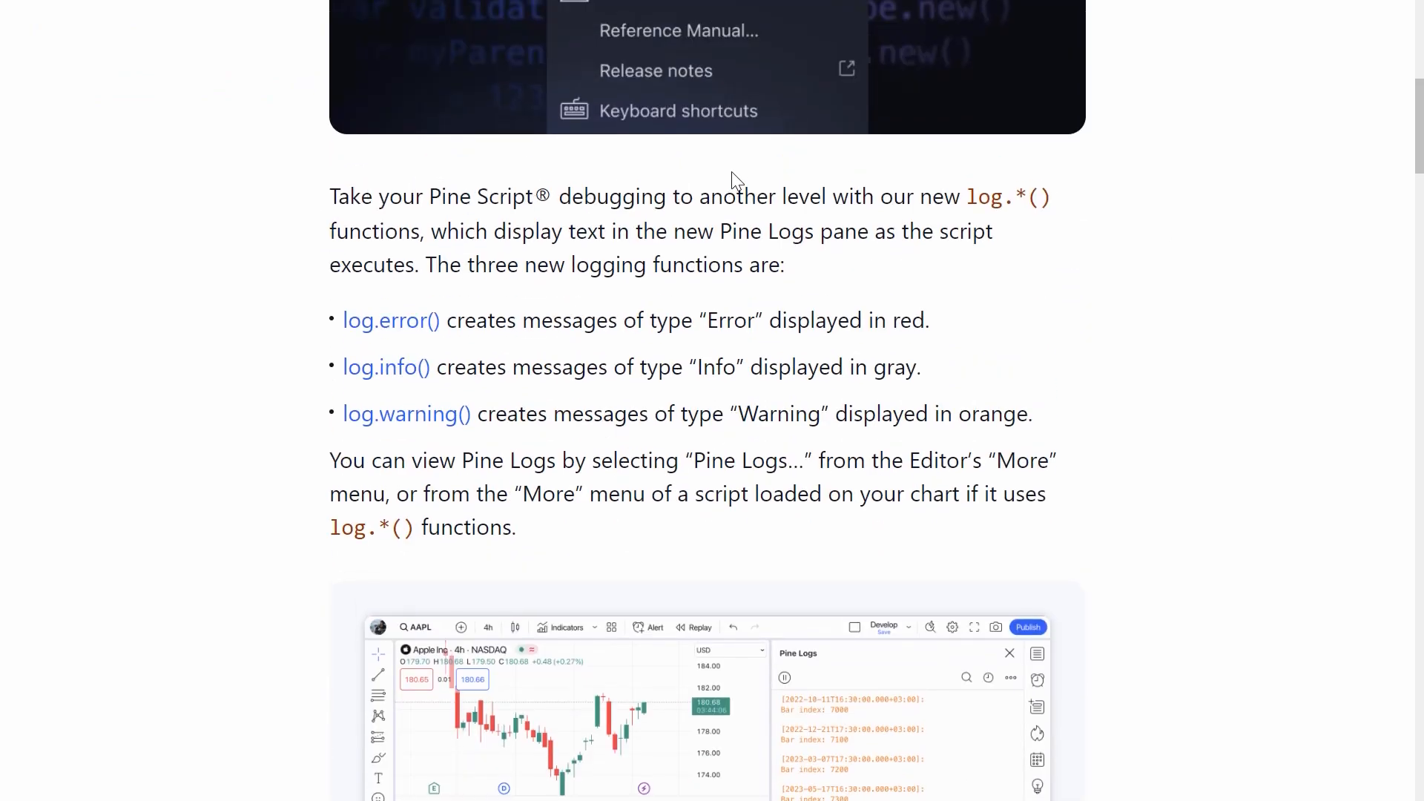
pyautogui.doubleClick(1006, 196)
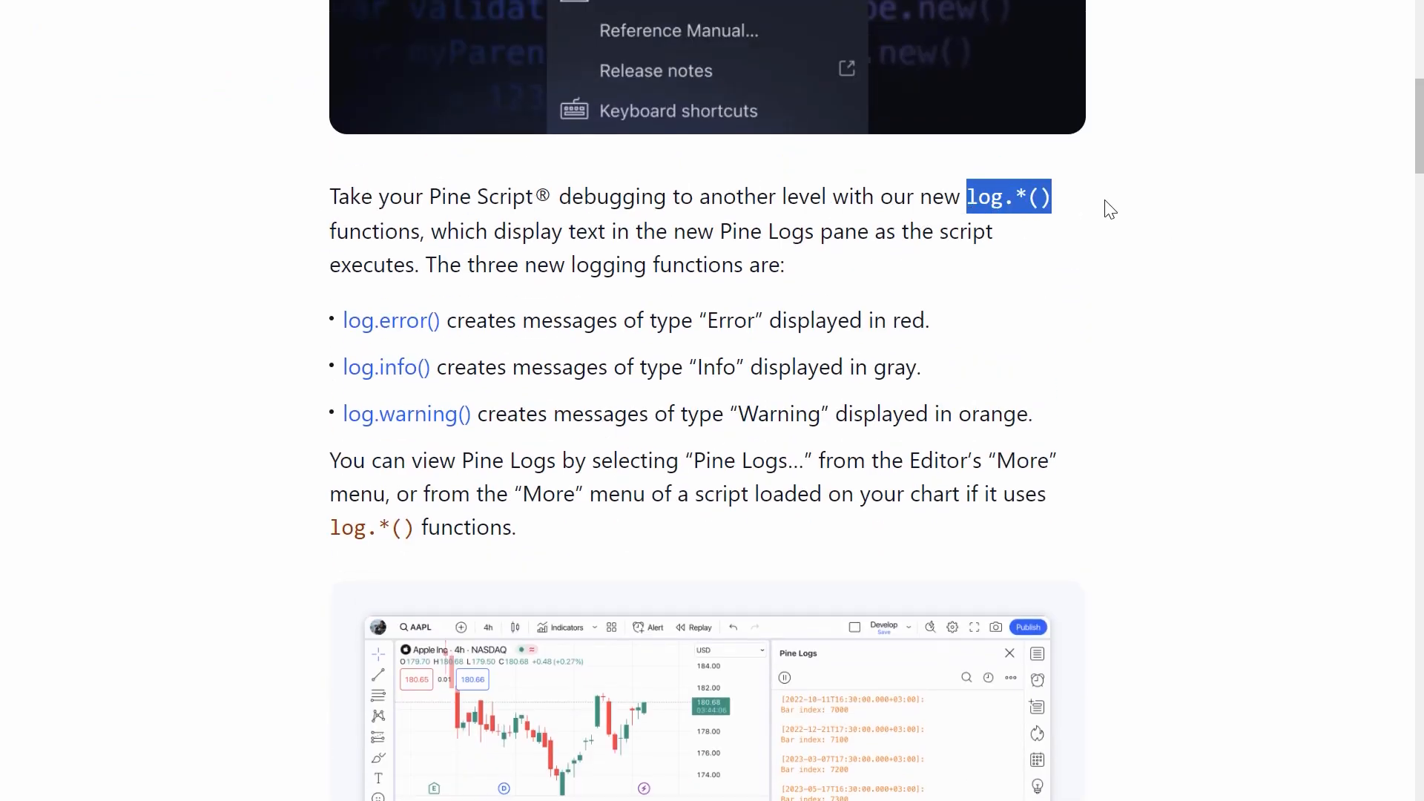
pyautogui.moveTo(713, 257)
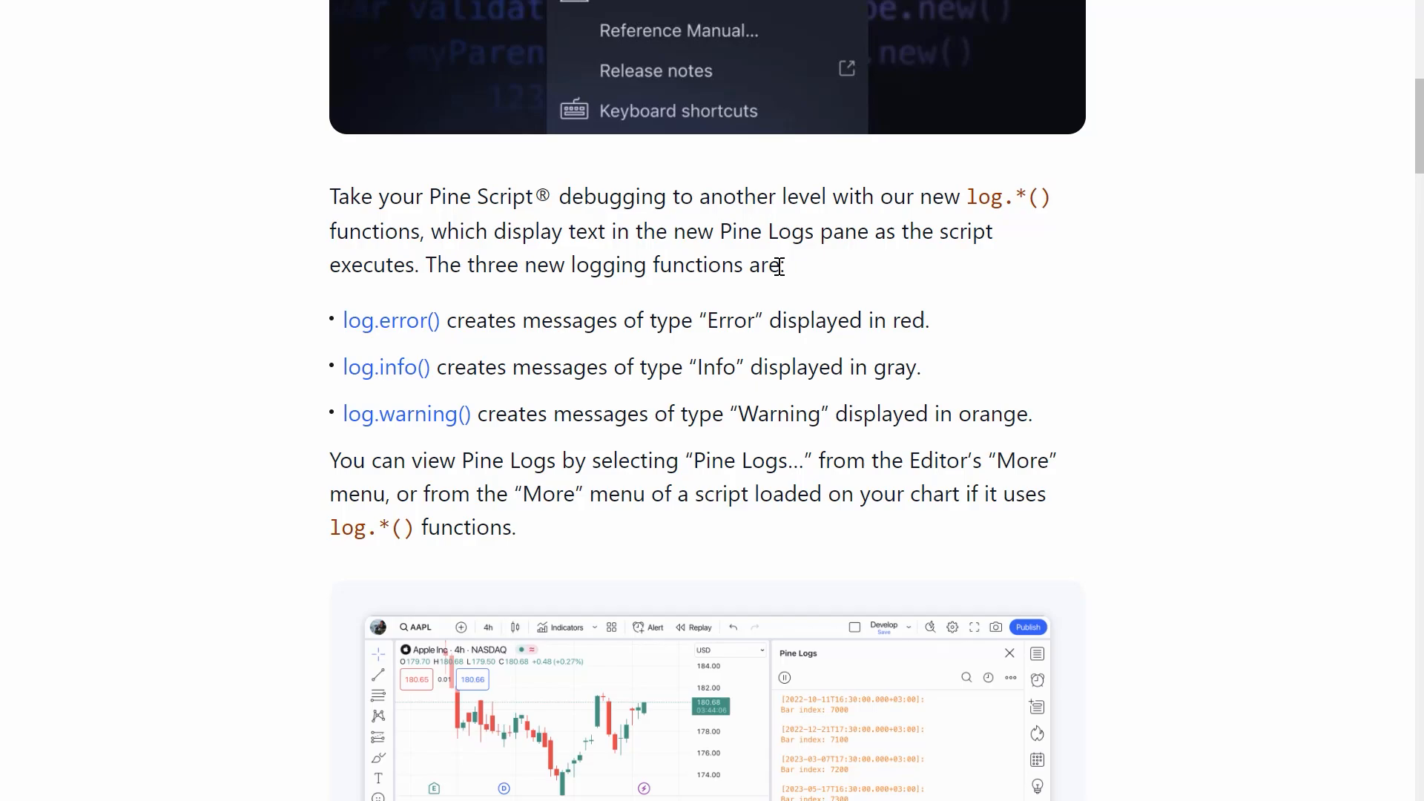
pyautogui.moveTo(1062, 287)
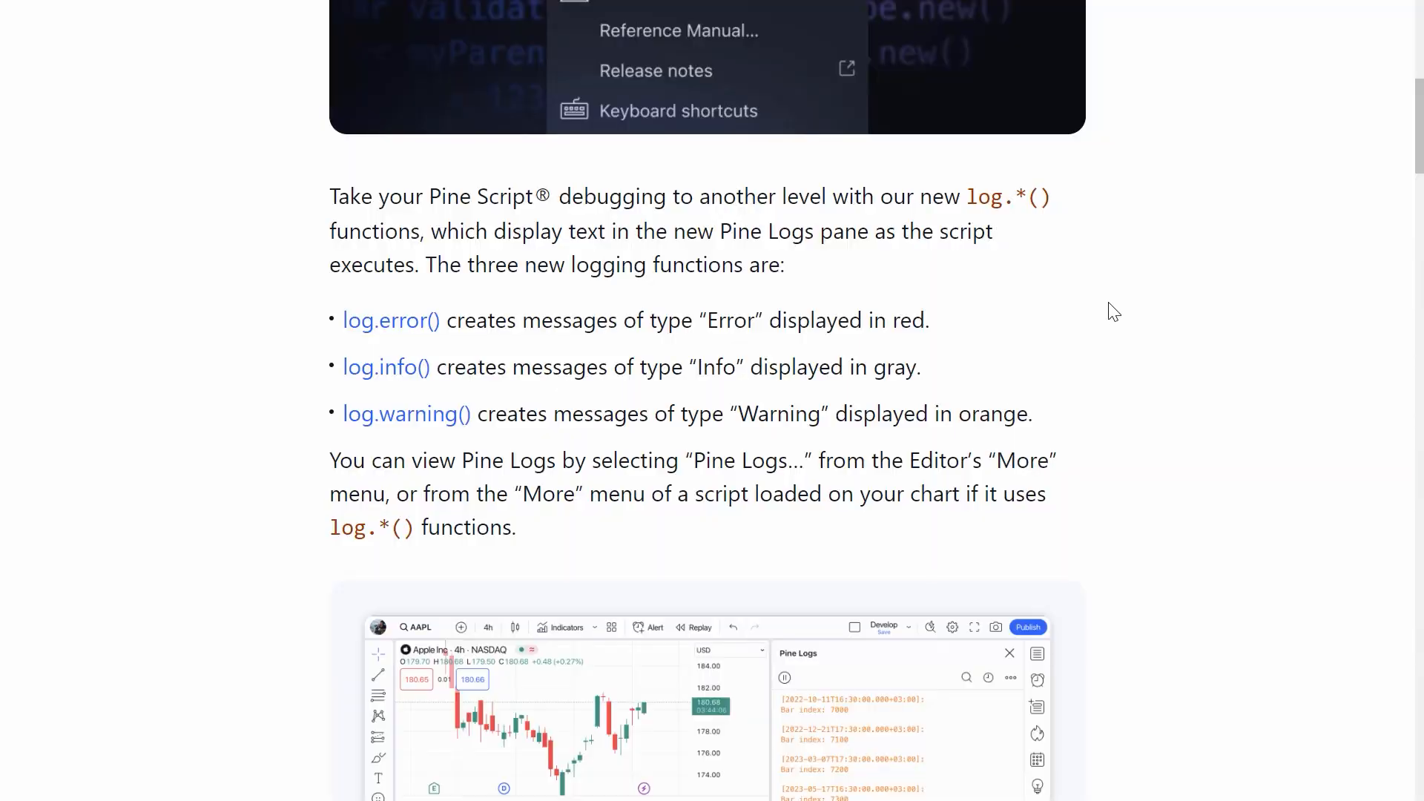
pyautogui.moveTo(1053, 352)
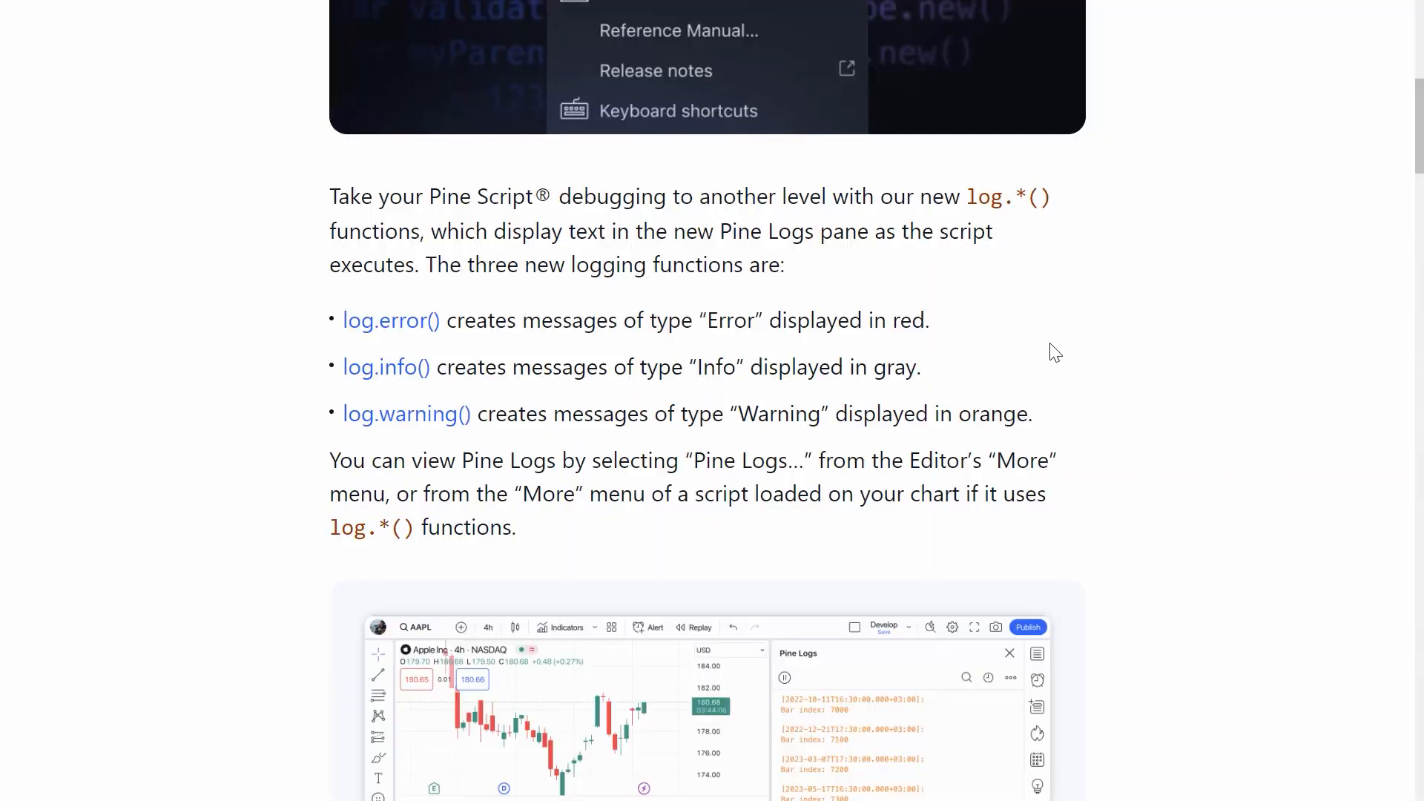
pyautogui.moveTo(1153, 231)
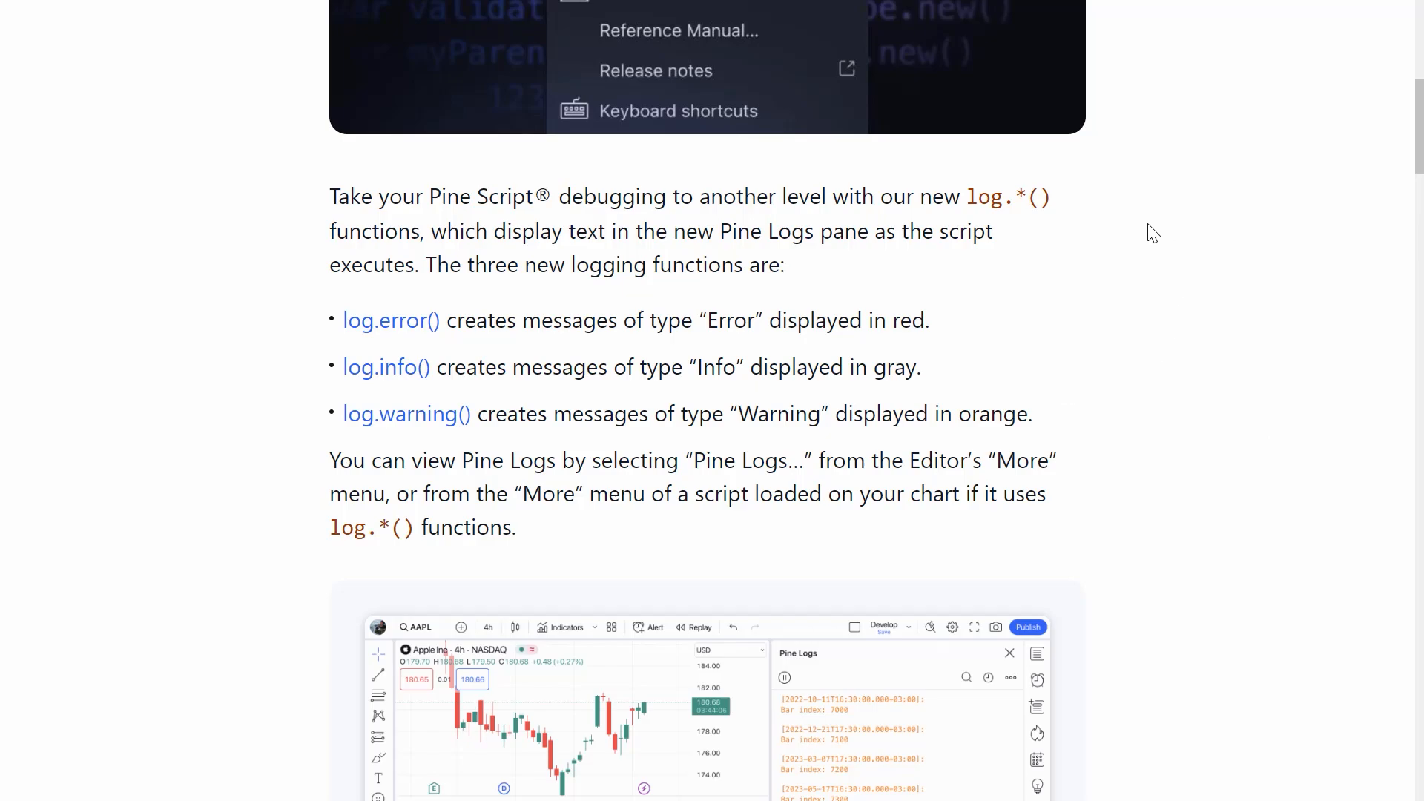
pyautogui.moveTo(1050, 356)
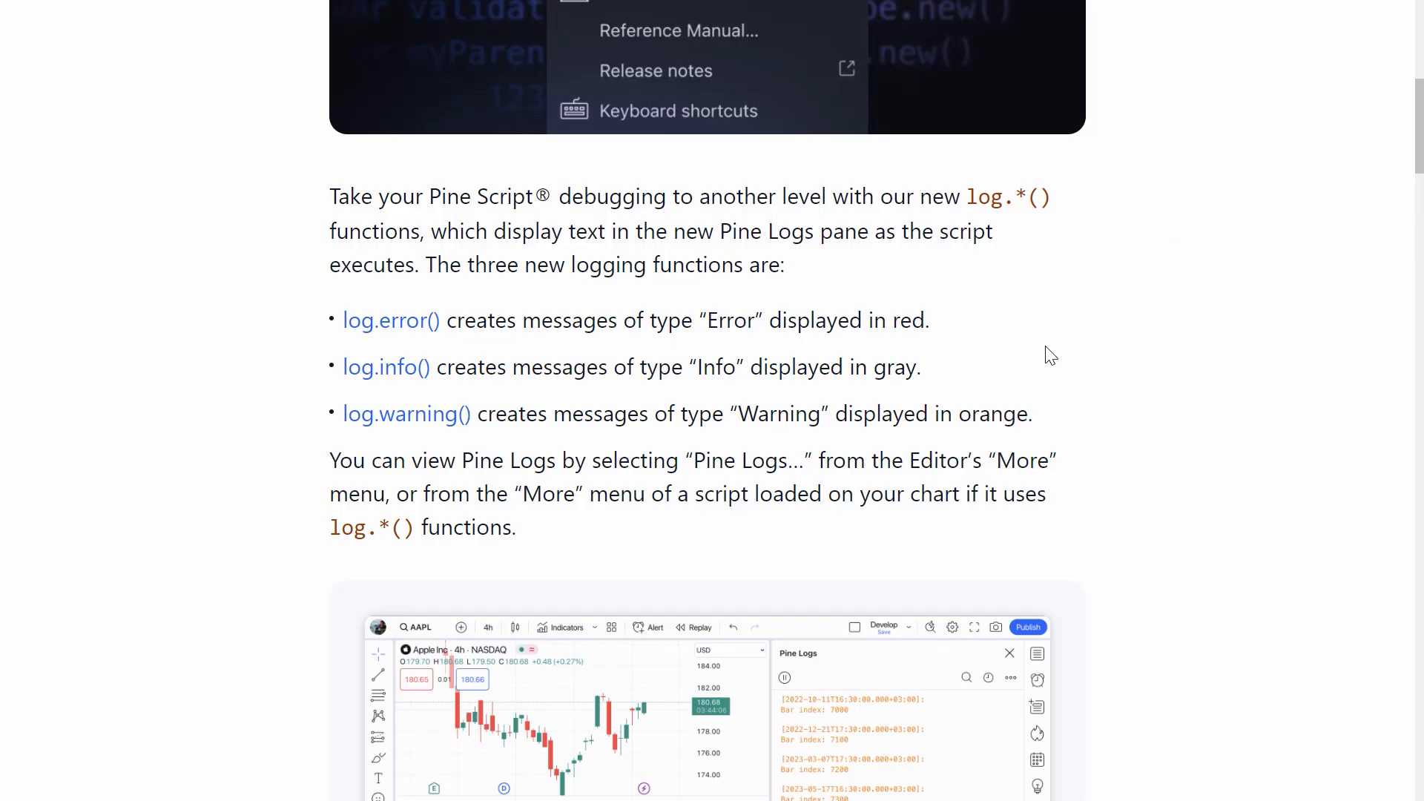
pyautogui.moveTo(821, 319)
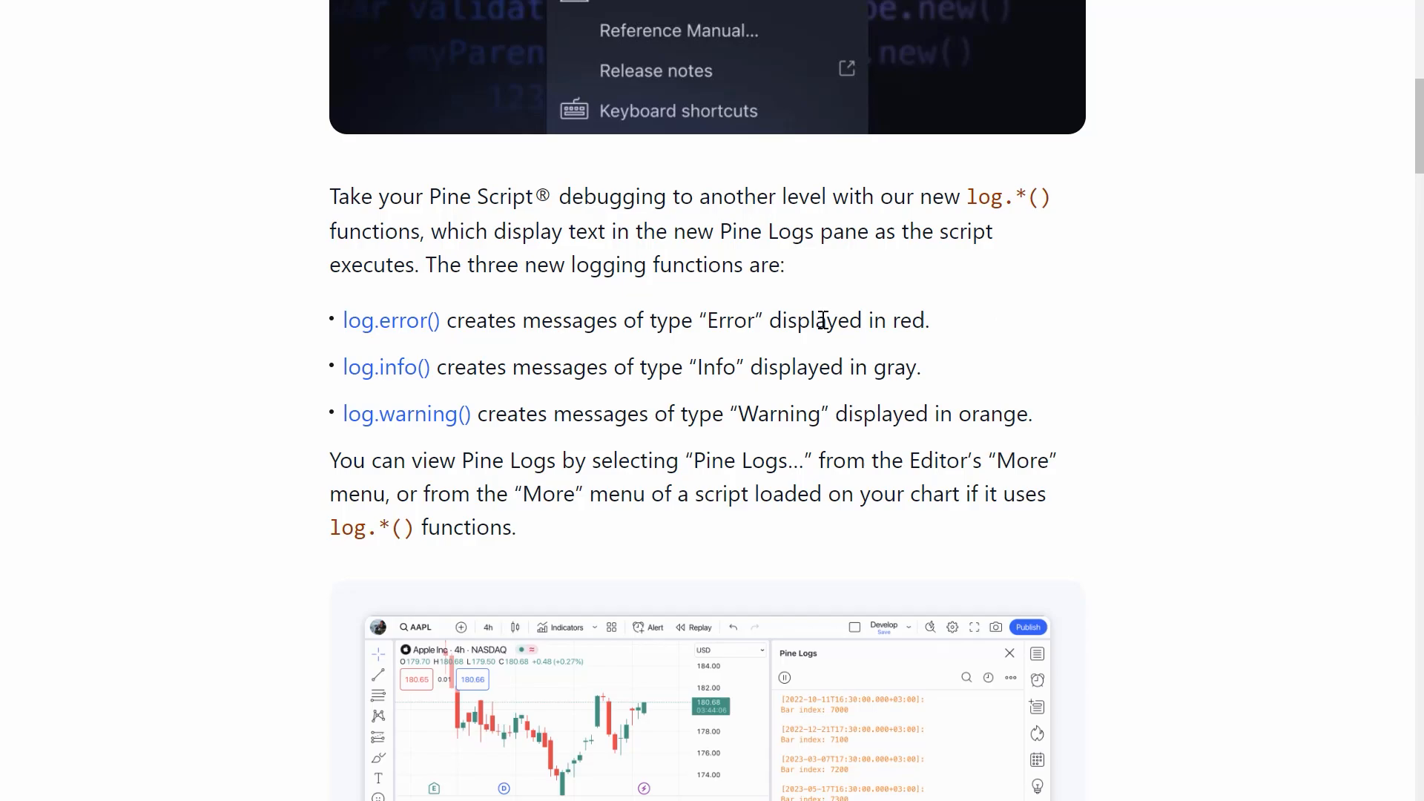
pyautogui.moveTo(975, 347)
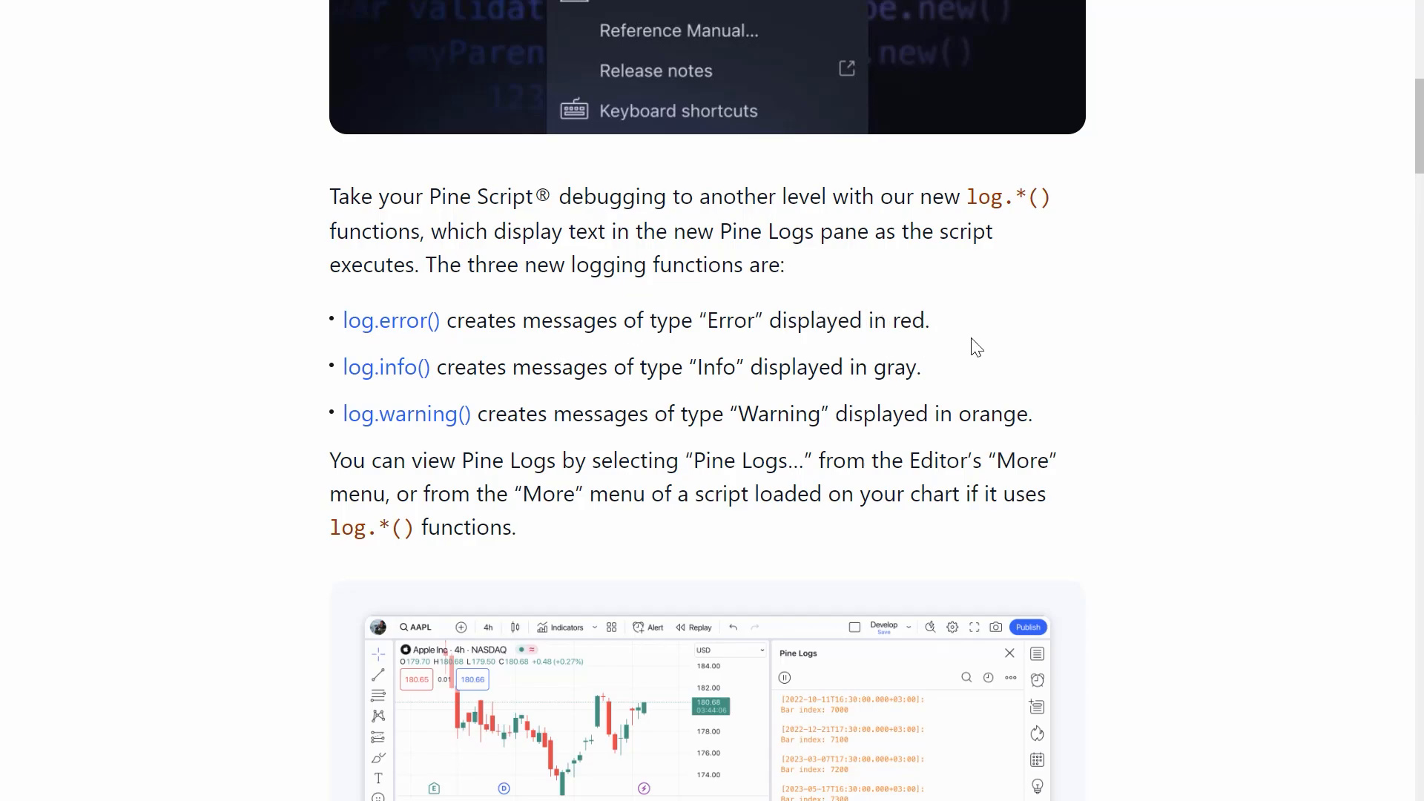
pyautogui.moveTo(924, 305)
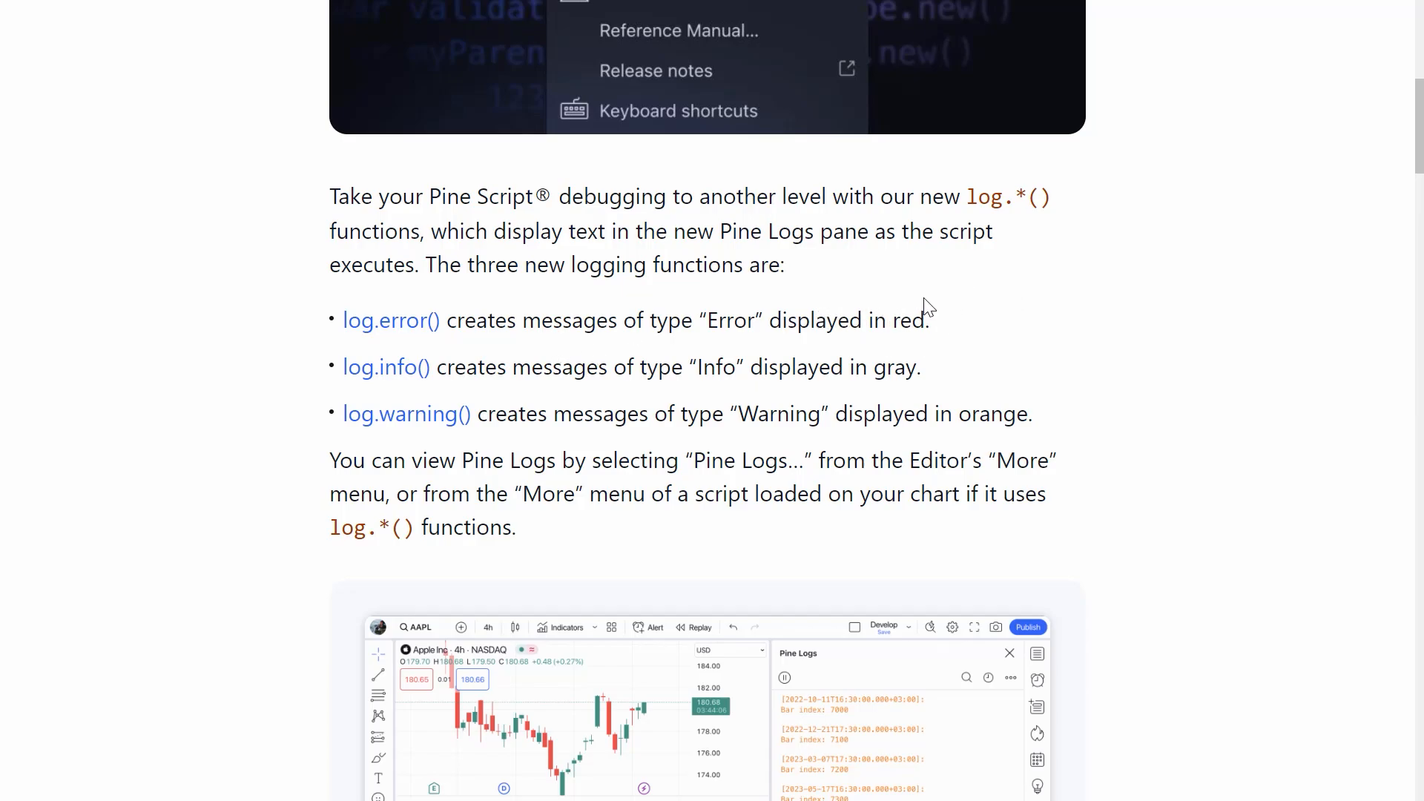
pyautogui.moveTo(986, 522)
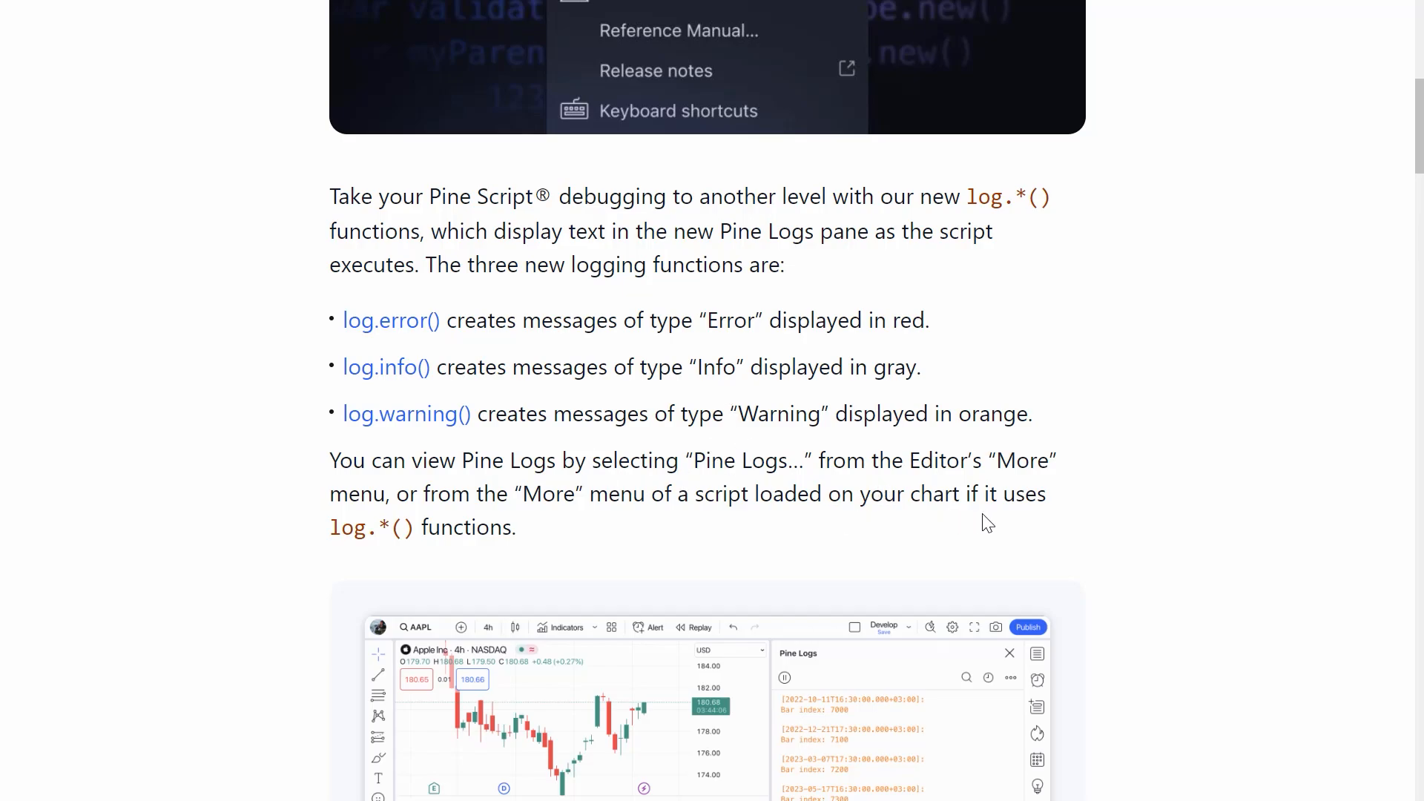
pyautogui.moveTo(391, 319)
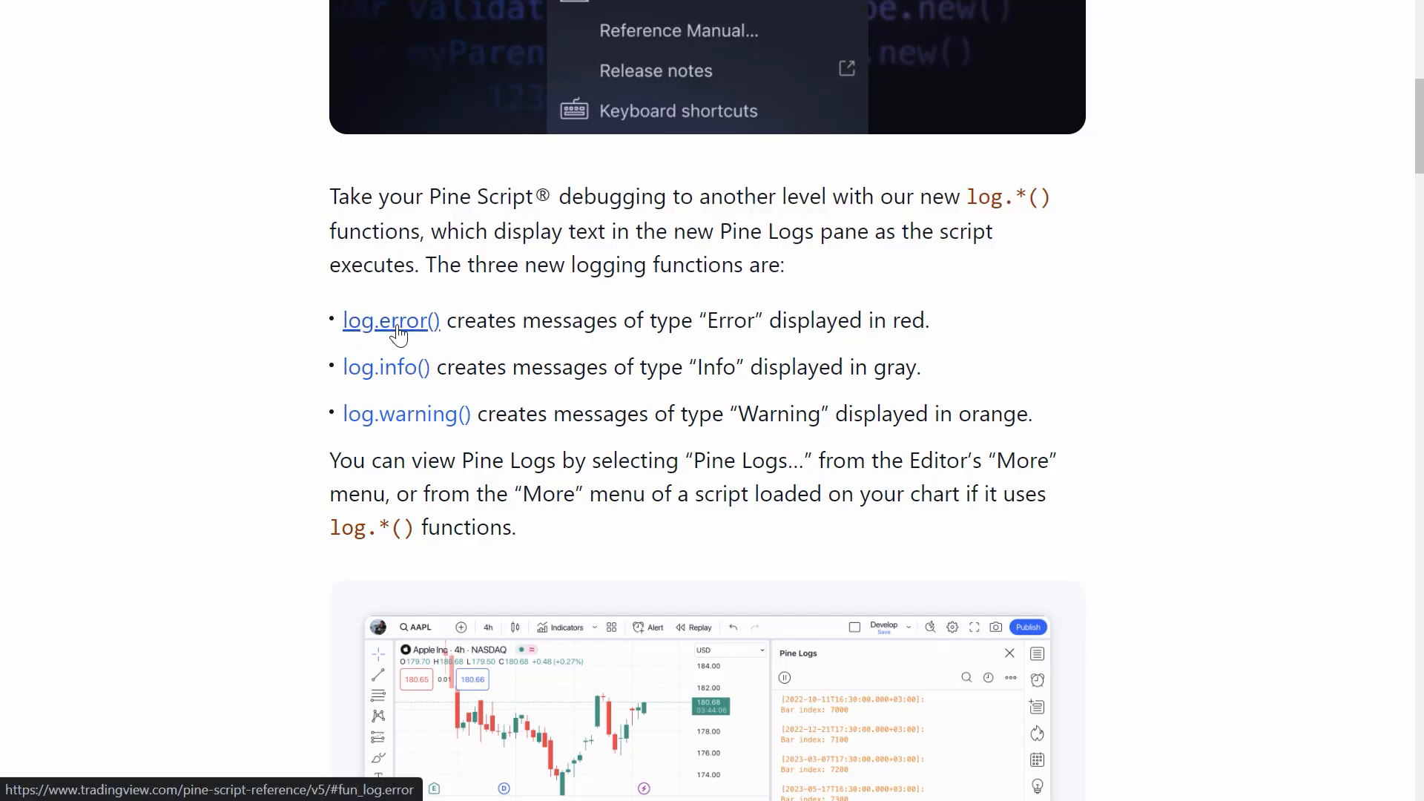
pyautogui.moveTo(406, 413)
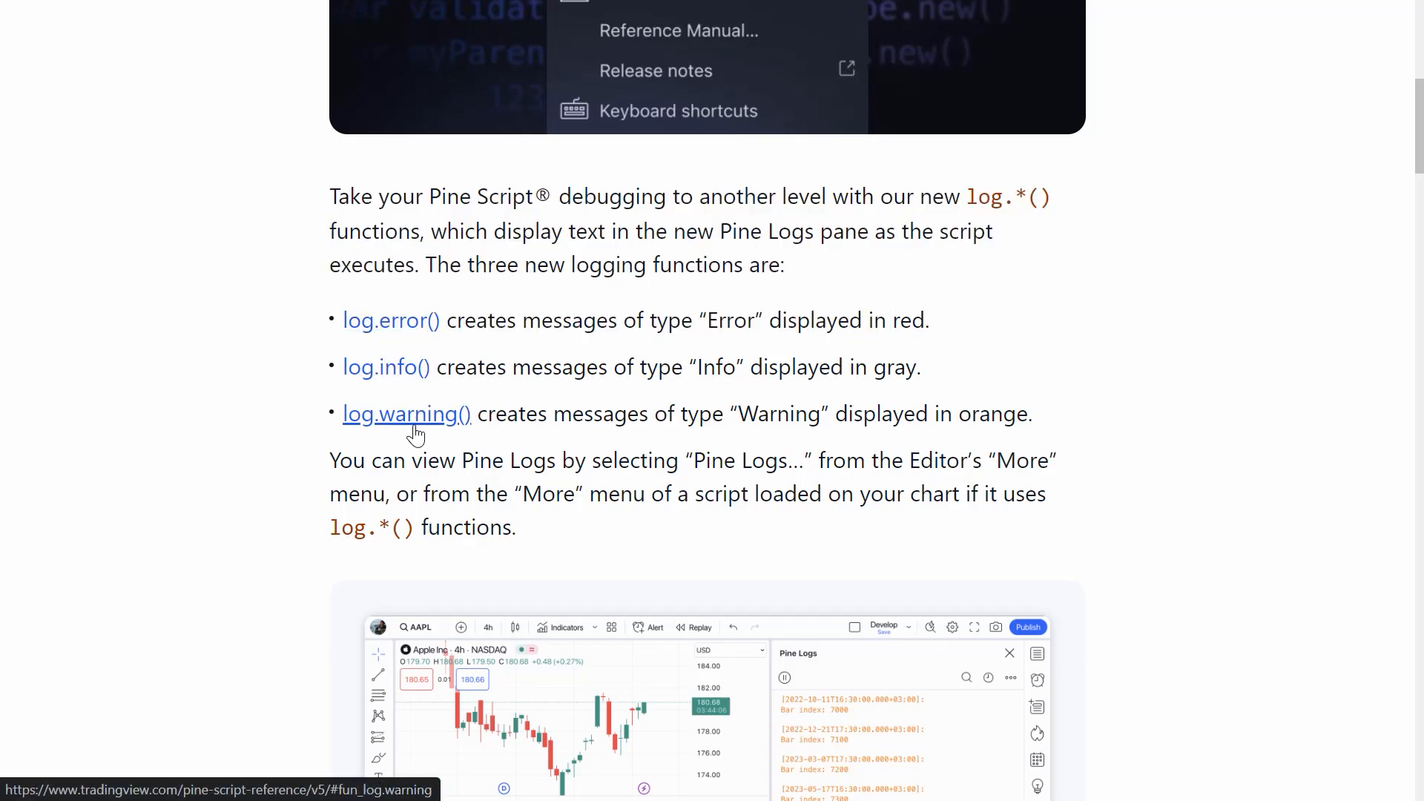
# Step: Scroll past the Pine Logs screenshot and highlight a phrase in 'Pine Logs work everywhere'
pyautogui.scroll(-3)
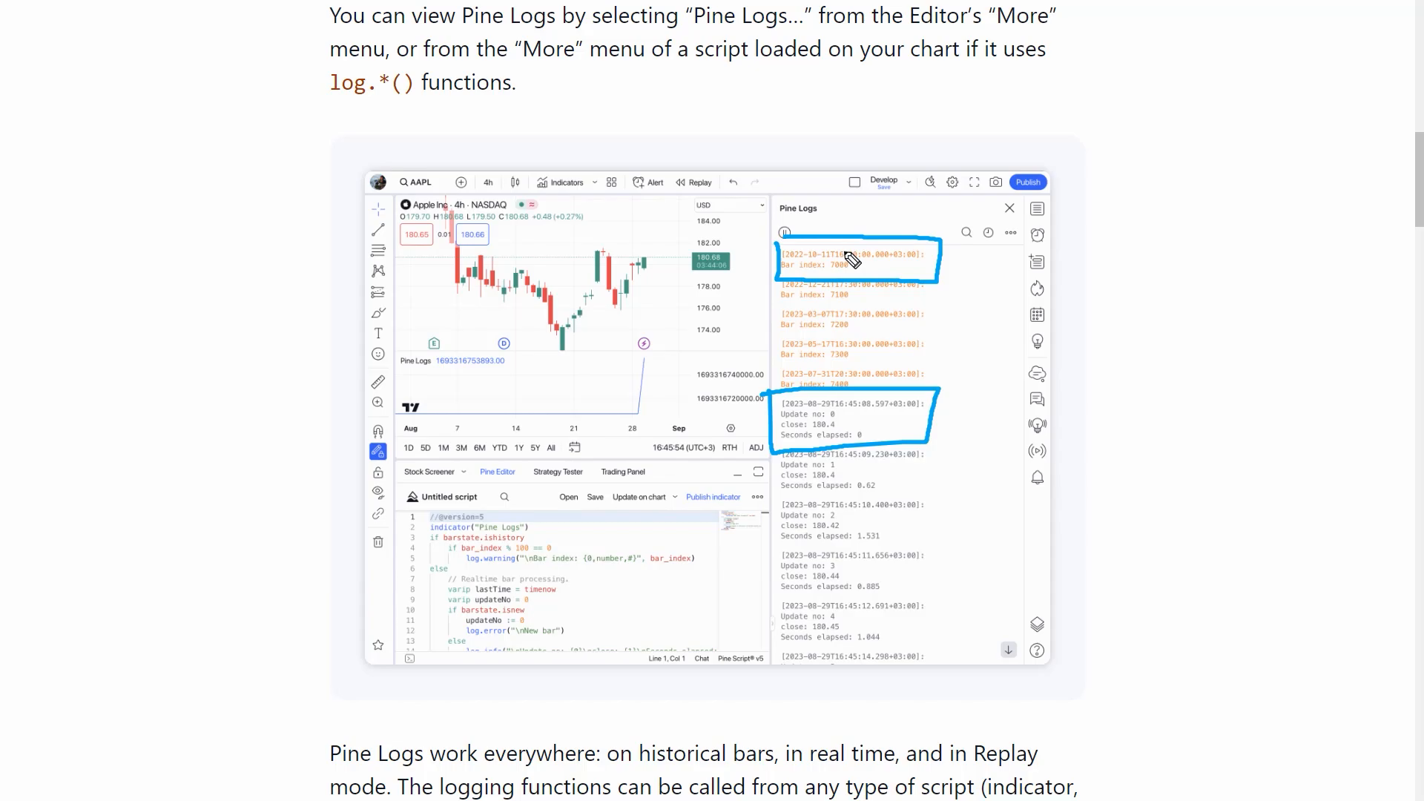
pyautogui.scroll(3)
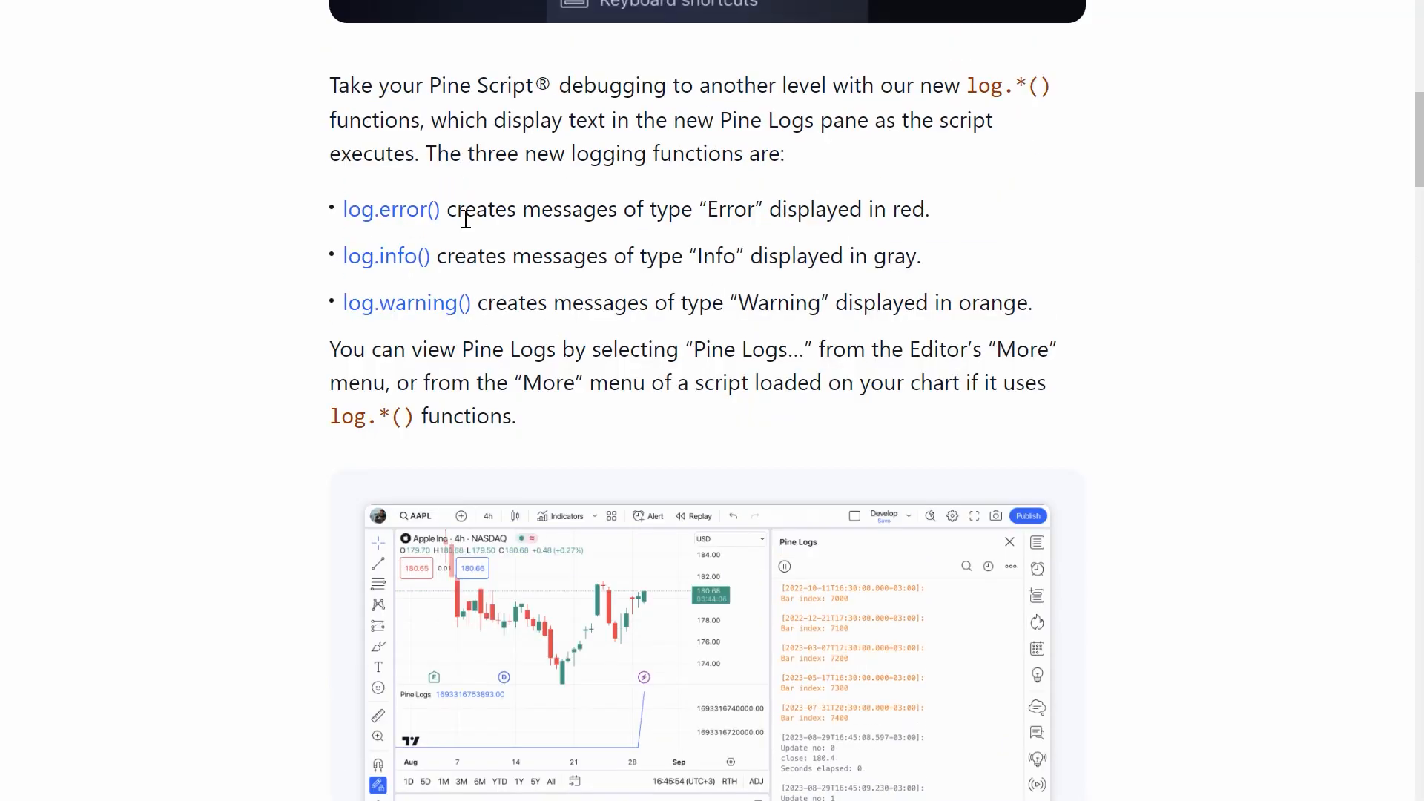
pyautogui.moveTo(394, 289)
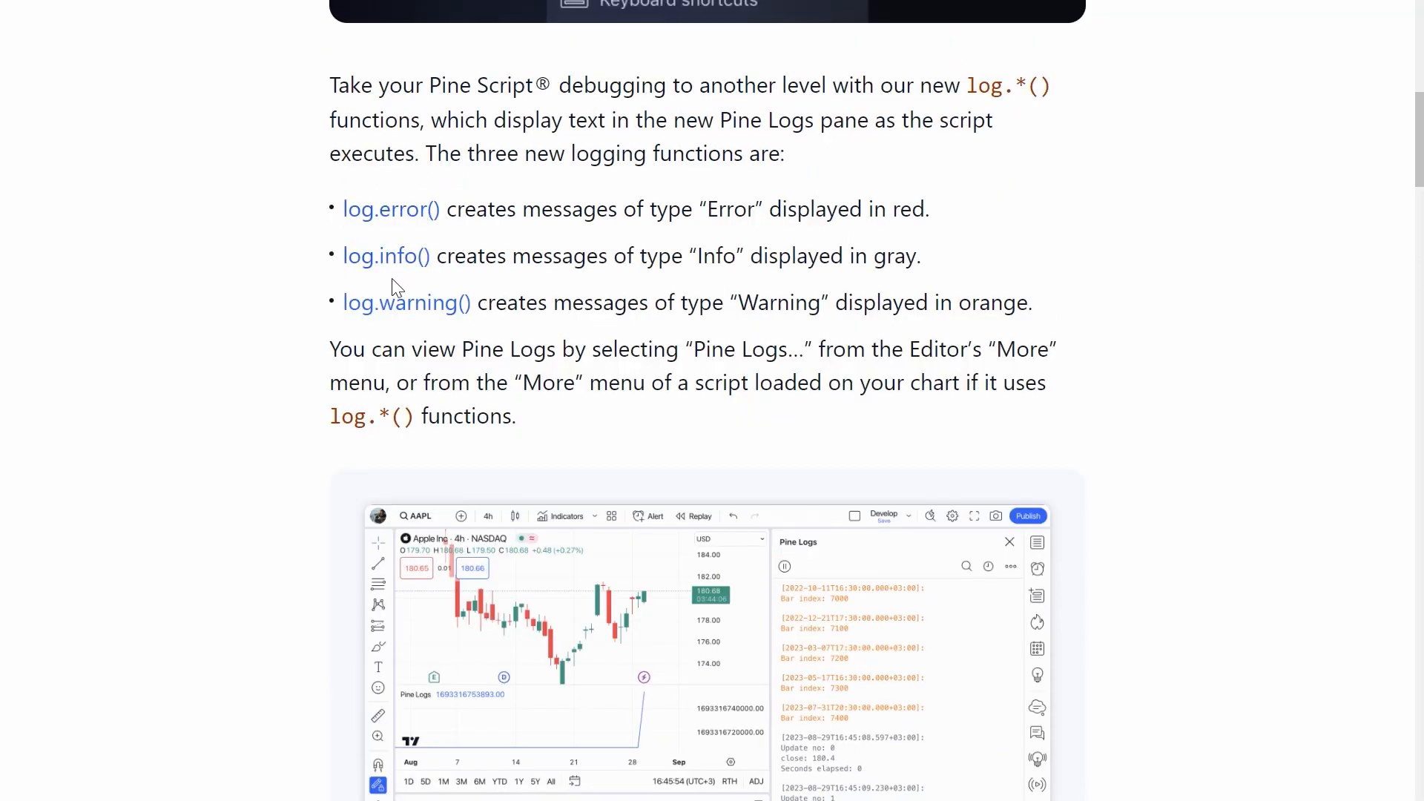
pyautogui.moveTo(836, 613)
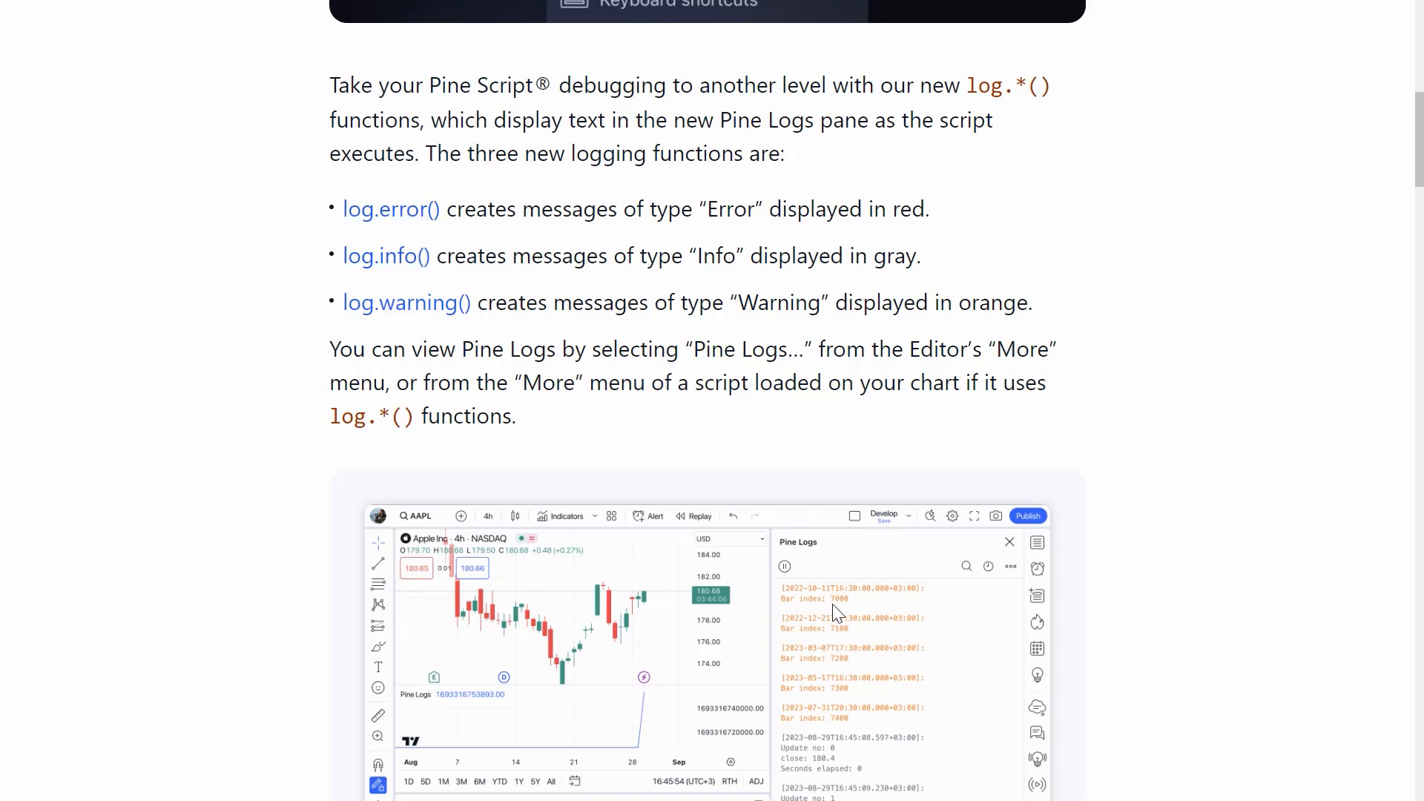
pyautogui.moveTo(1036, 361)
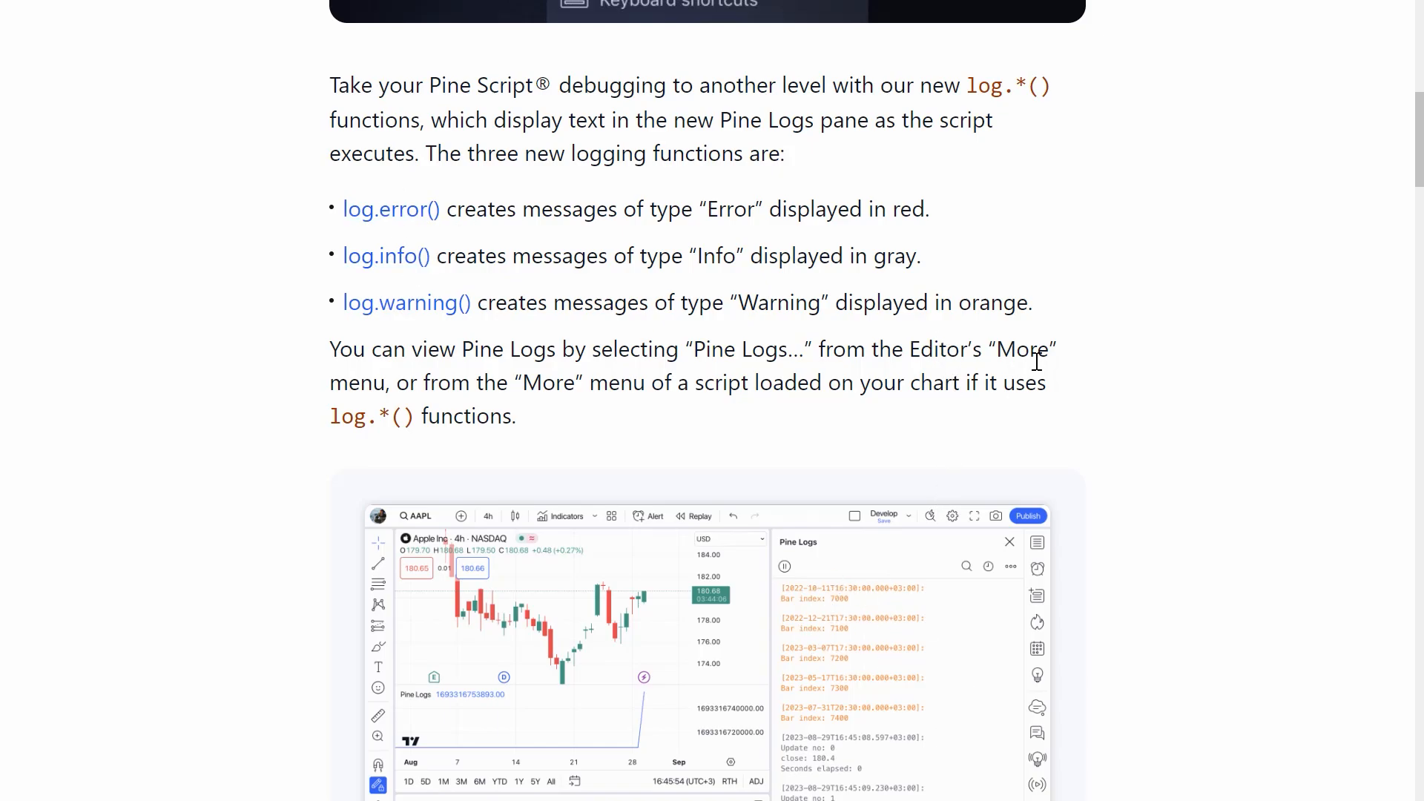
pyautogui.scroll(-3)
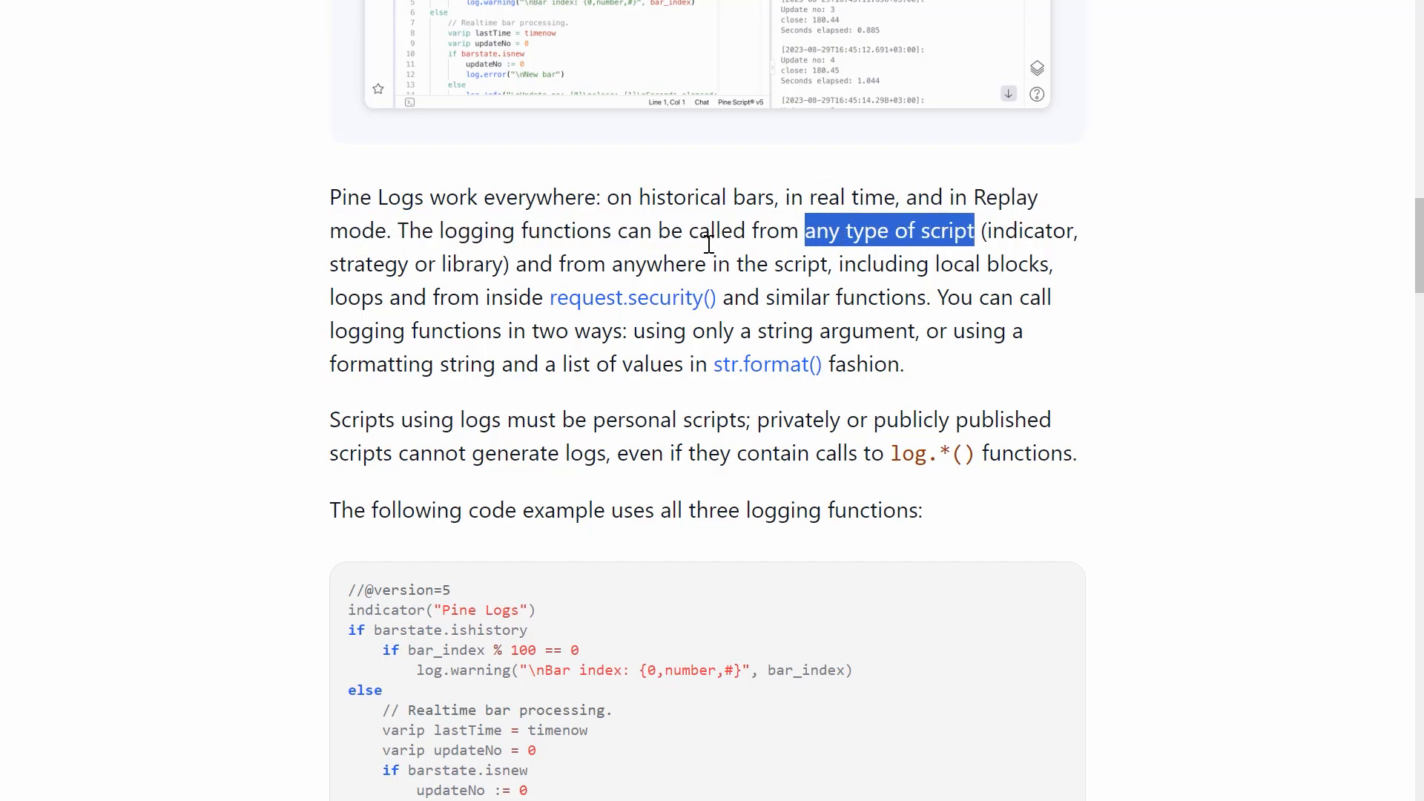
pyautogui.doubleClick(472, 263)
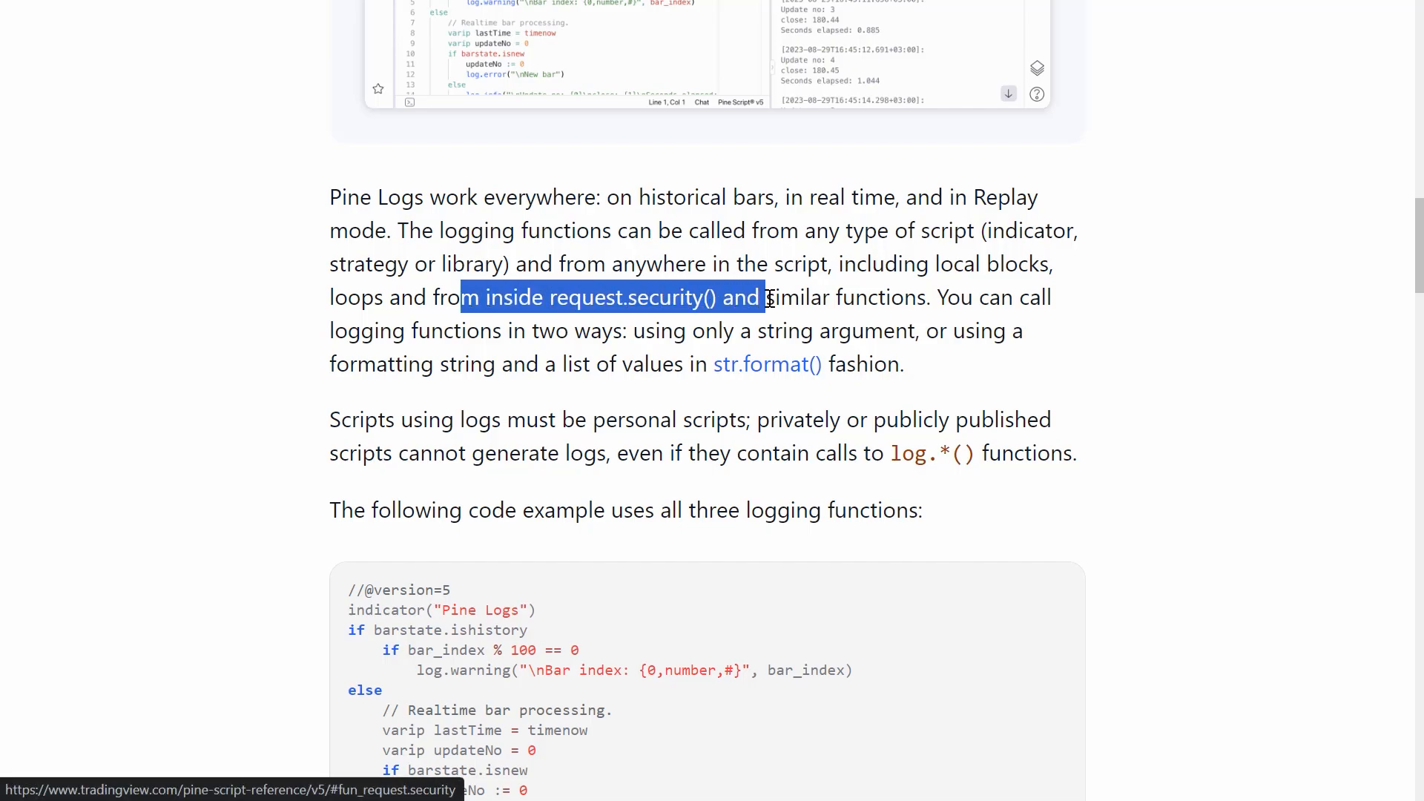
# Step: Bring up the Pine Logs example script, named DELETE, in the Pine Editor
pyautogui.scroll(-3)
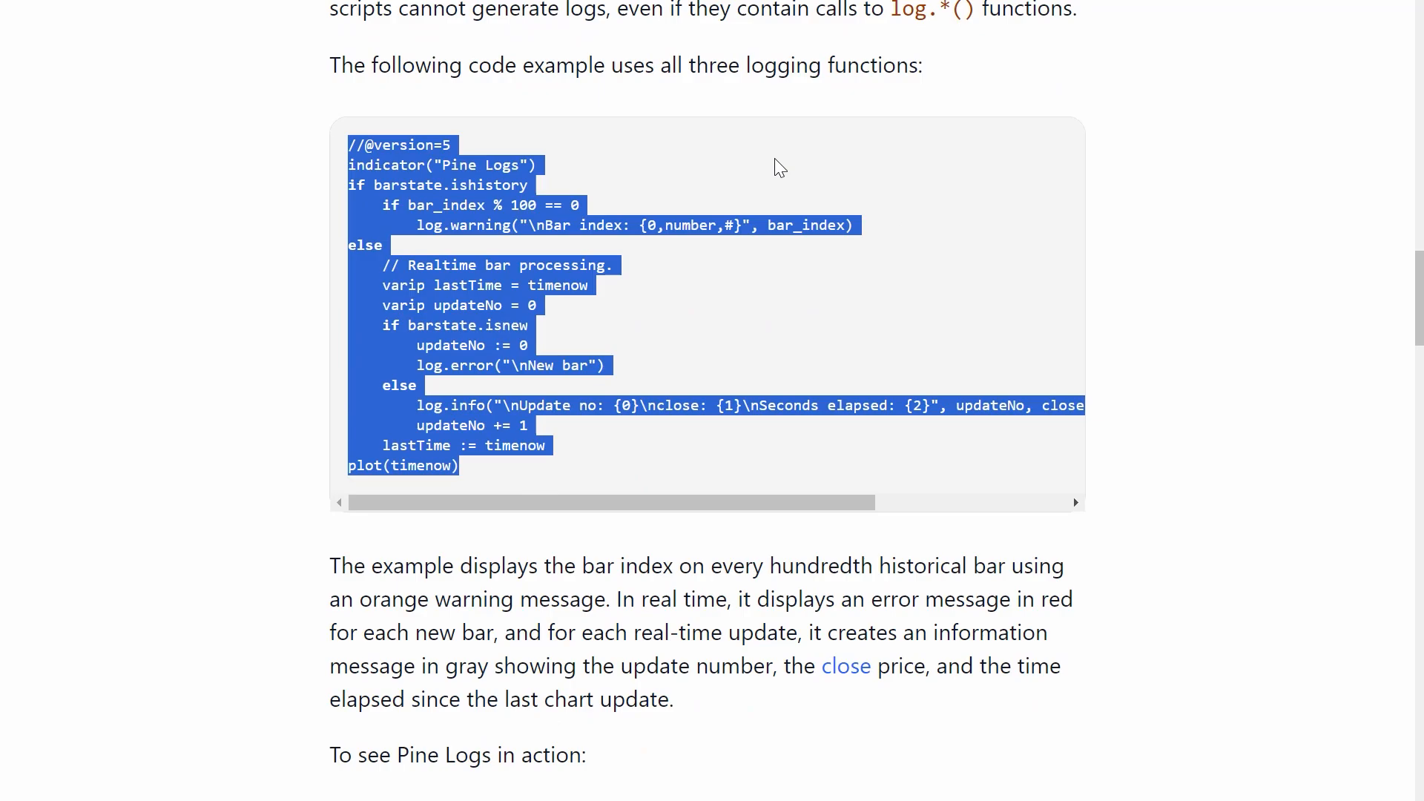
pyautogui.scroll(3)
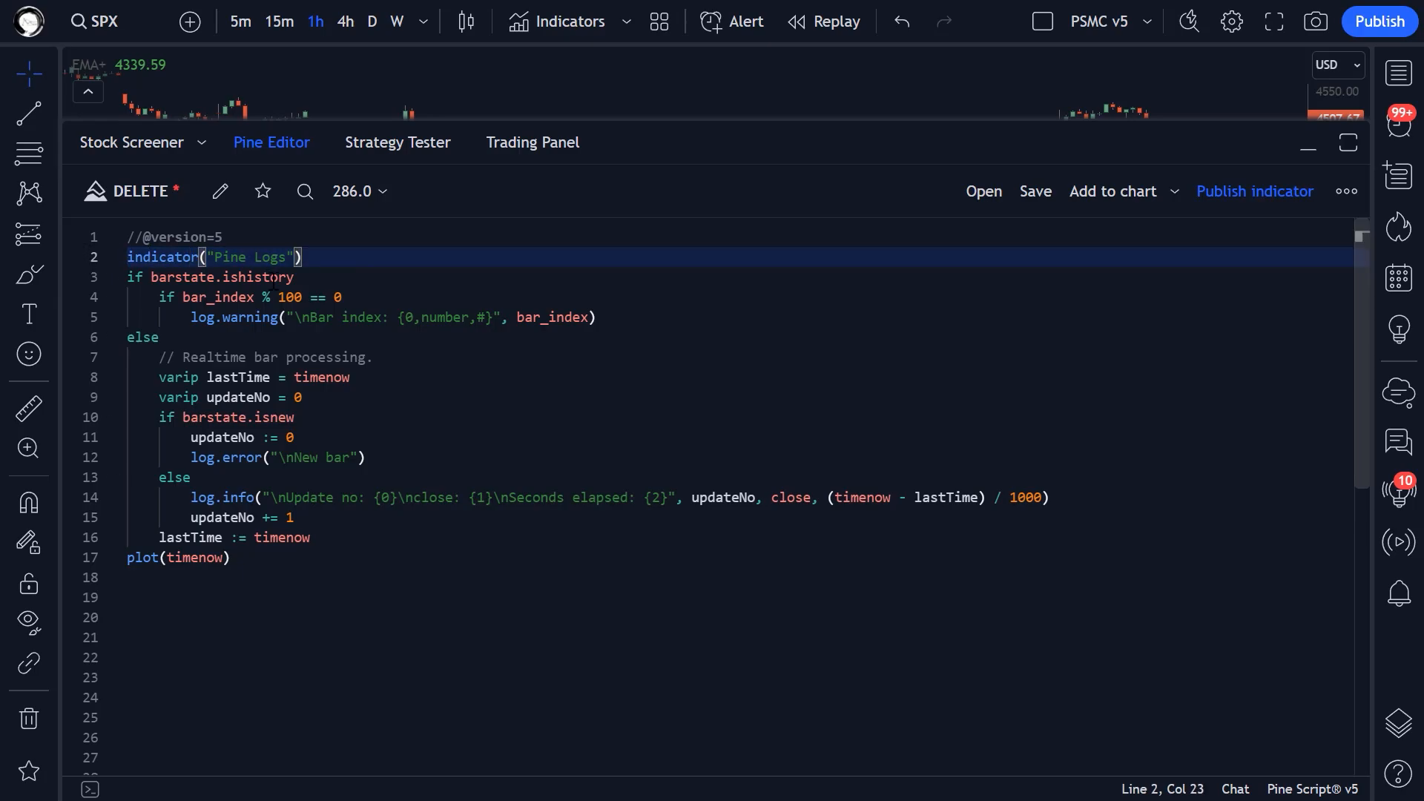
pyautogui.click(257, 317)
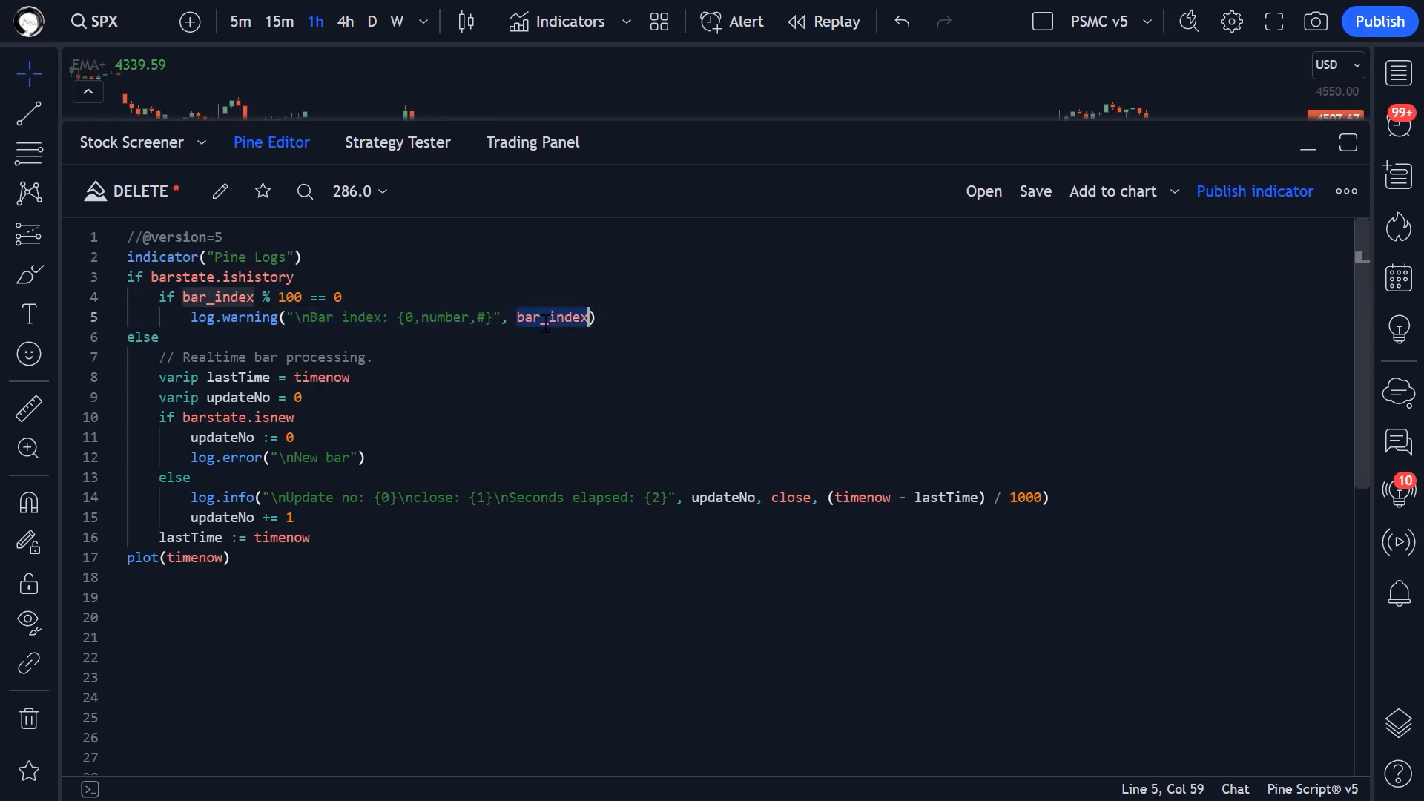
pyautogui.click(1346, 190)
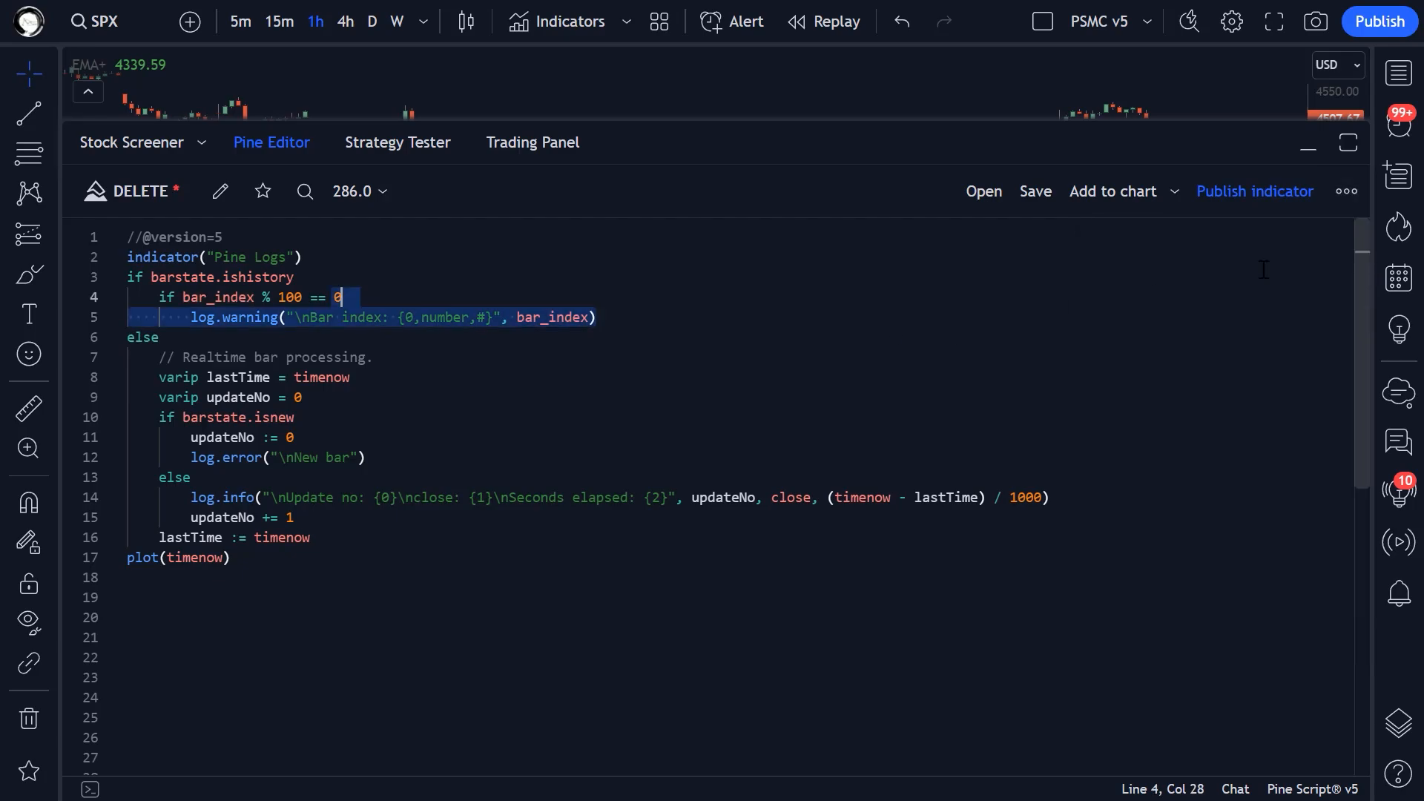
# Step: Choose Pine Logs… from the Pine Editor's three-dot More menu
pyautogui.click(1344, 191)
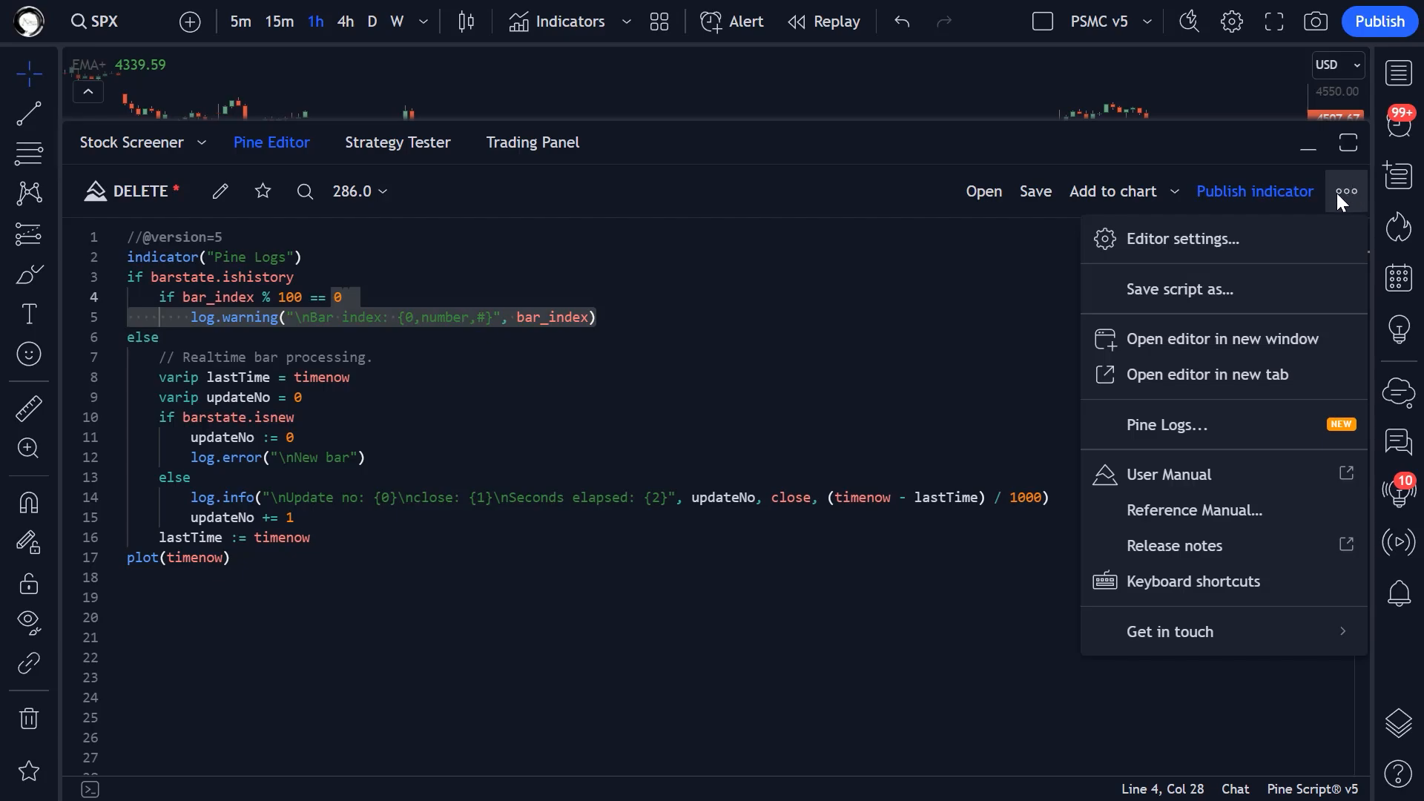
pyautogui.moveTo(1367, 214)
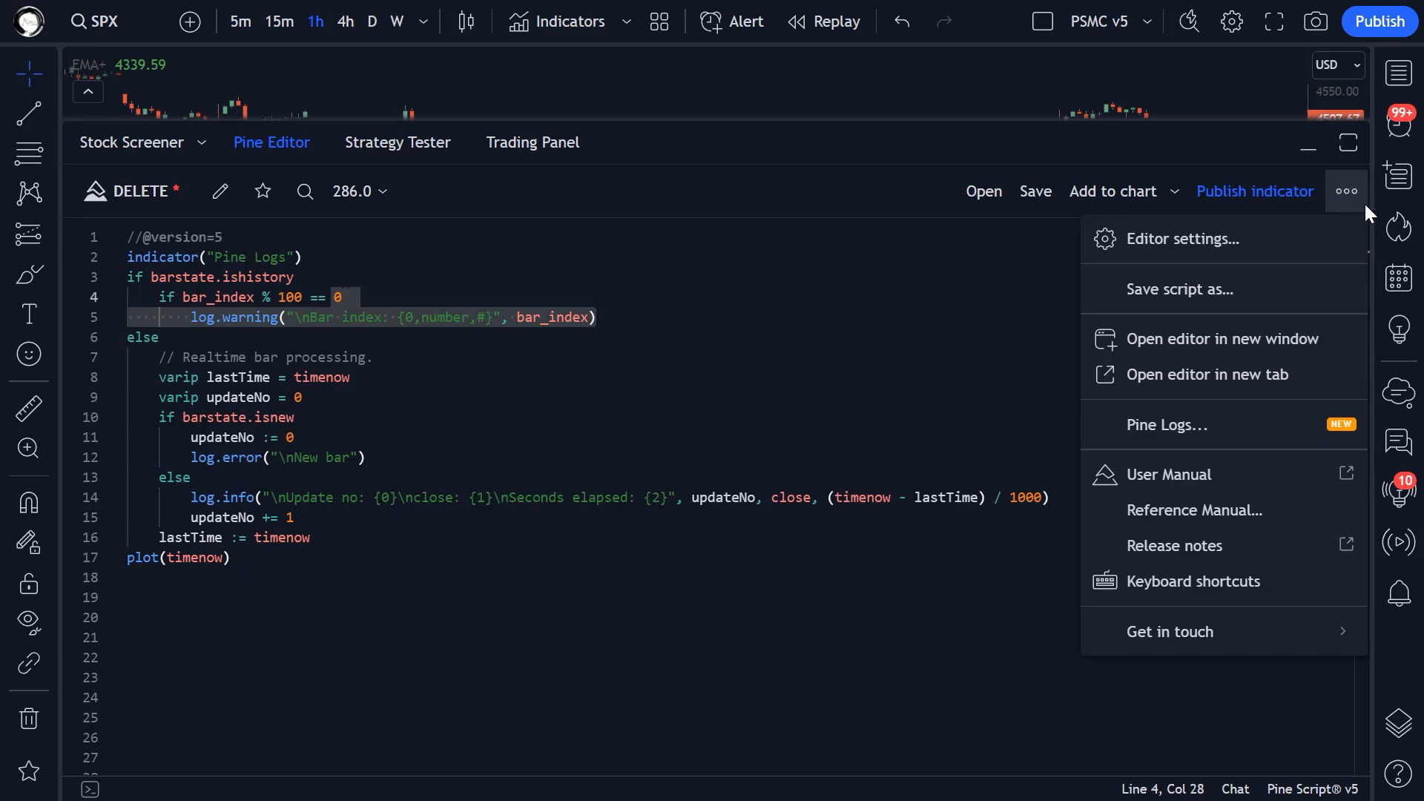
pyautogui.moveTo(1278, 391)
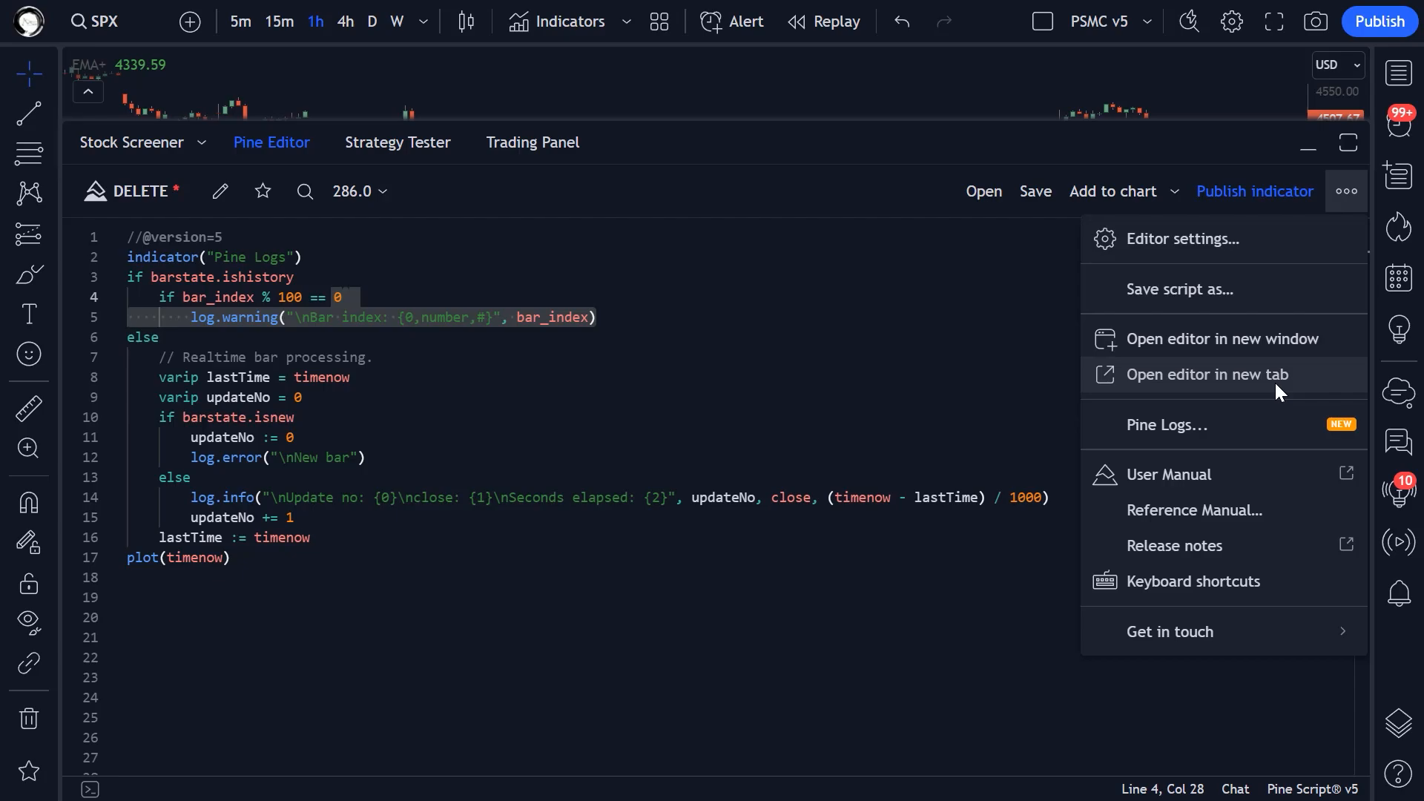
pyautogui.moveTo(1194, 434)
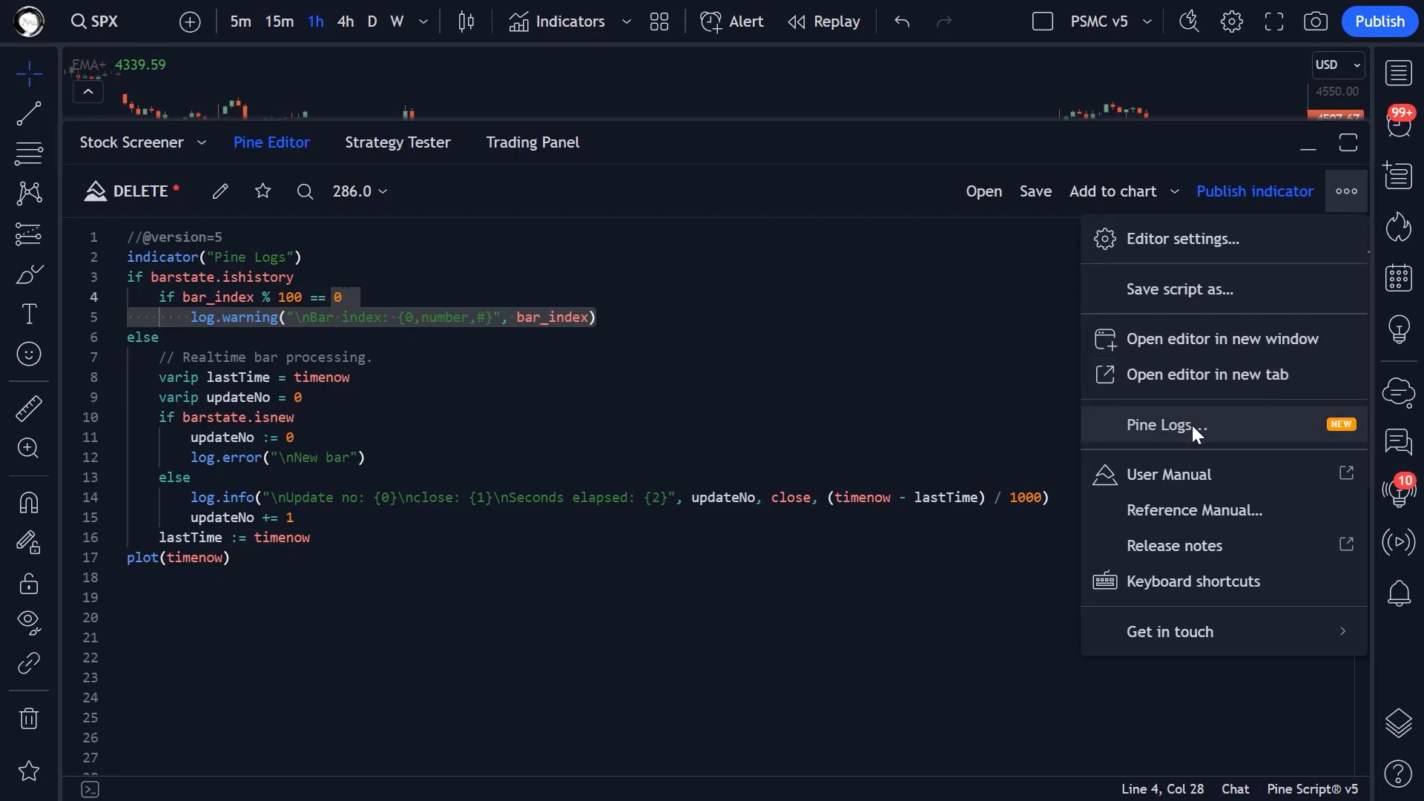
pyautogui.click(1161, 425)
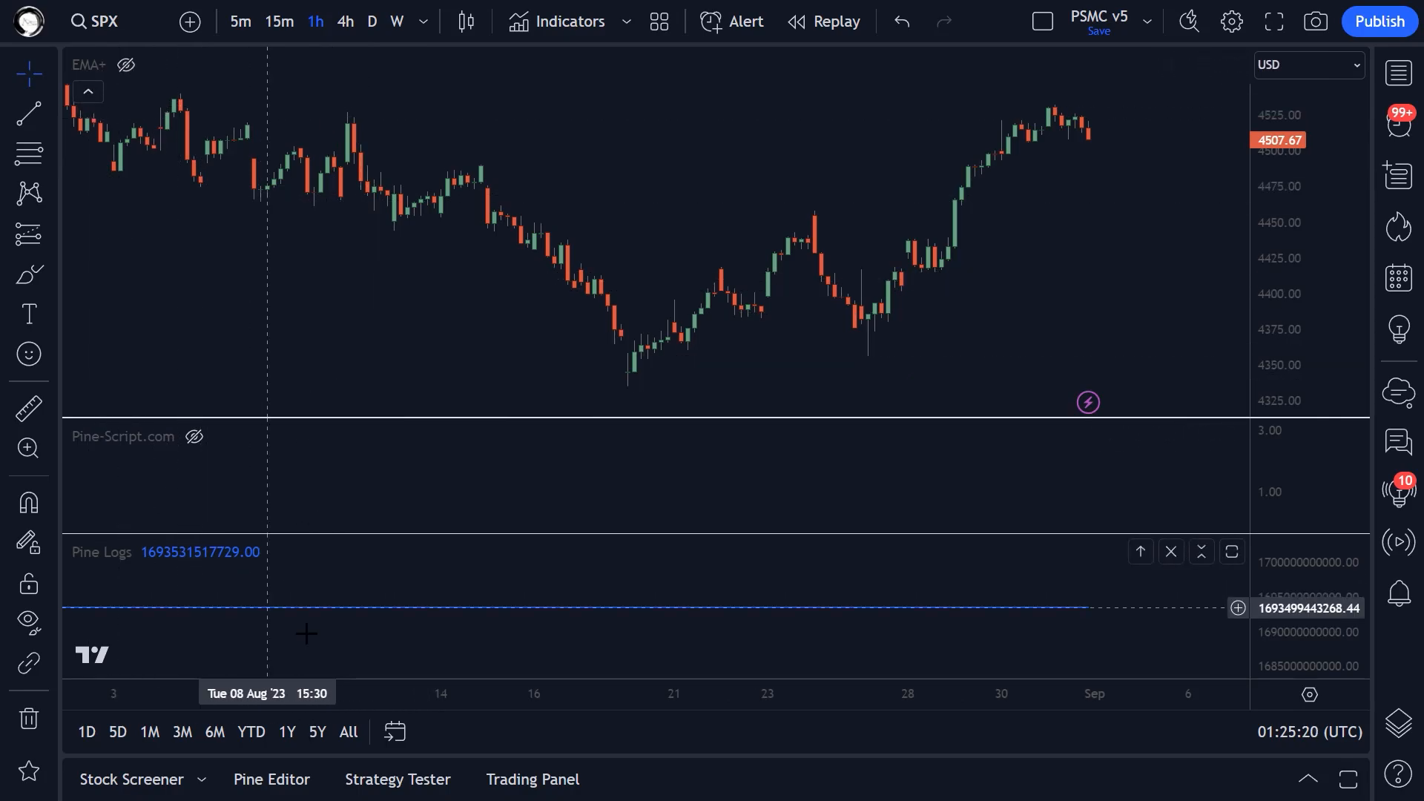
# Step: Reopen the Pine Editor beside Pine Logs listing 'Bar index: 20600' warning entries
pyautogui.click(270, 780)
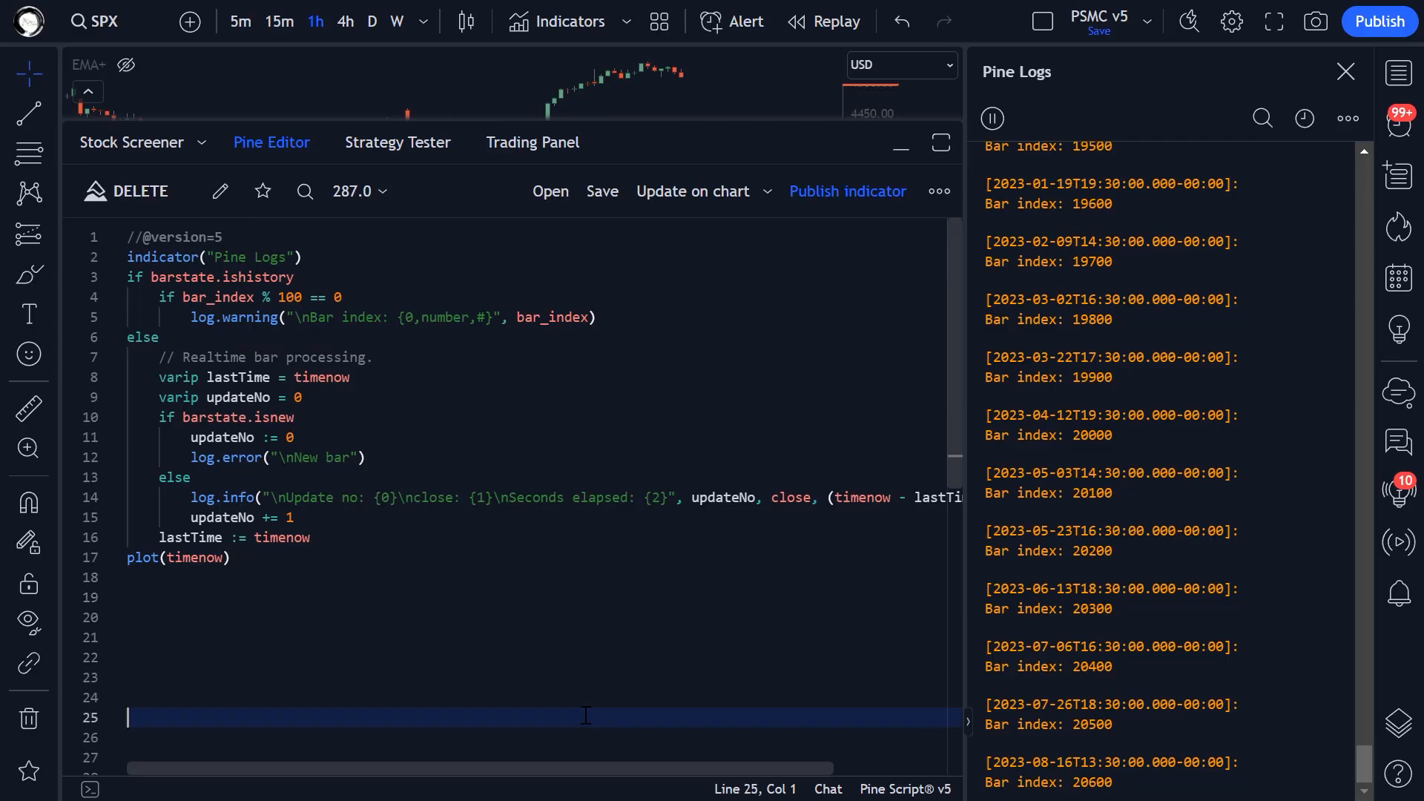
pyautogui.moveTo(333, 647)
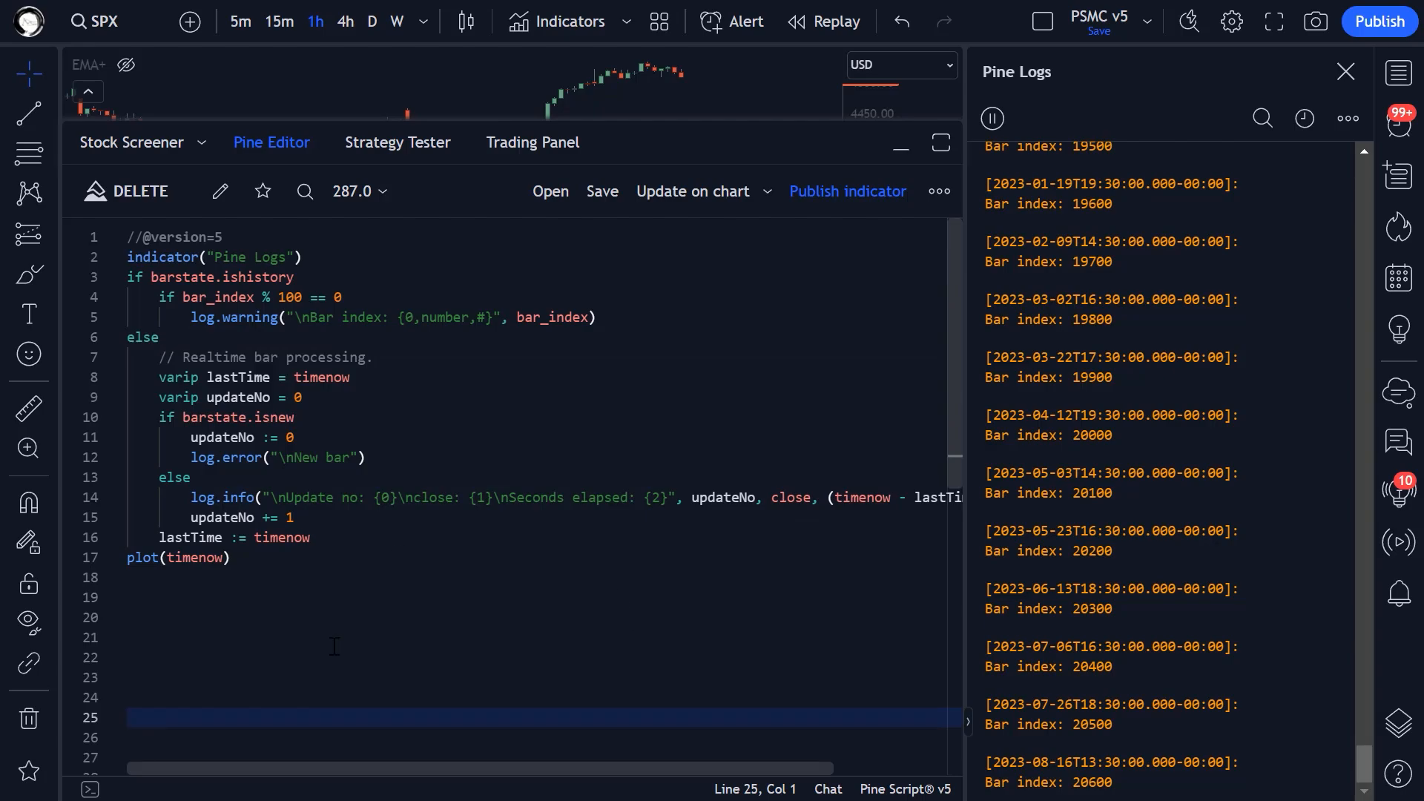
pyautogui.moveTo(998, 650)
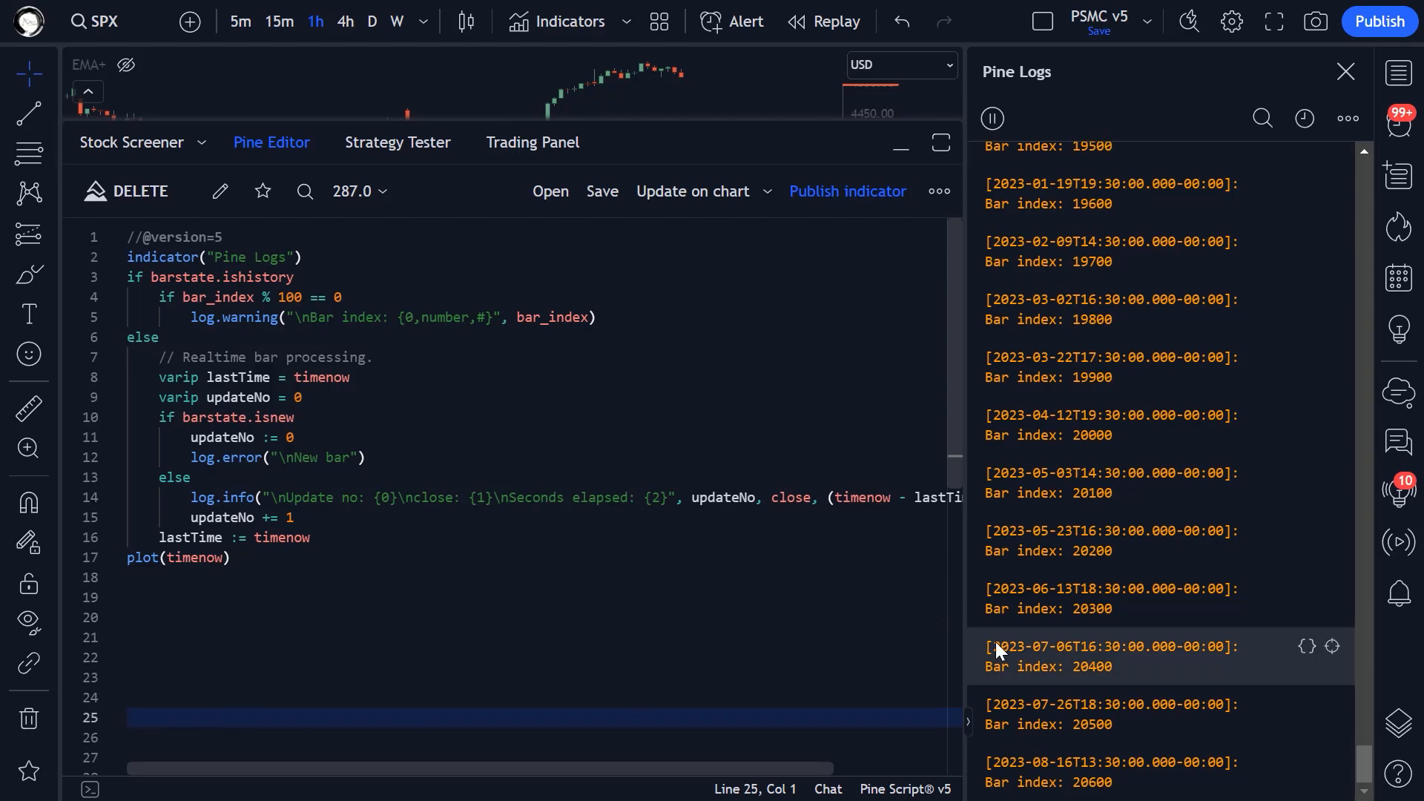
pyautogui.moveTo(1277, 621)
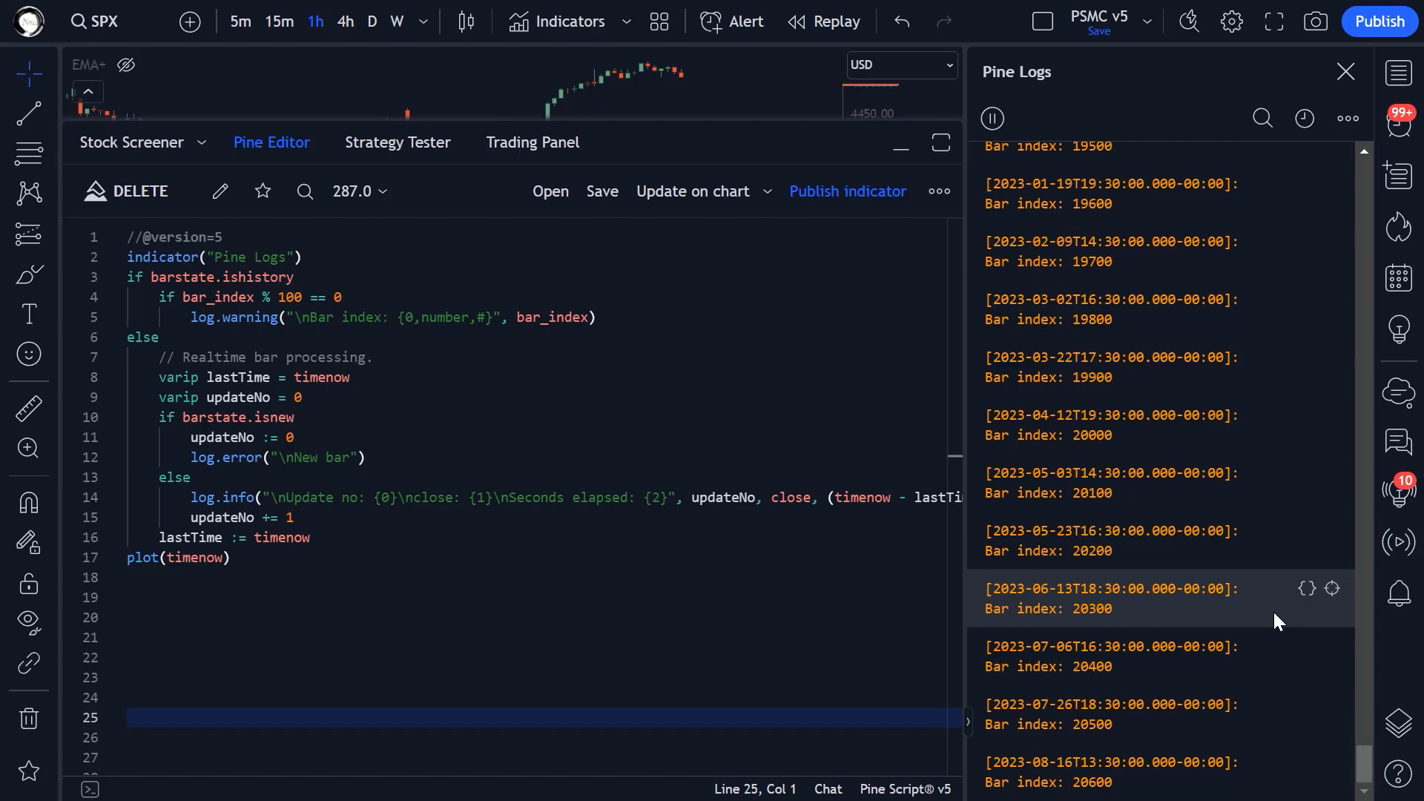
pyautogui.click(453, 656)
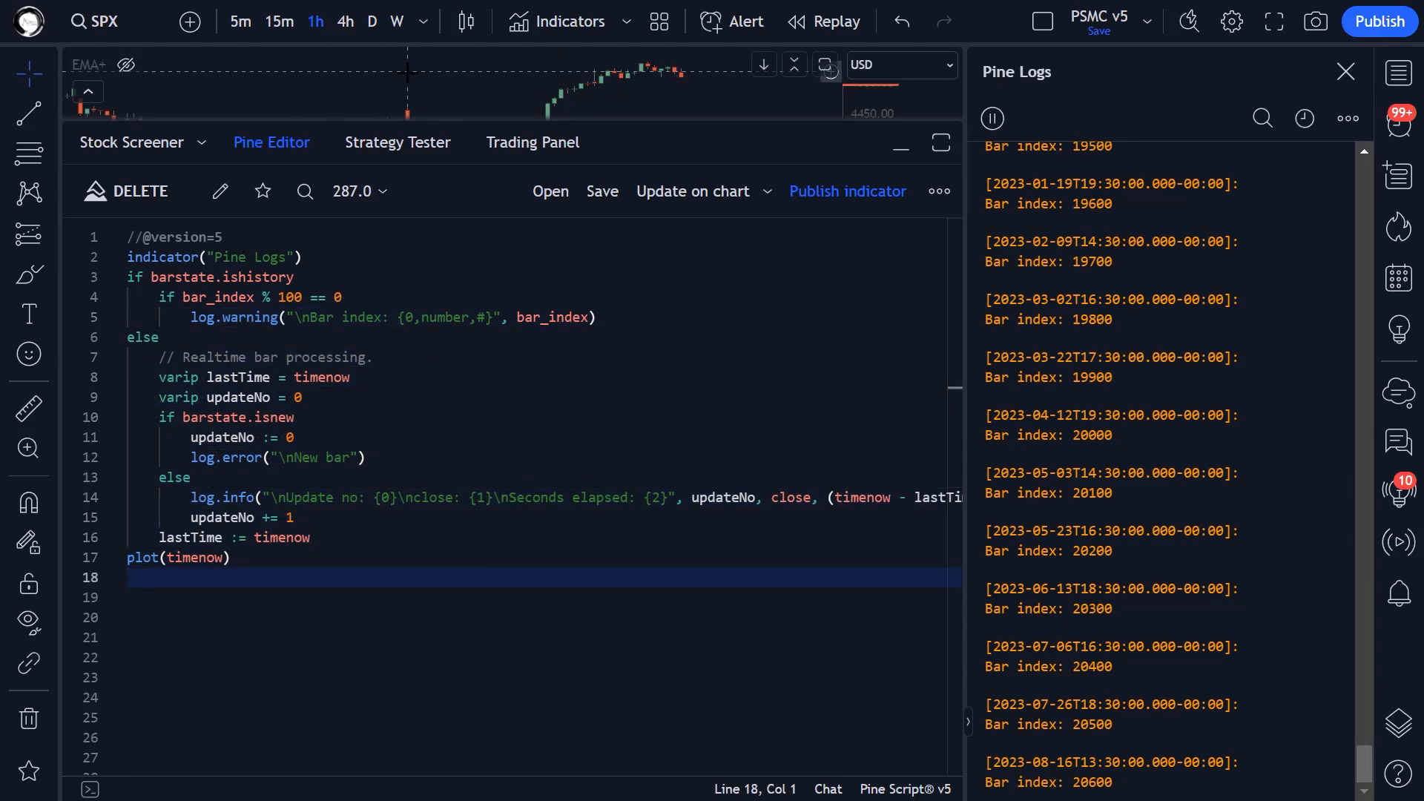
# Step: Switch to EURUSD 1m, collapsing and restoring the editor to watch realtime and New bar logs
pyautogui.click(104, 21)
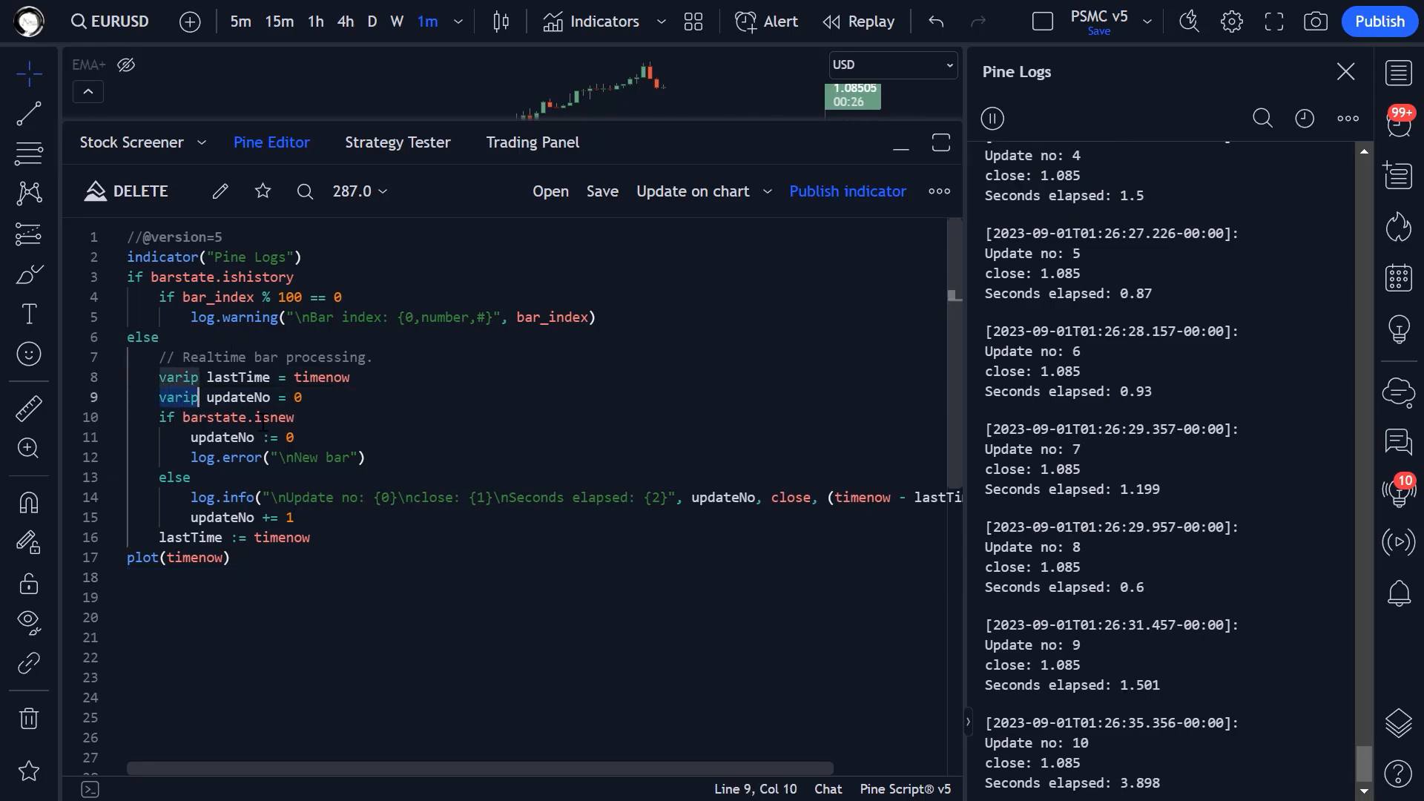
pyautogui.click(899, 143)
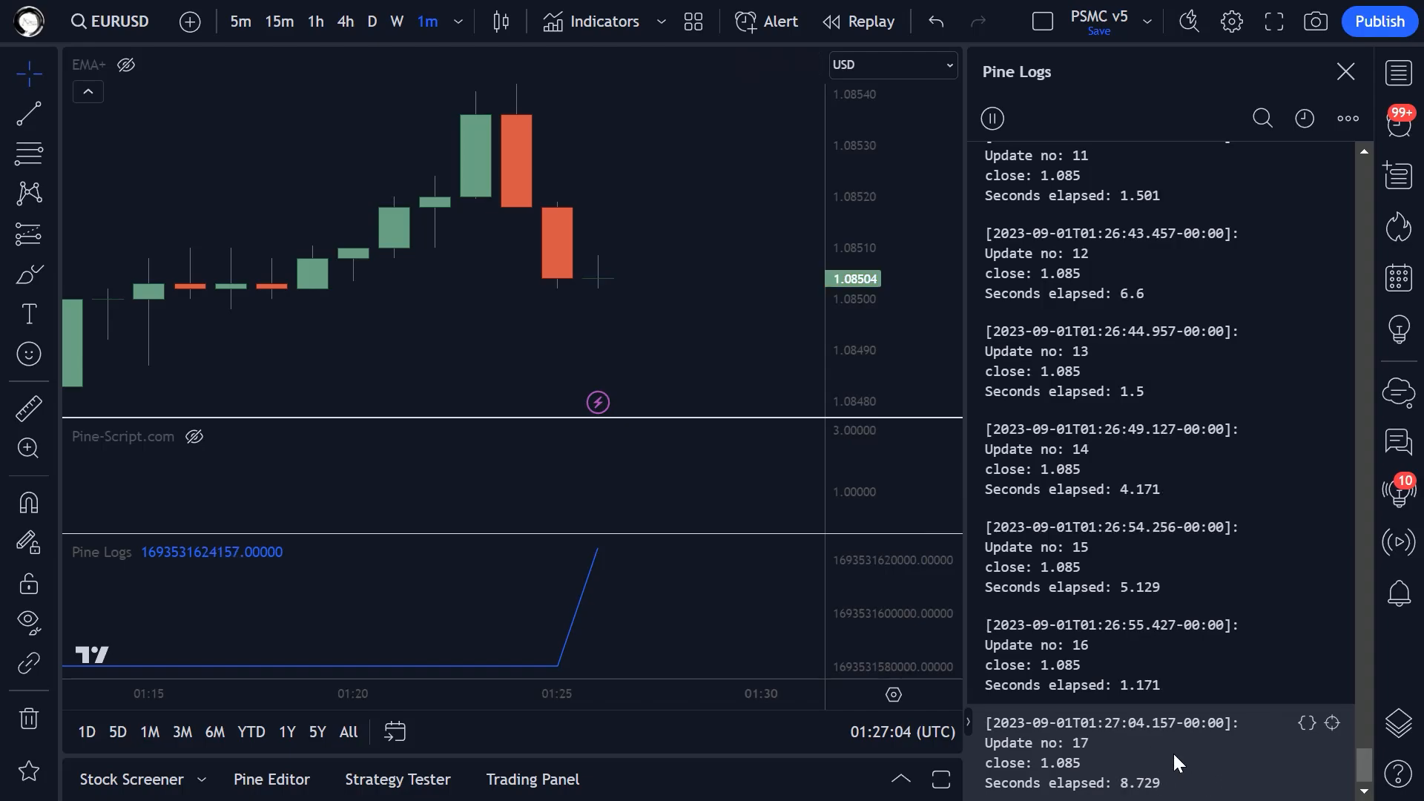
pyautogui.click(270, 778)
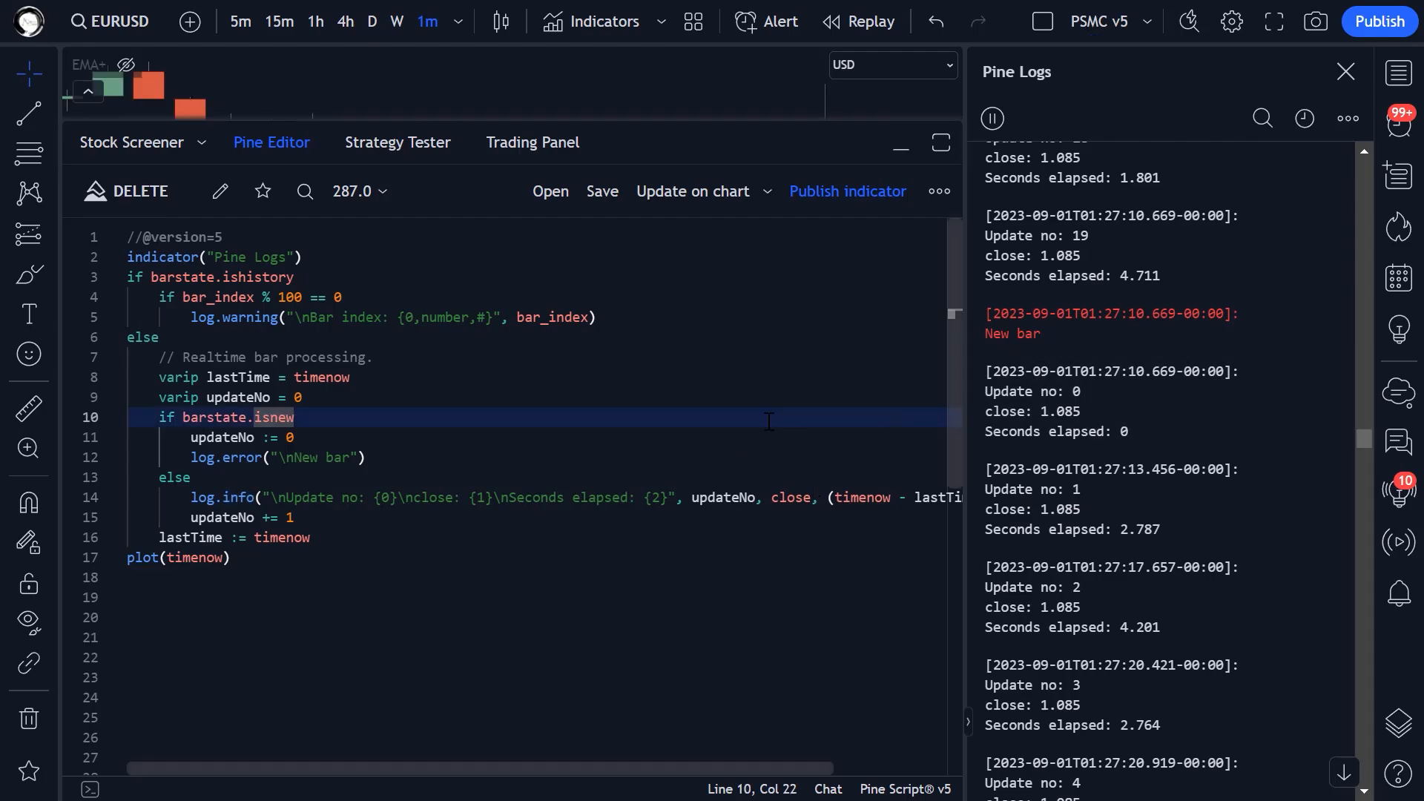
# Step: Close Pine Logs, then view and close the log.warning Reference Manual entry
pyautogui.click(1344, 72)
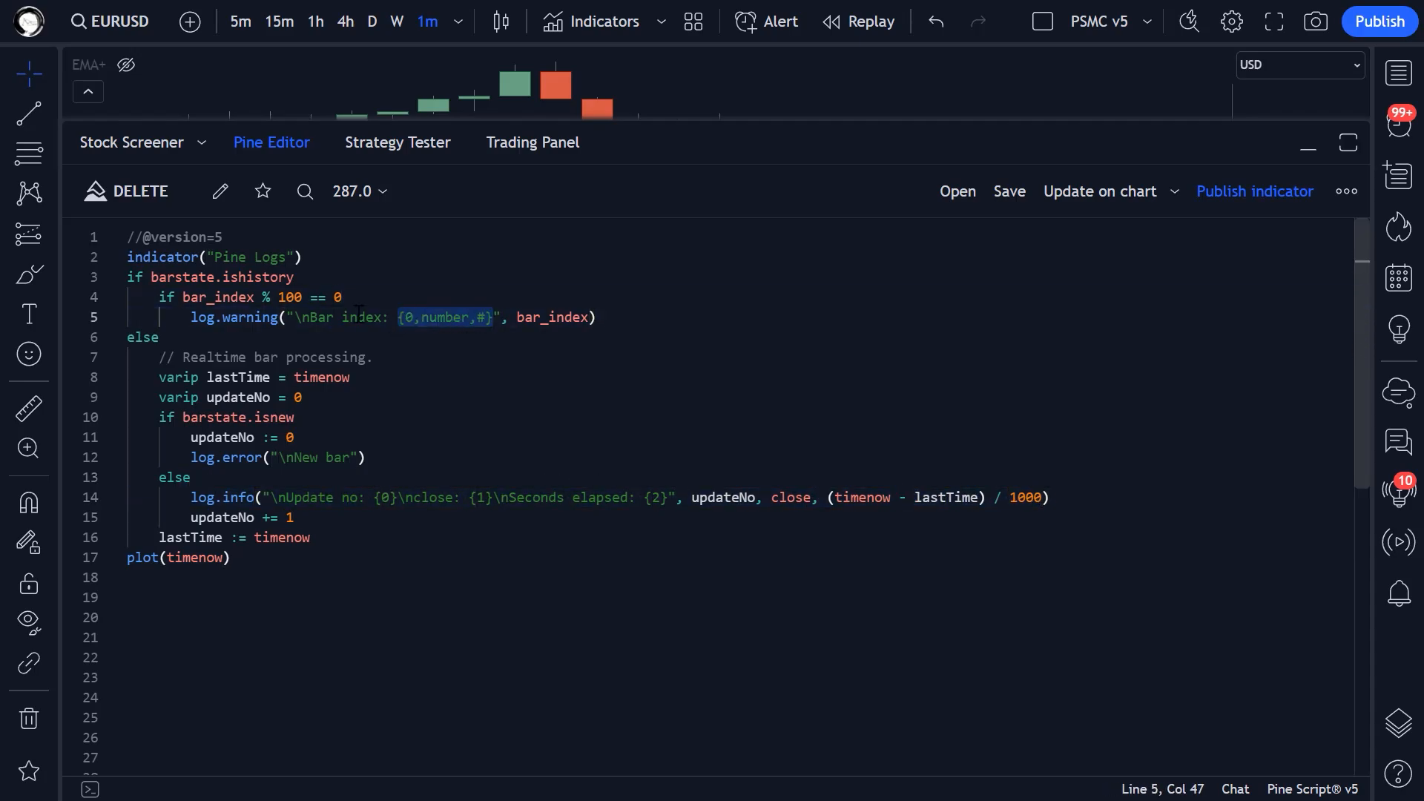
pyautogui.click(191, 477)
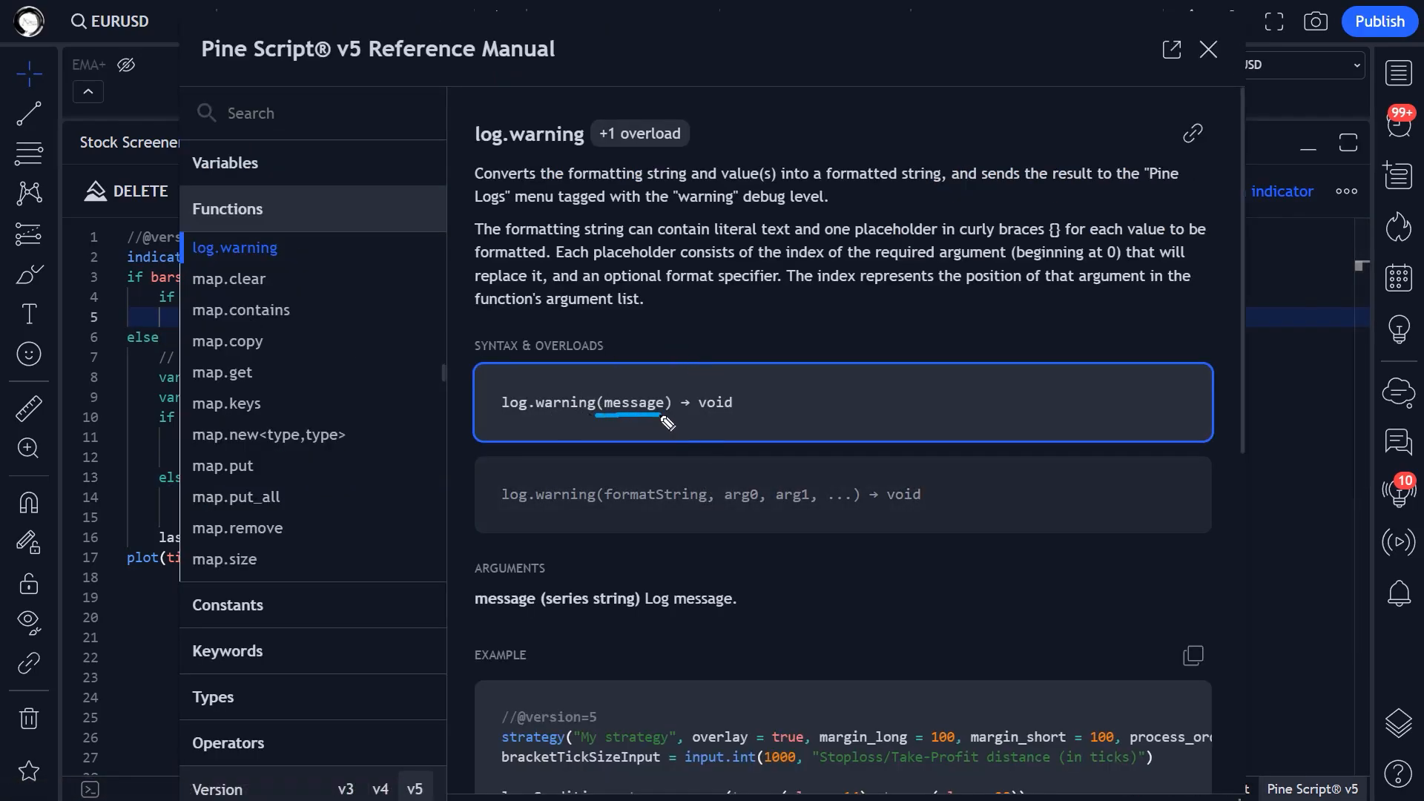
pyautogui.moveTo(644, 509)
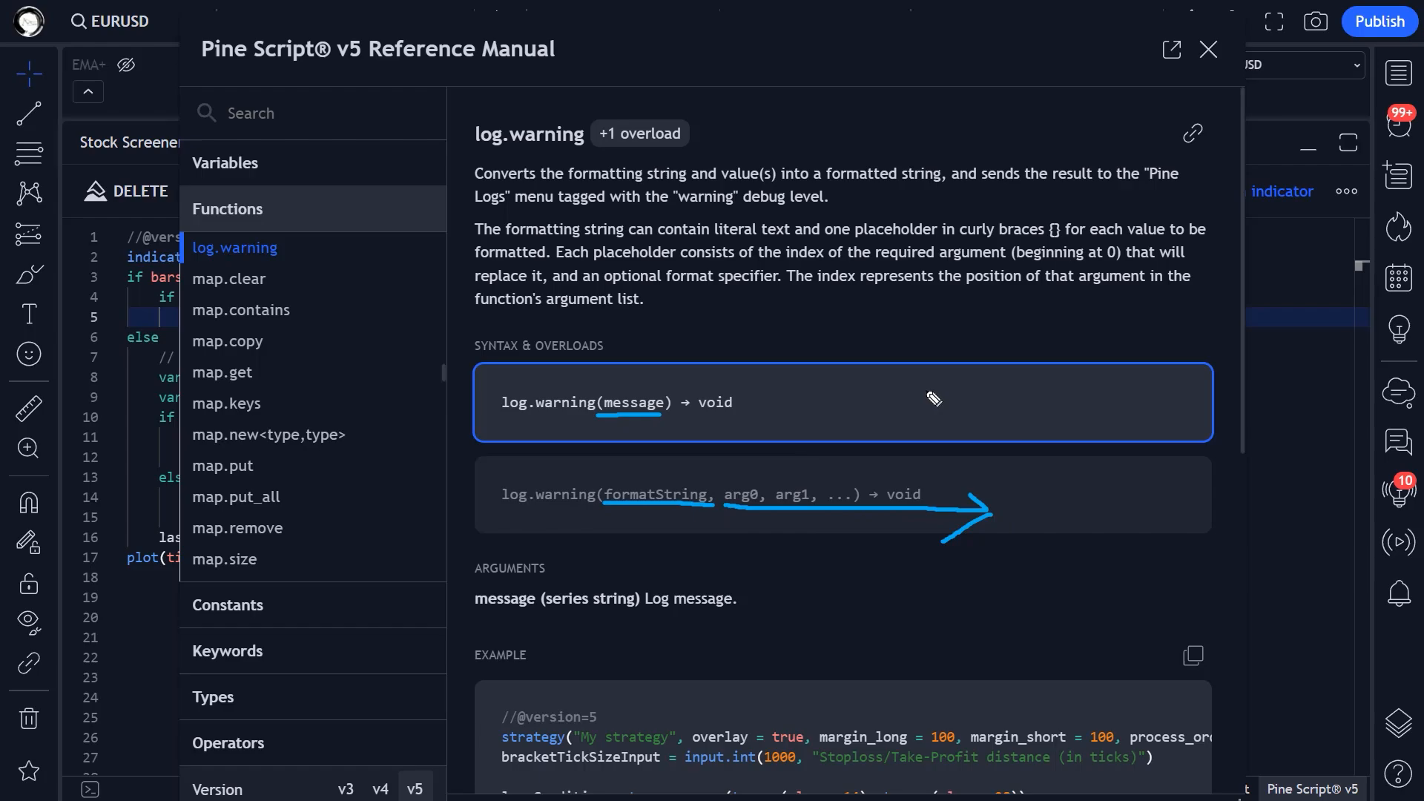
pyautogui.click(1207, 48)
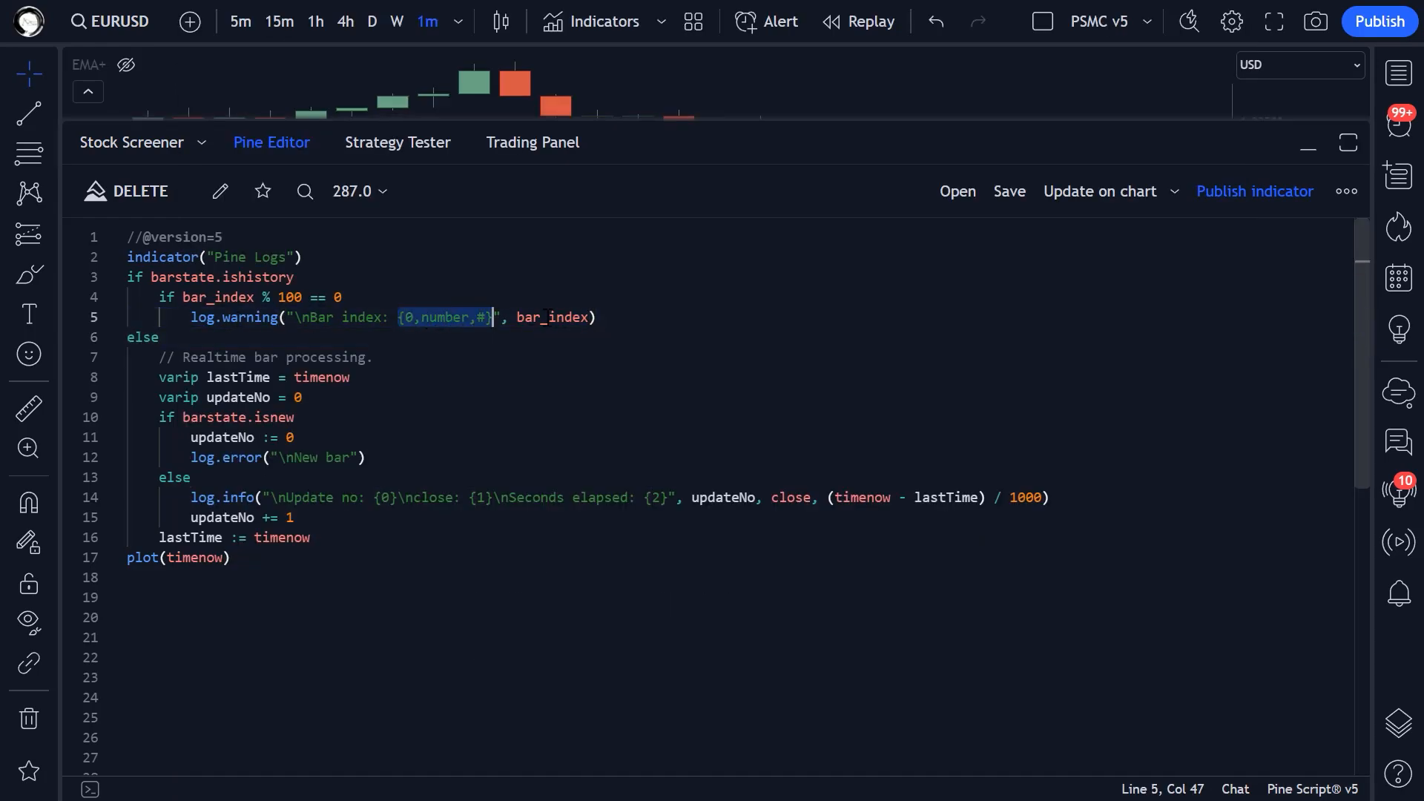
# Step: Replace line 5's format placeholder with + str.tostring(bar_index) and save the script
pyautogui.doubleClick(599, 497)
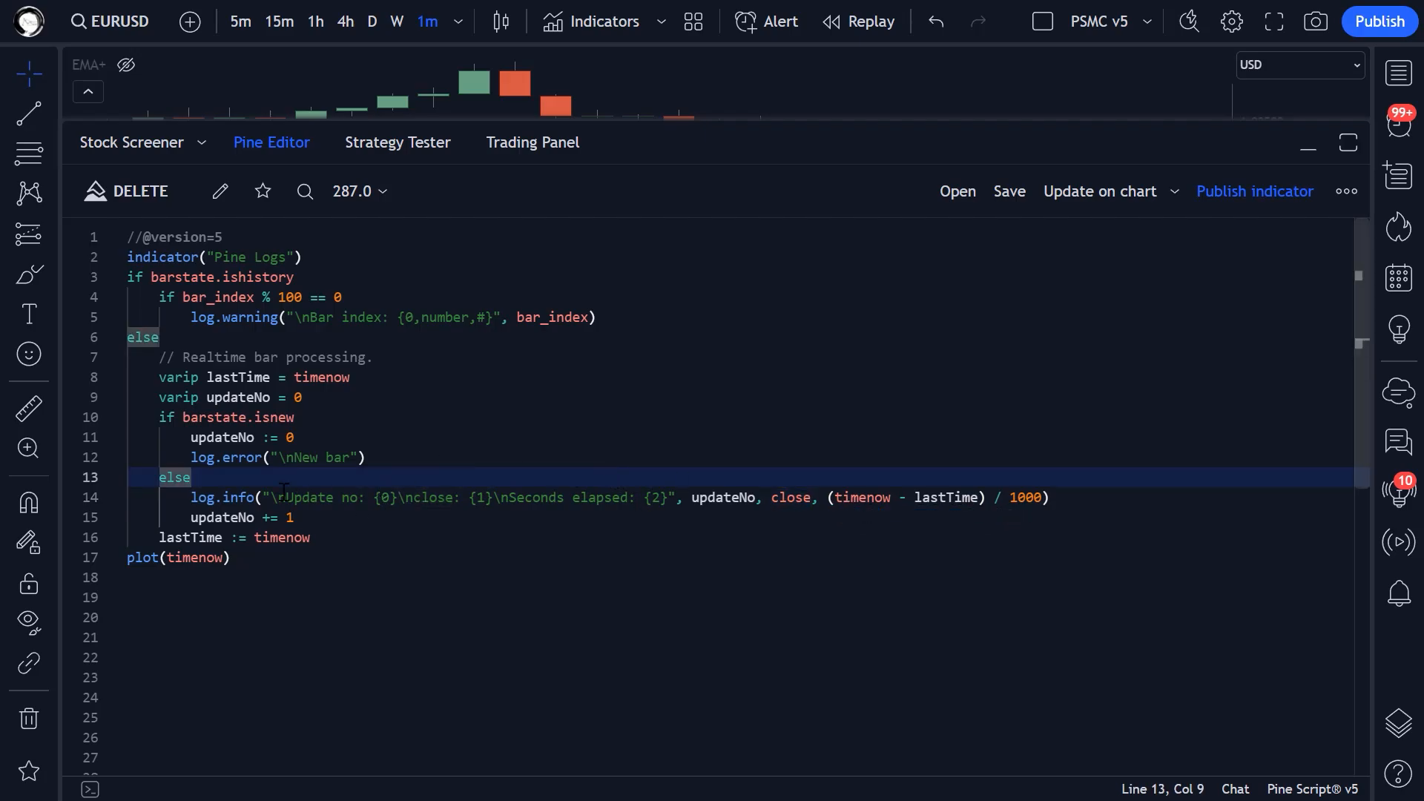
pyautogui.click(363, 457)
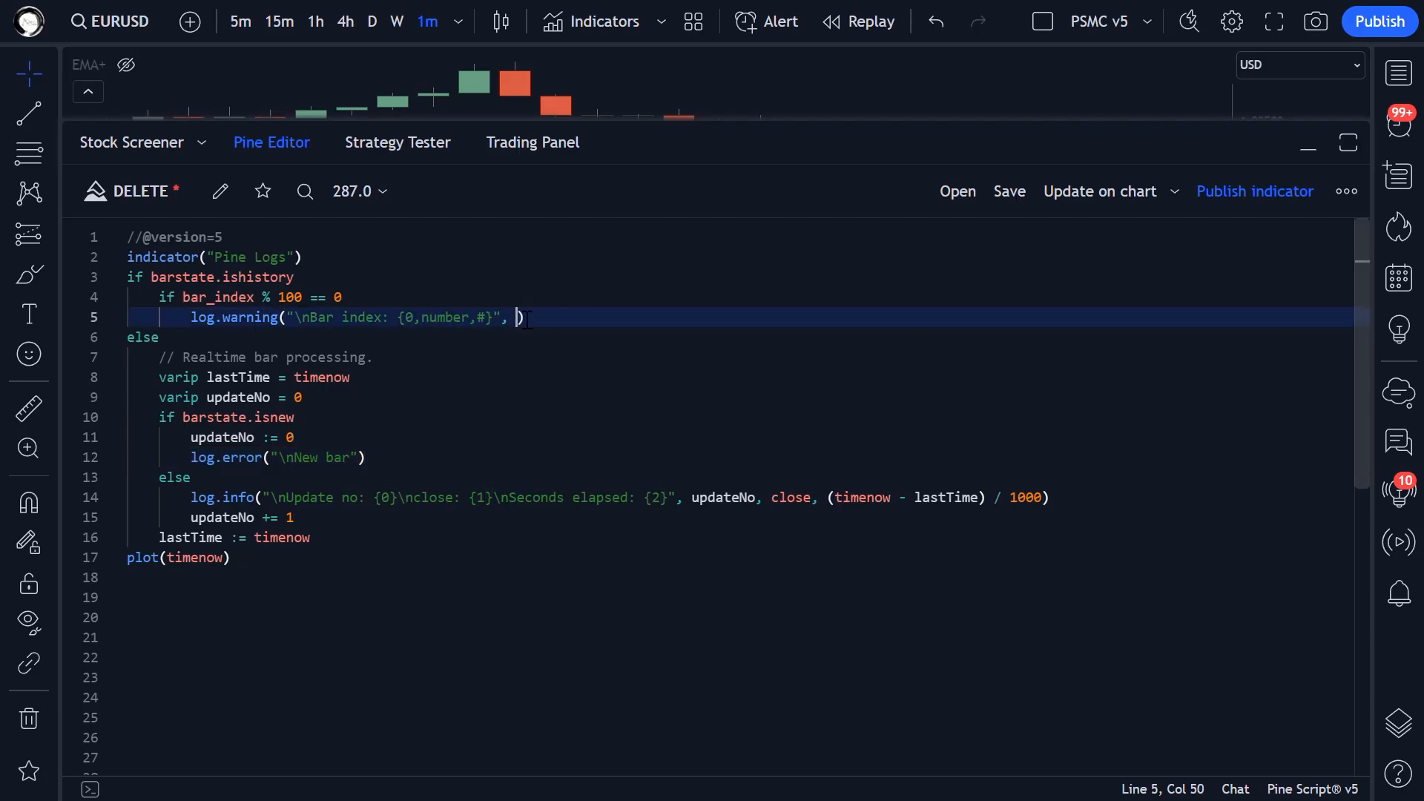
pyautogui.press('backspace')
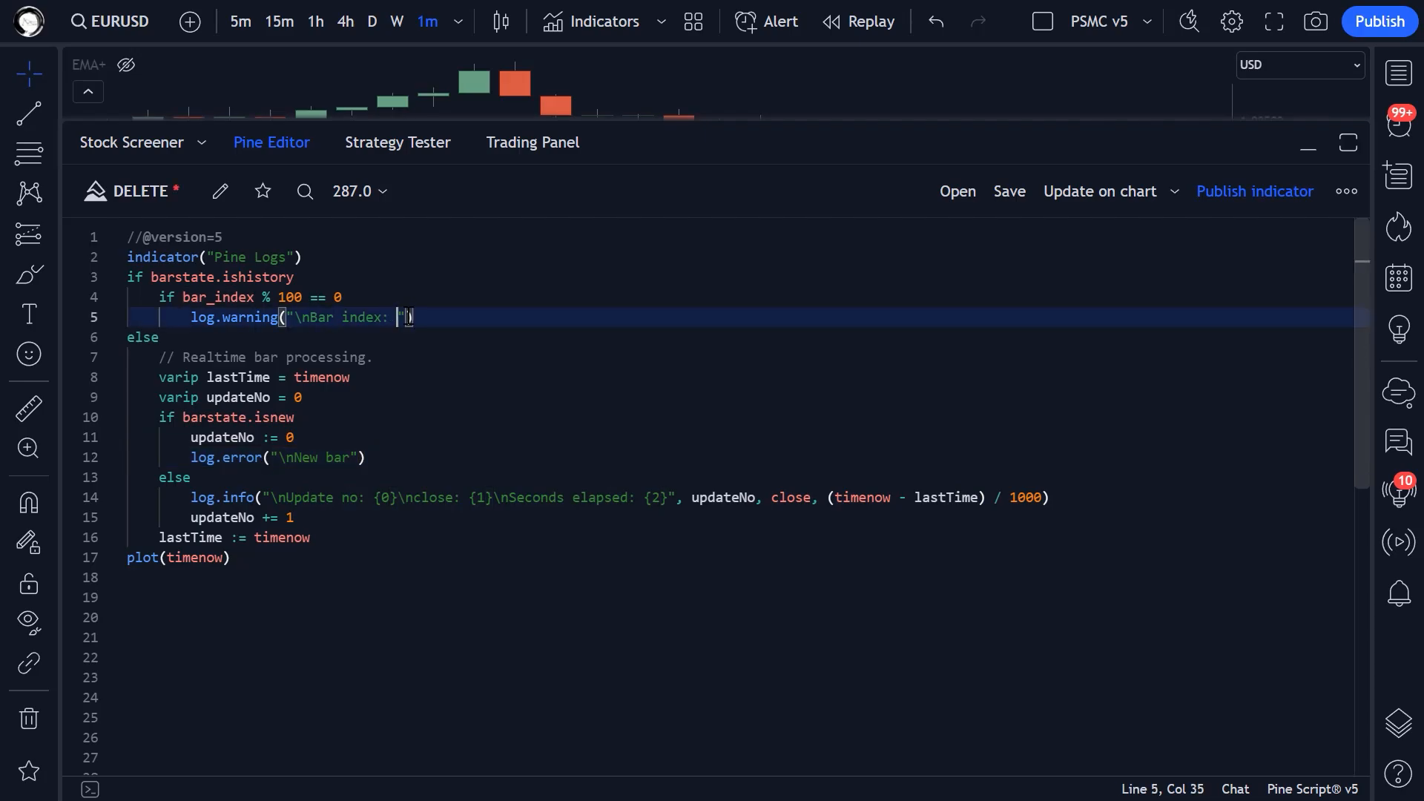
pyautogui.write('+ str.tostring(bar_index')
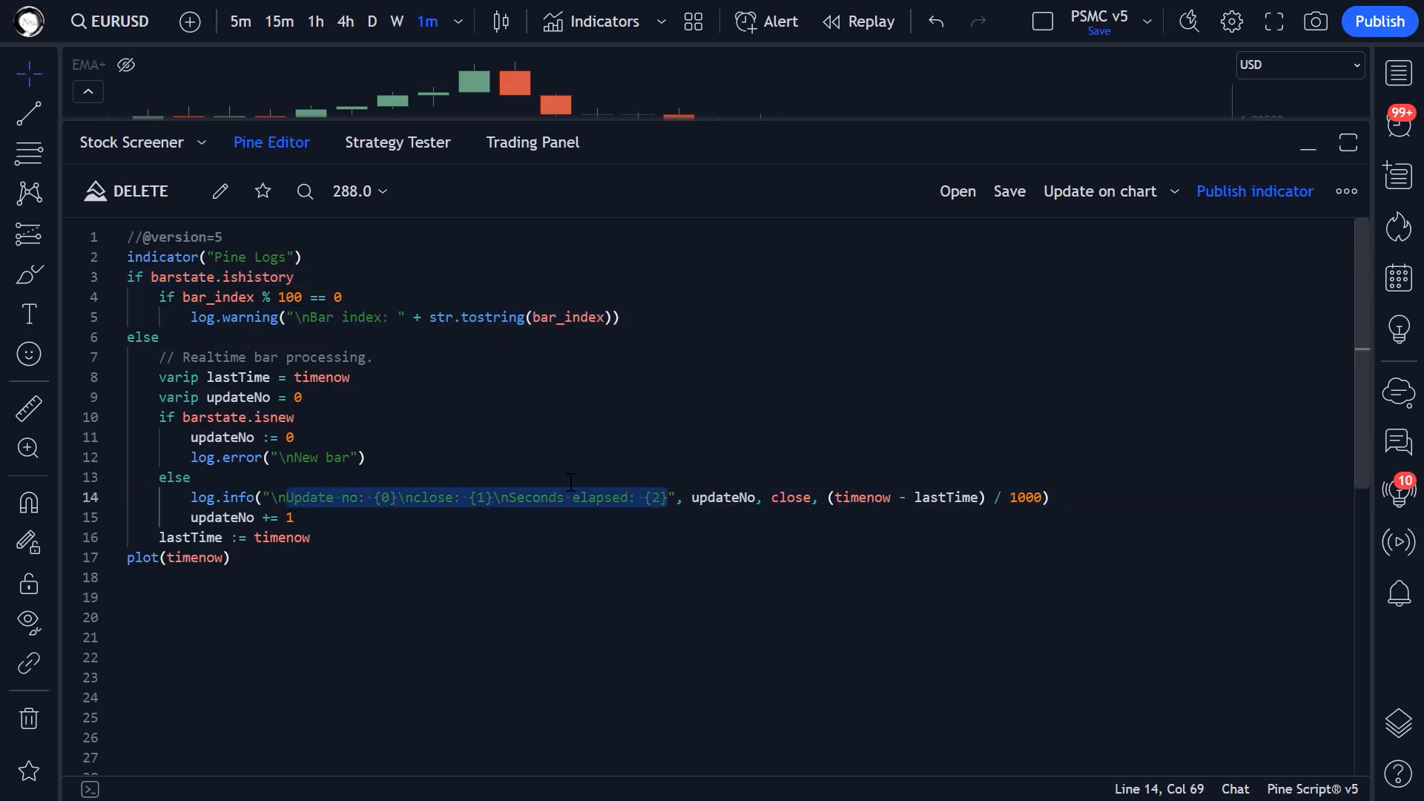
# Step: Select all the Pine Logs script code, then deselect it
pyautogui.click(666, 497)
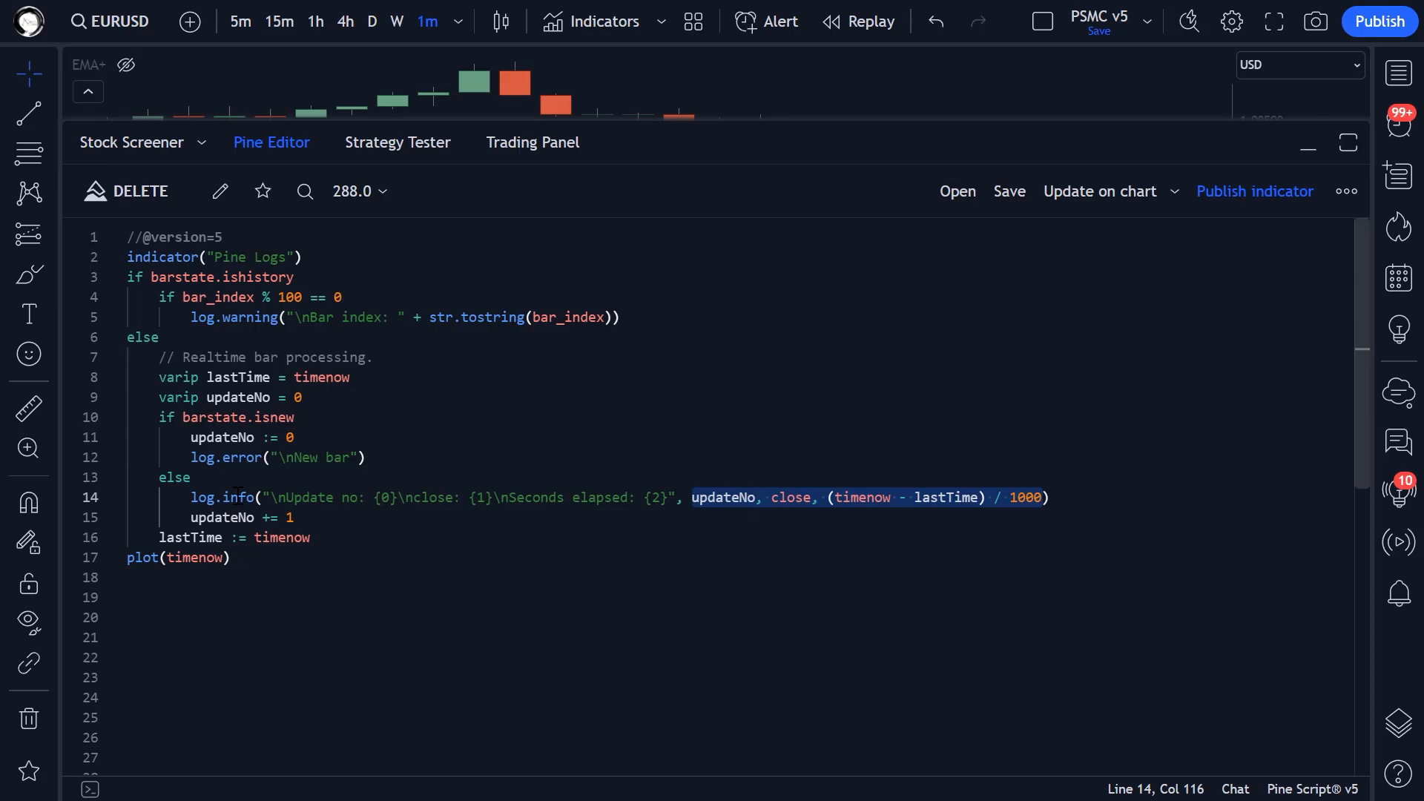
pyautogui.click(291, 437)
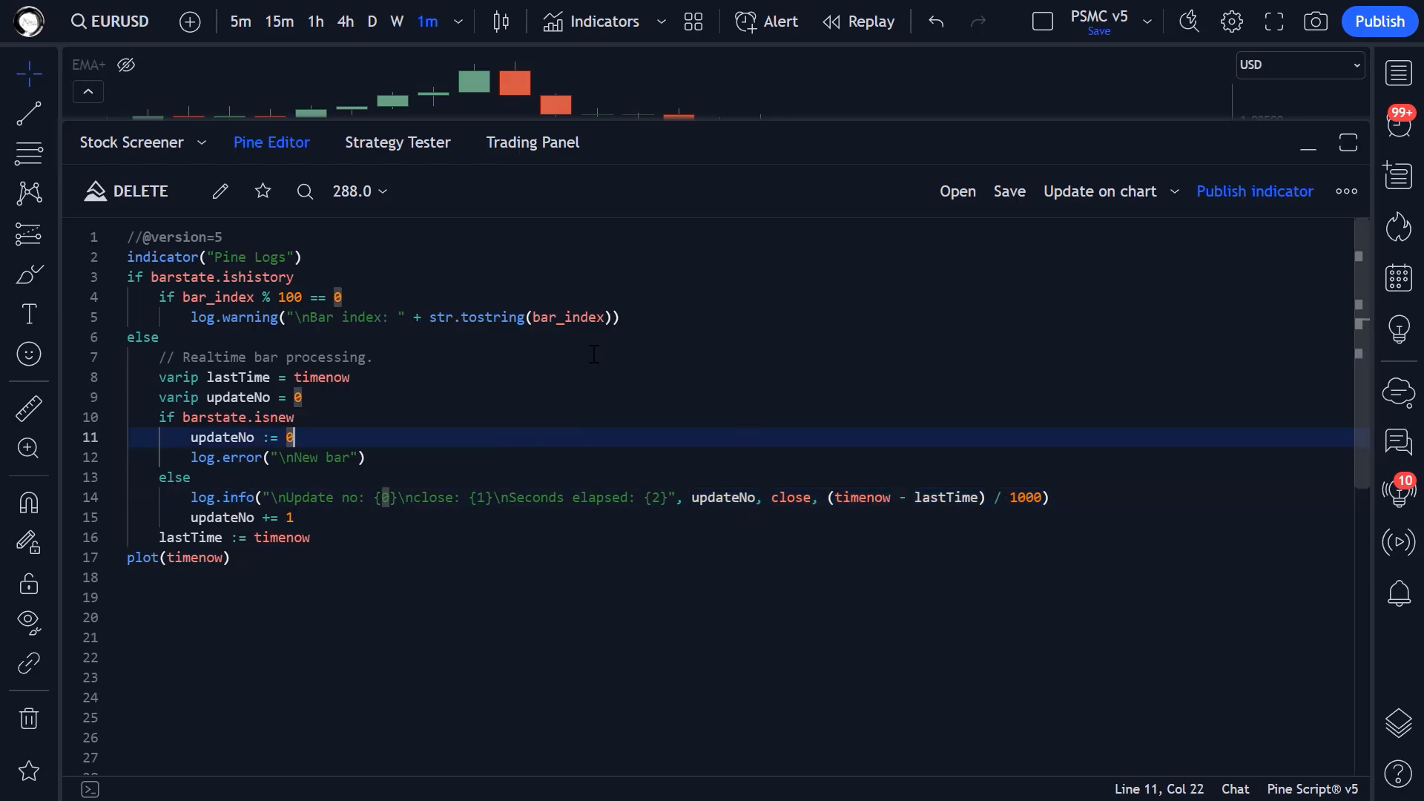
pyautogui.press('ctrl+a')
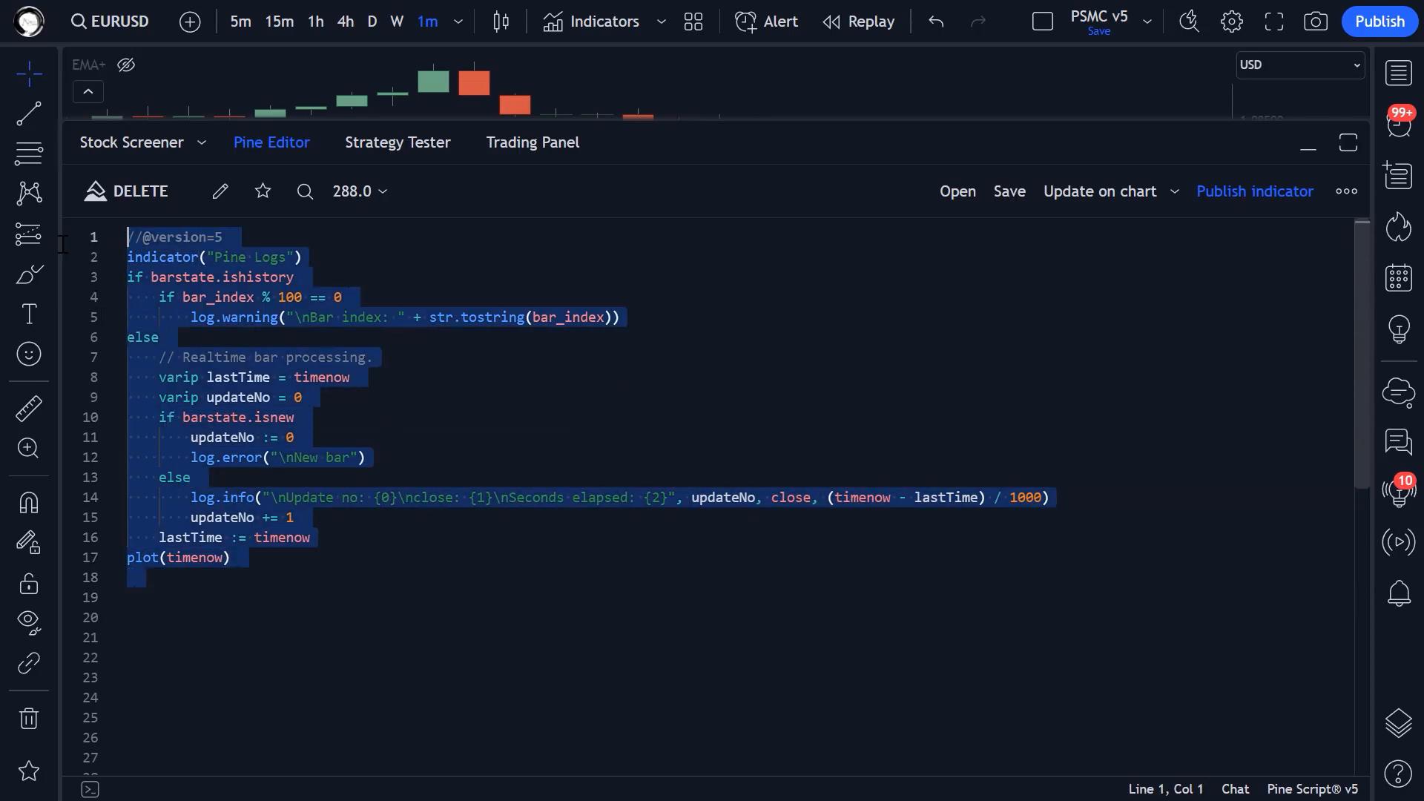
pyautogui.click(1305, 149)
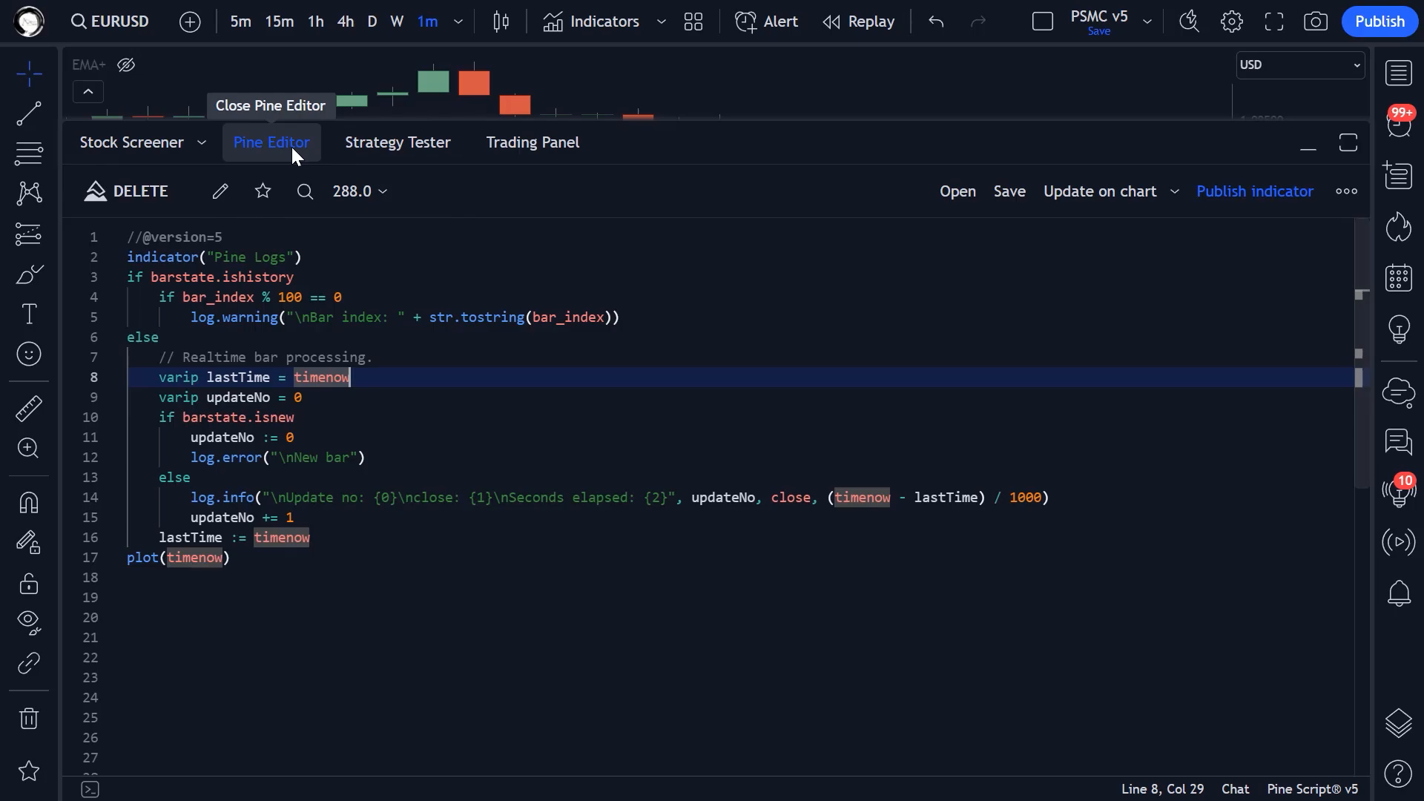
# Step: Hide the Pine Editor, dismiss the Indicators dialog and return to the blog's code example
pyautogui.click(591, 21)
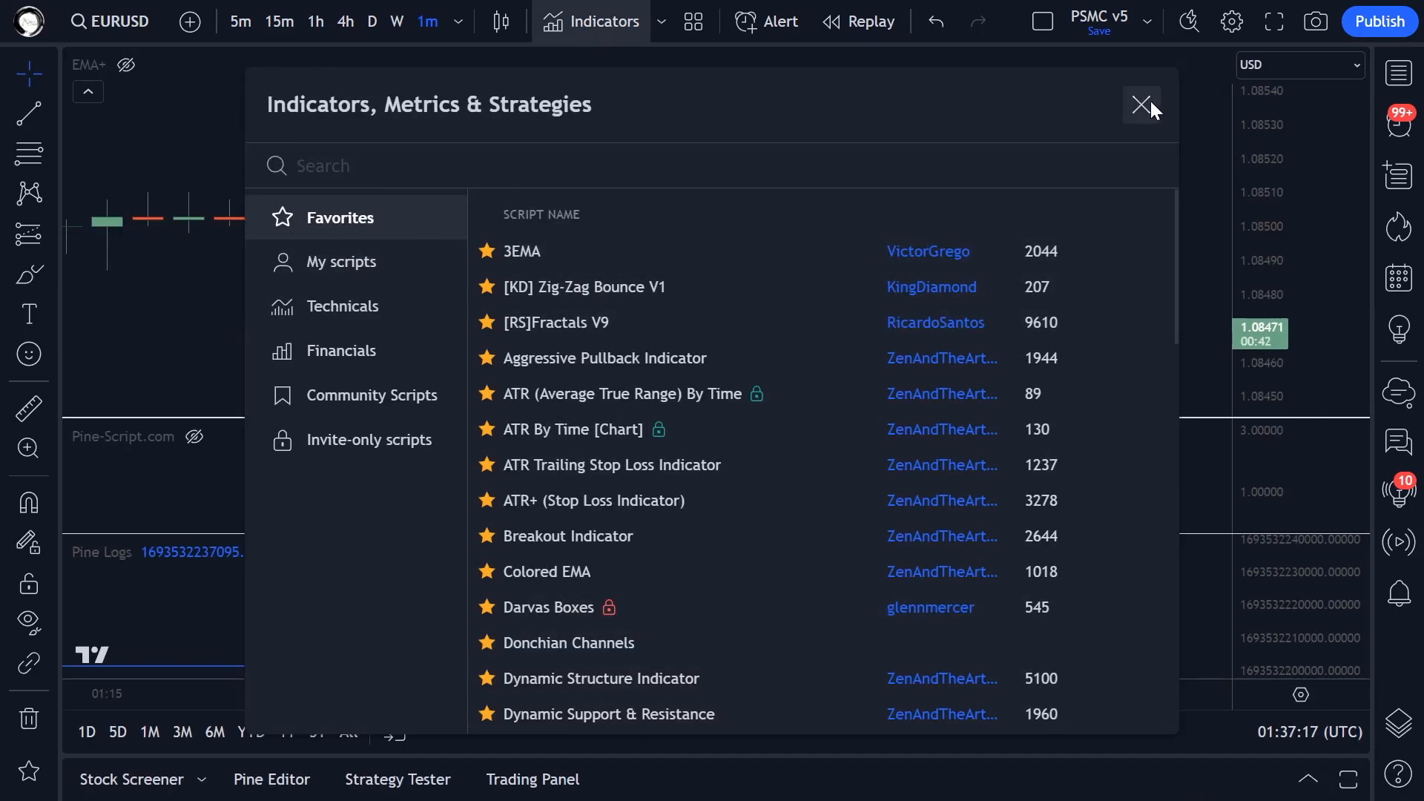
pyautogui.click(1141, 104)
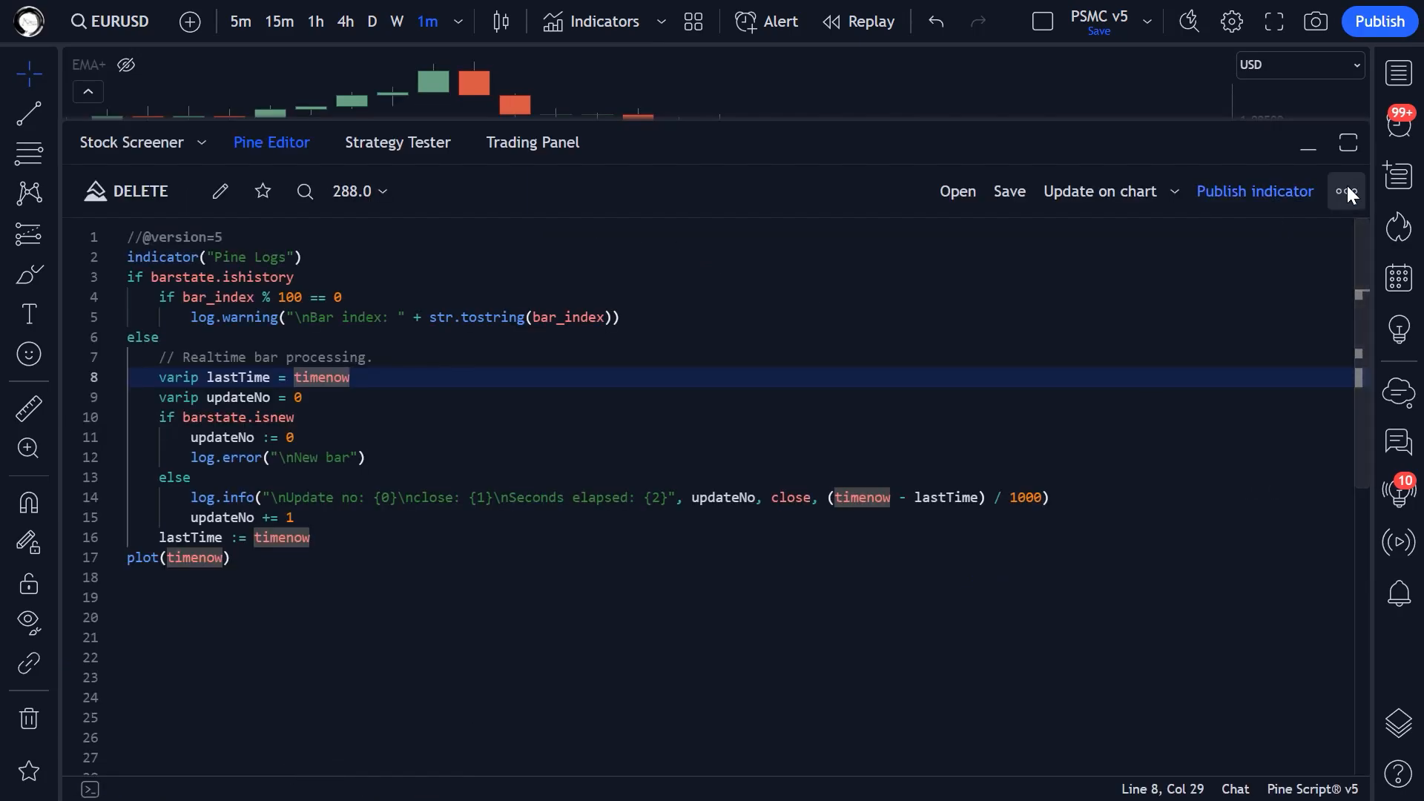
pyautogui.click(300, 256)
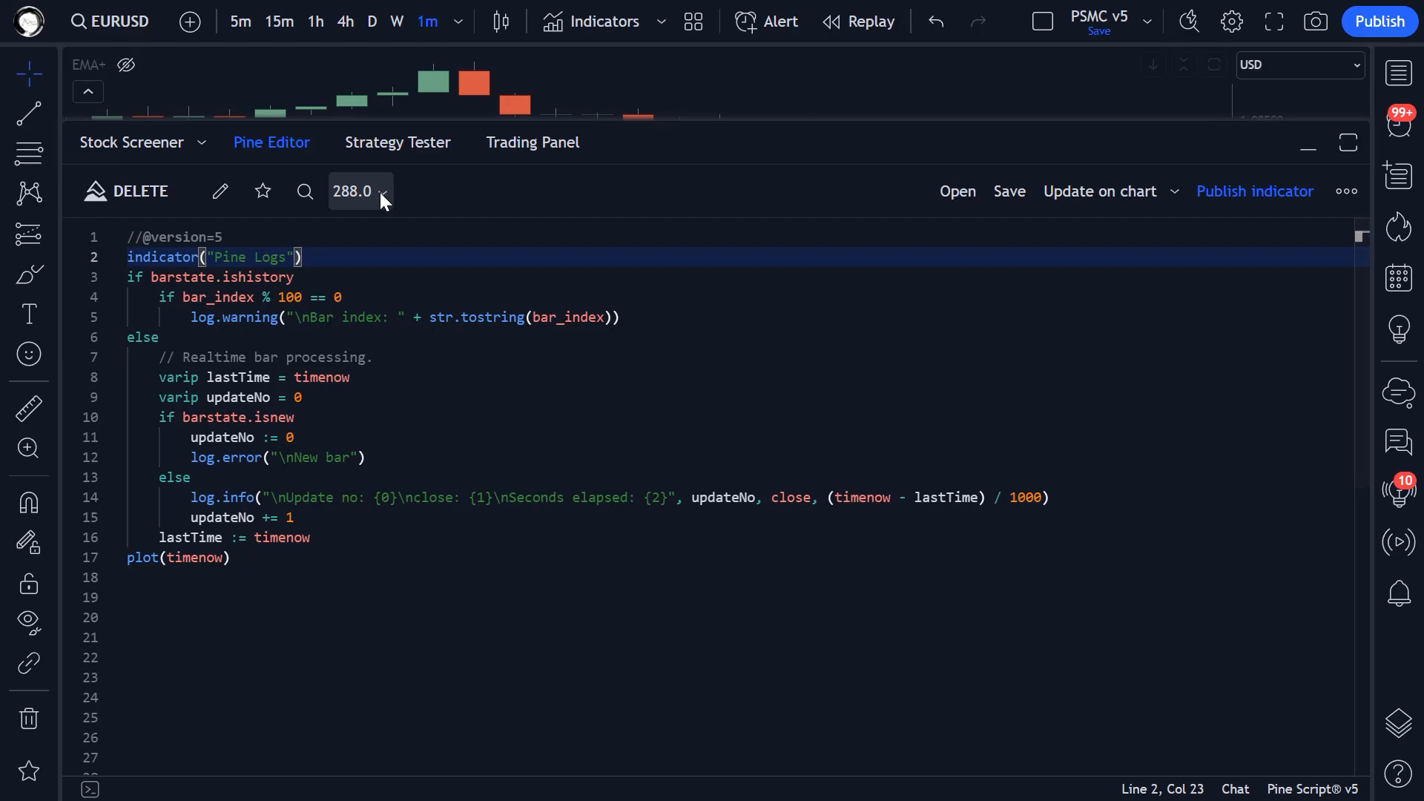
pyautogui.press('ctrl+a')
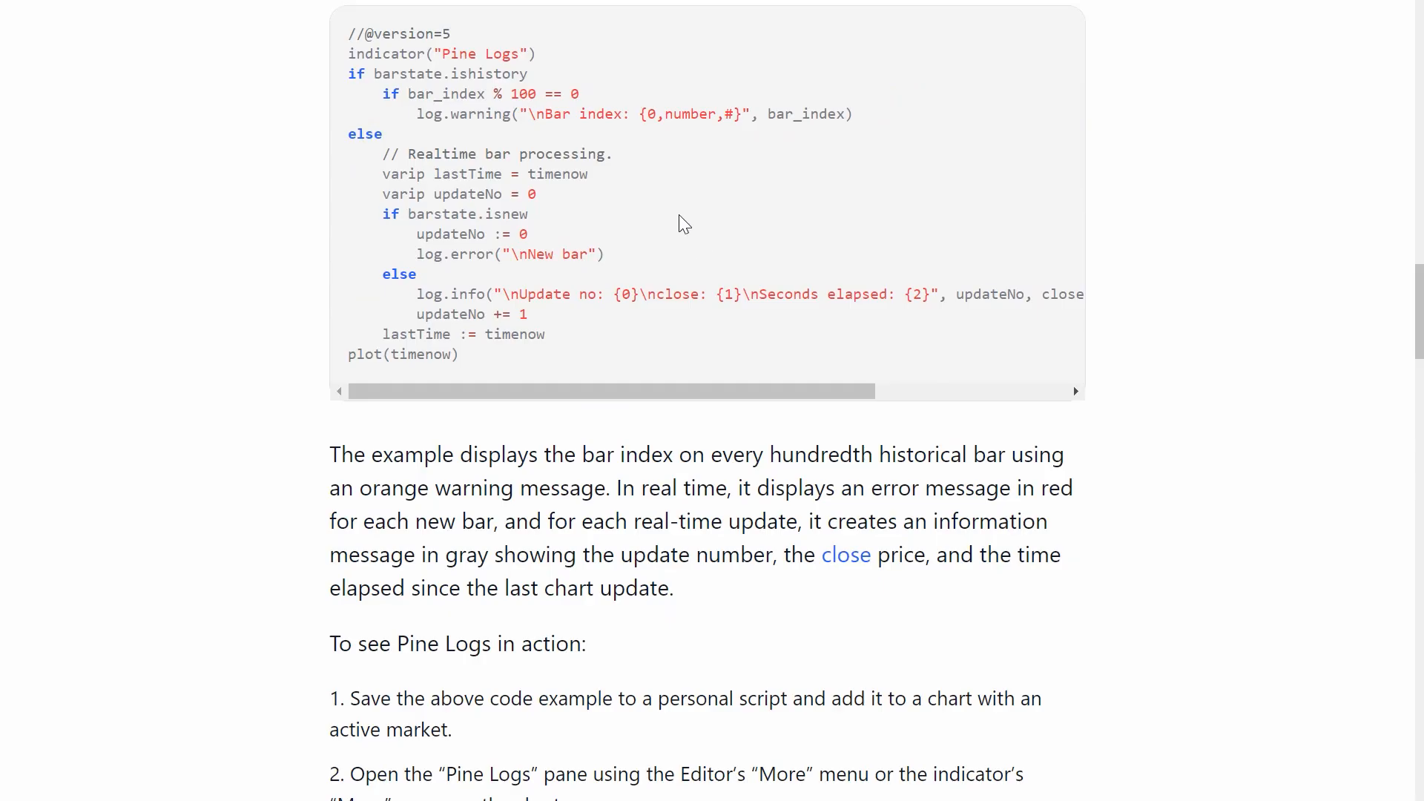
# Step: Scroll the blog example, then return to the SPX chart showing the Pine Logs script
pyautogui.scroll(-3)
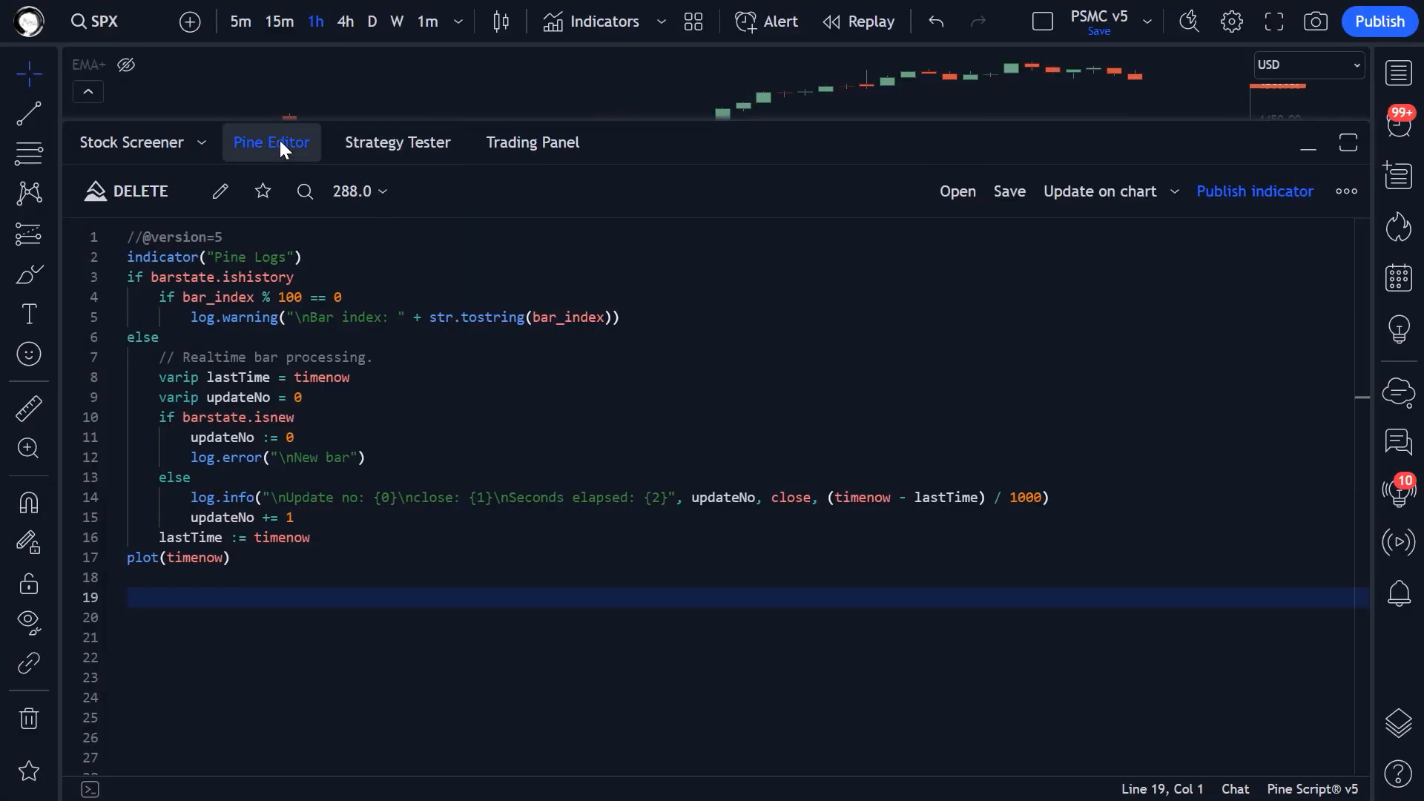
# Step: Hide the Pine Editor and open the Pine-Script.com indicator's Pine Logs with search
pyautogui.click(1306, 142)
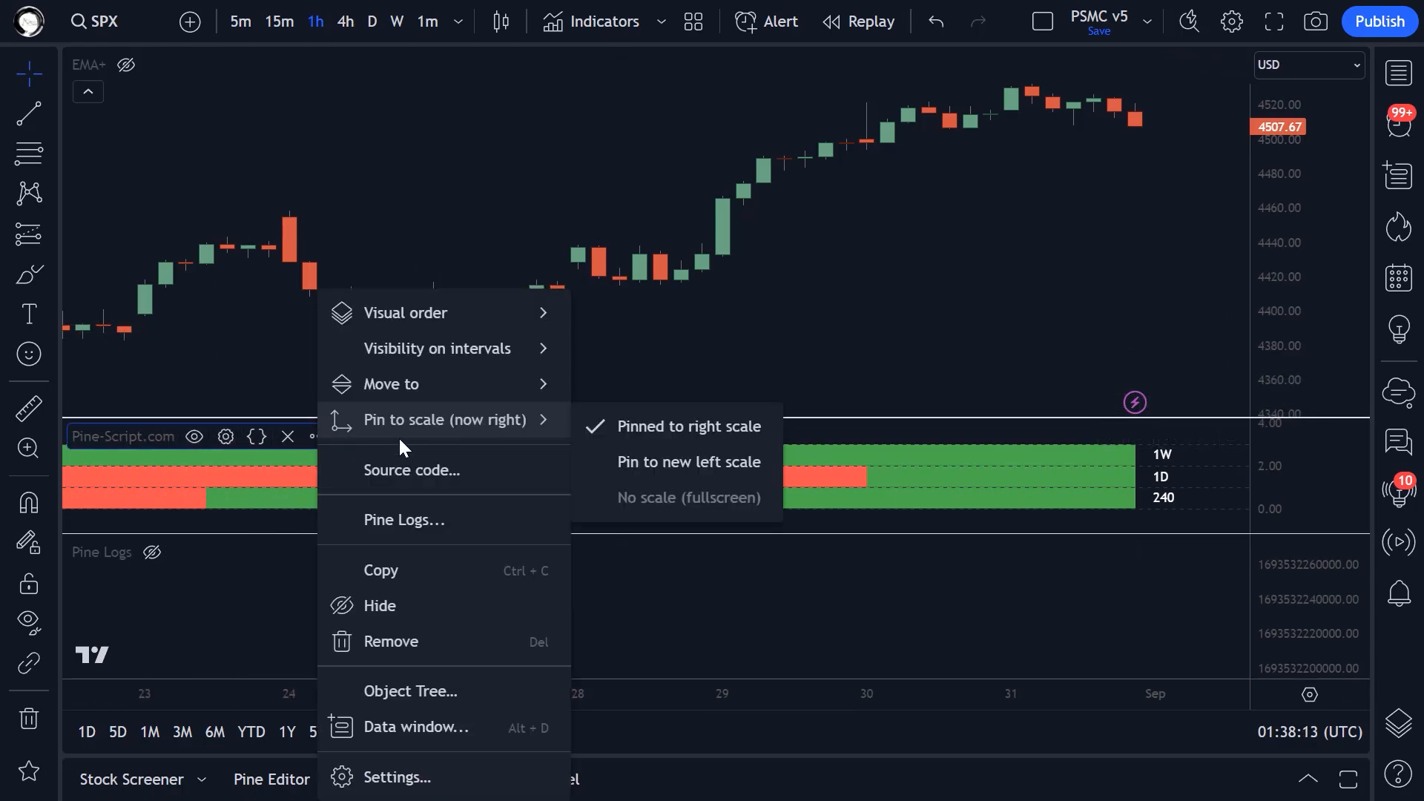
pyautogui.click(403, 519)
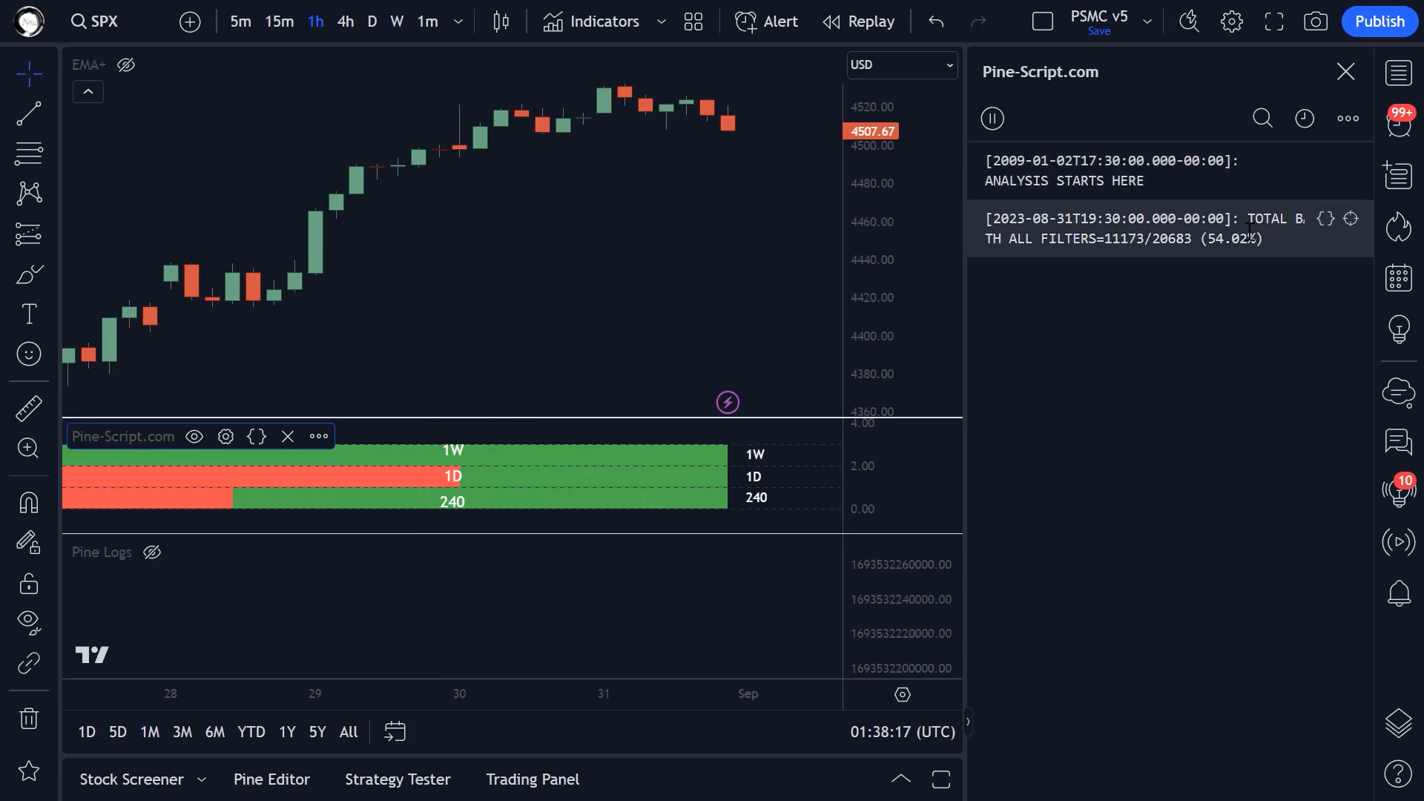
pyautogui.moveTo(1283, 247)
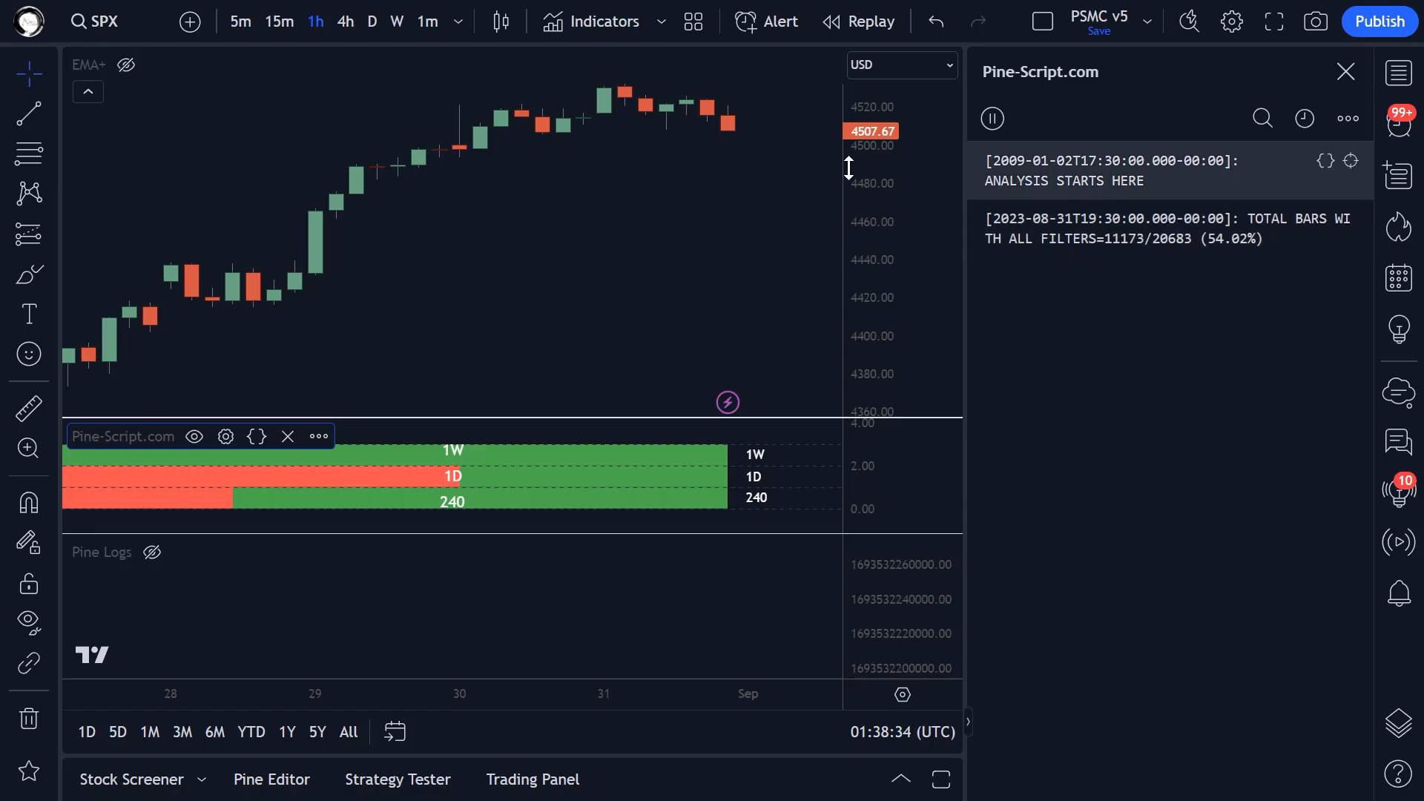
pyautogui.moveTo(442, 166)
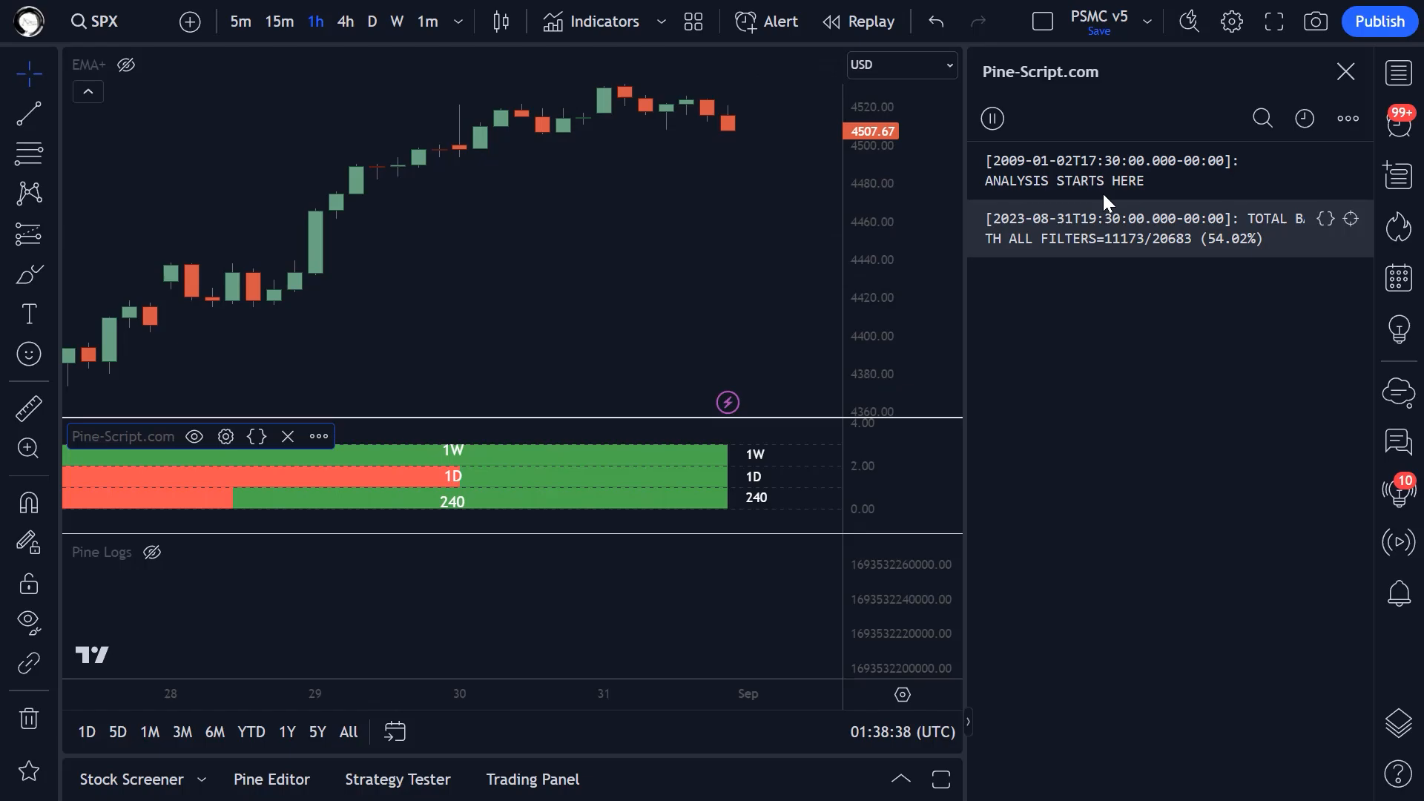
pyautogui.moveTo(1280, 247)
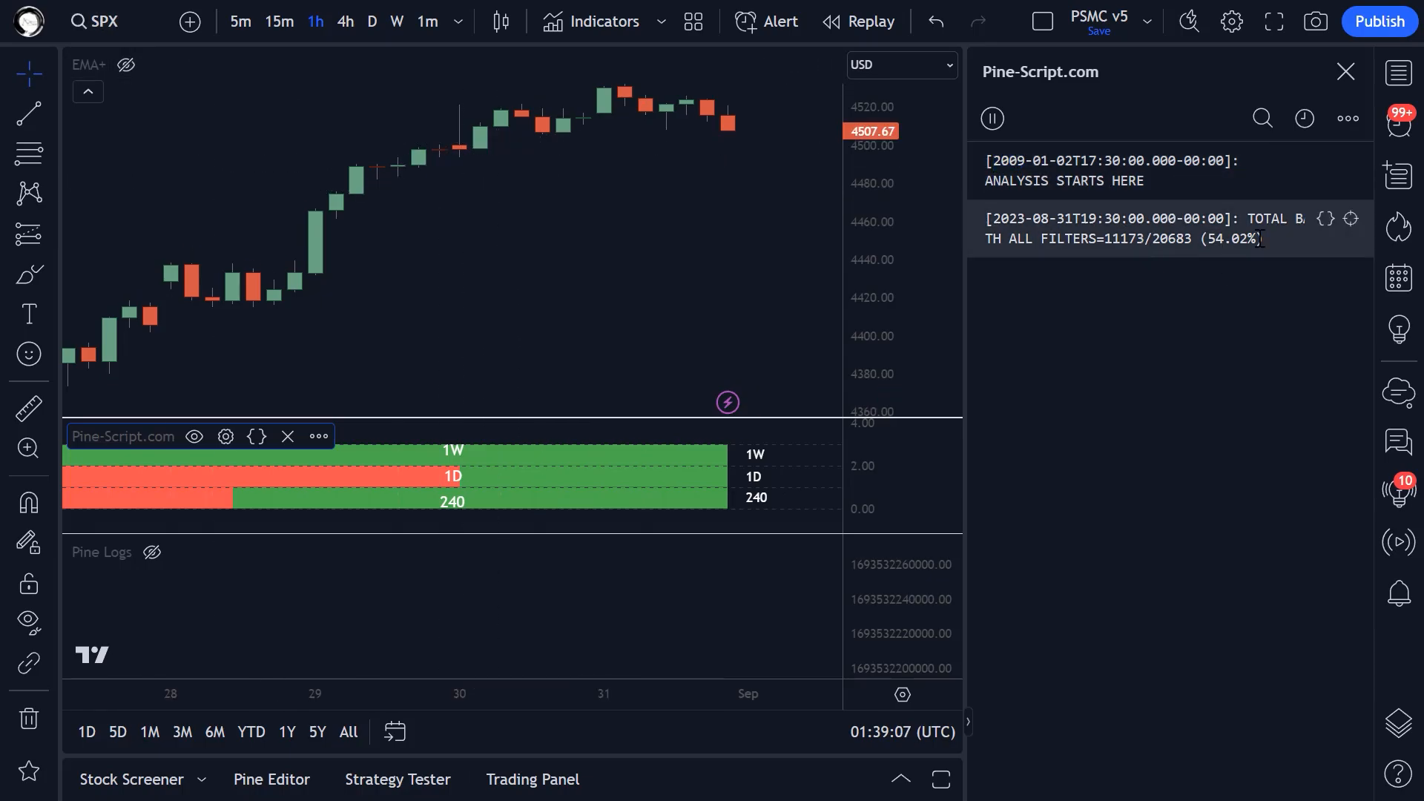
pyautogui.moveTo(623, 187)
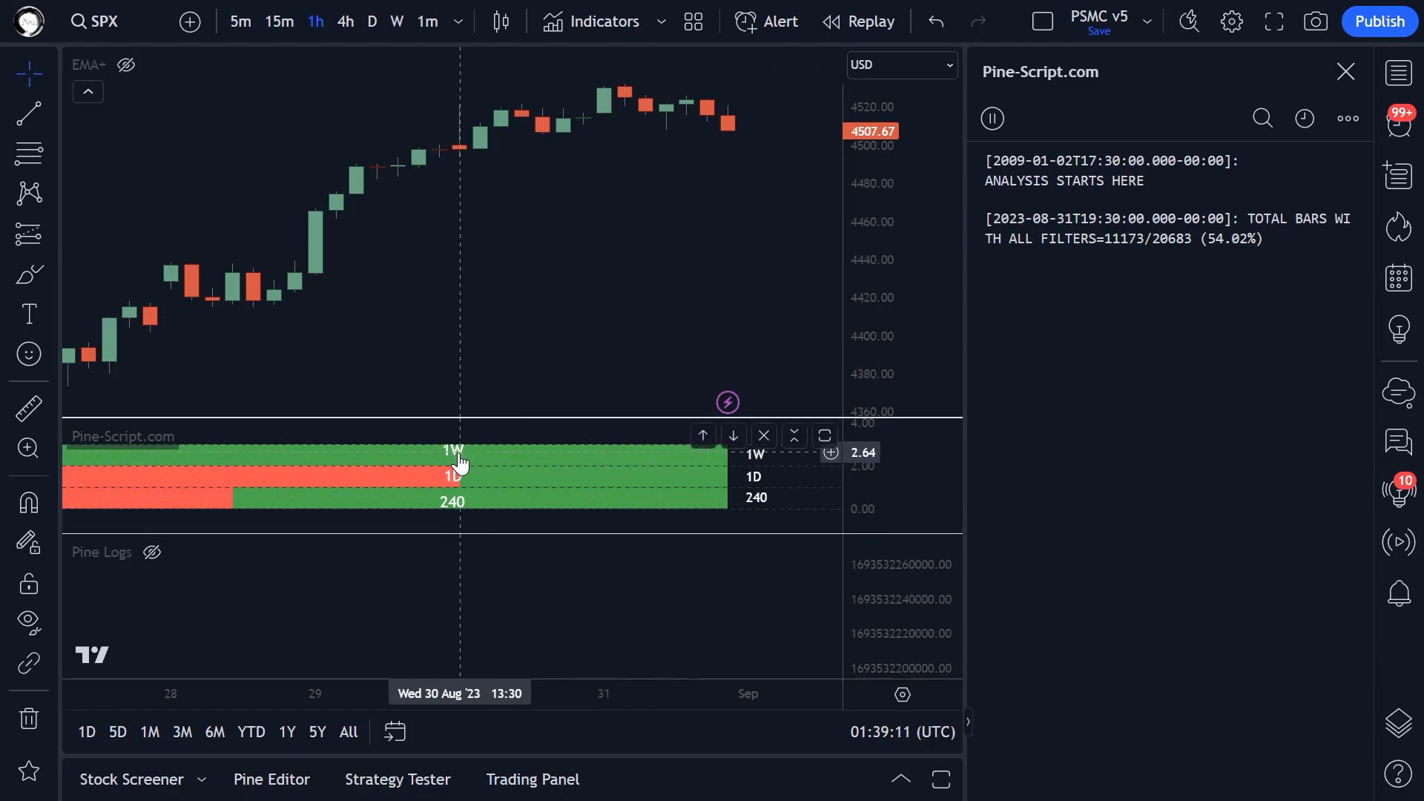
pyautogui.moveTo(462, 480)
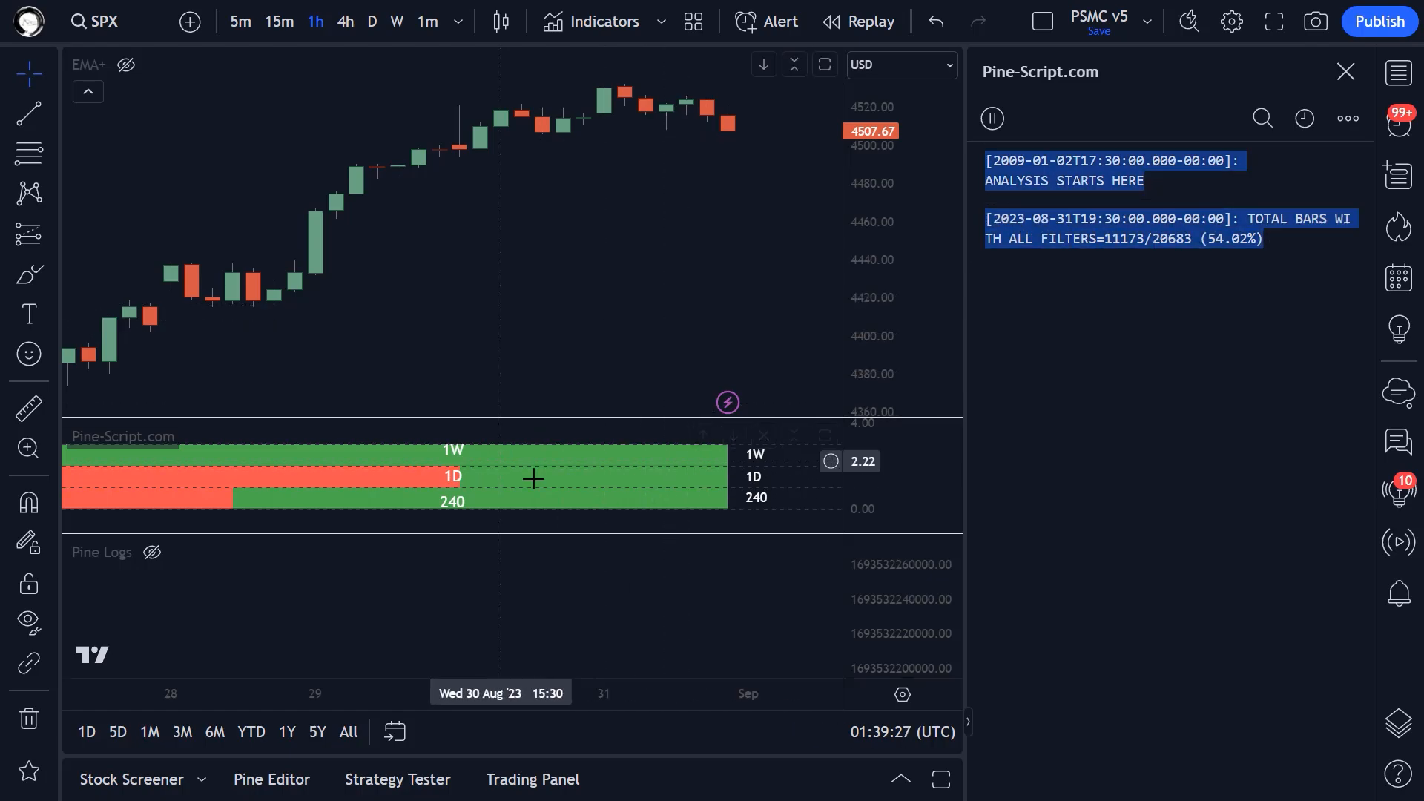
pyautogui.moveTo(565, 315)
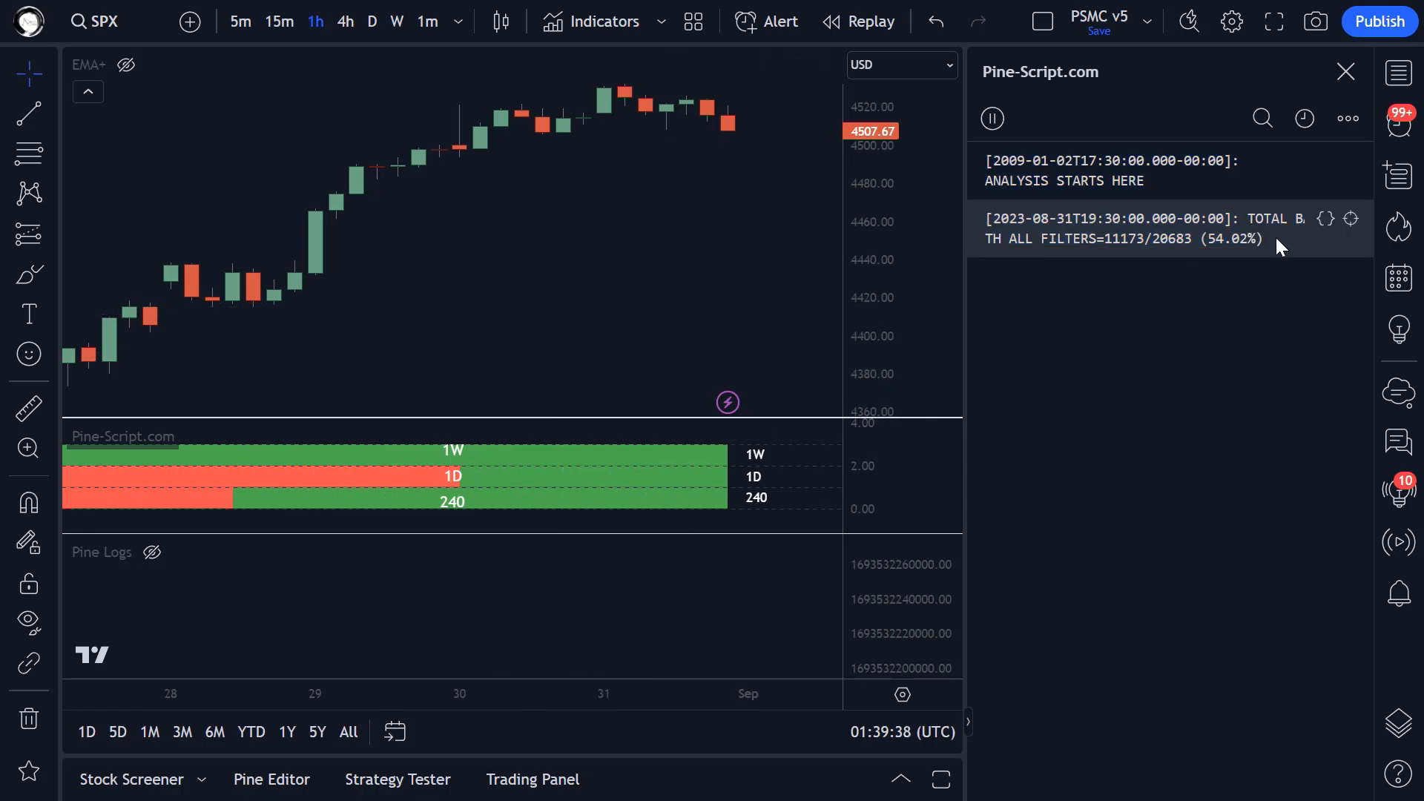
pyautogui.moveTo(1312, 149)
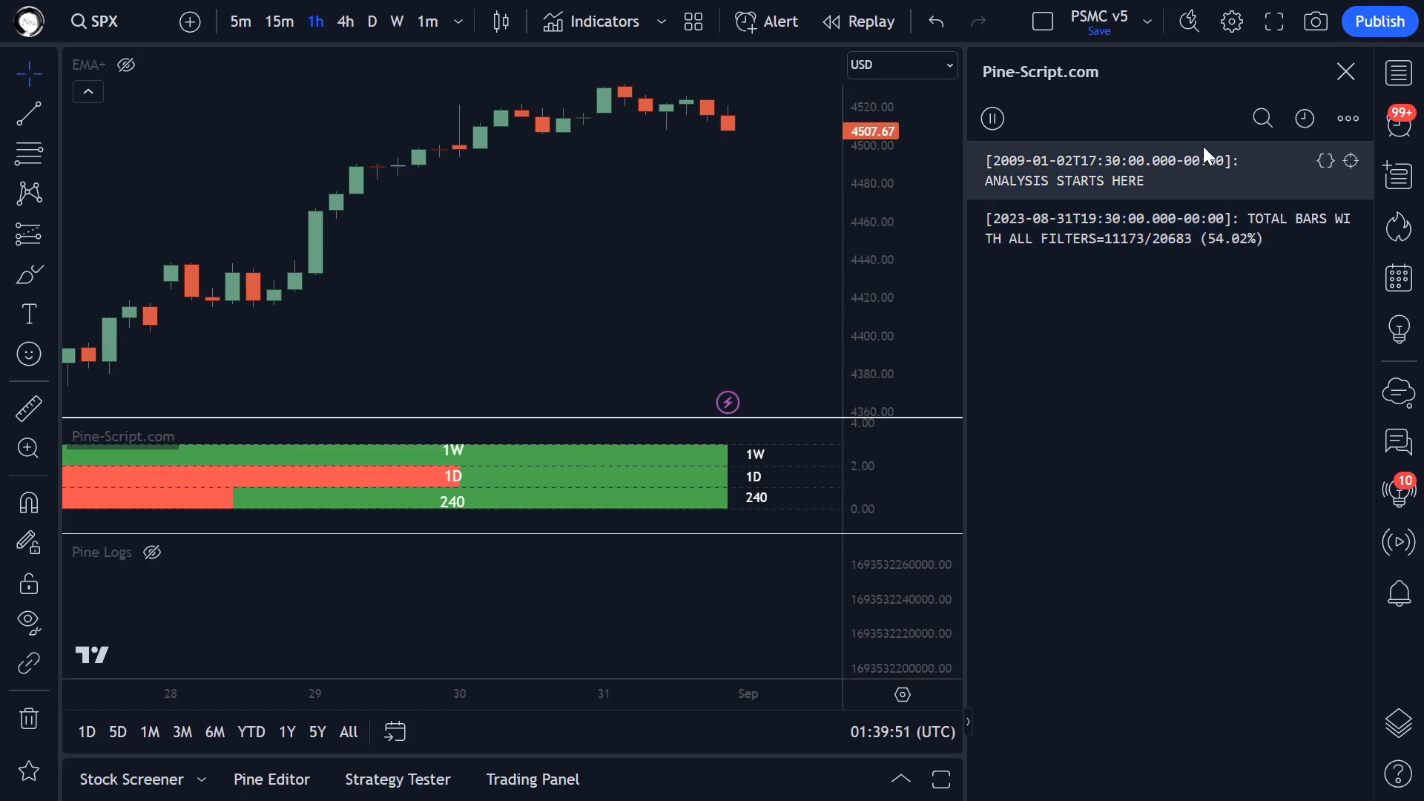
pyautogui.click(1261, 118)
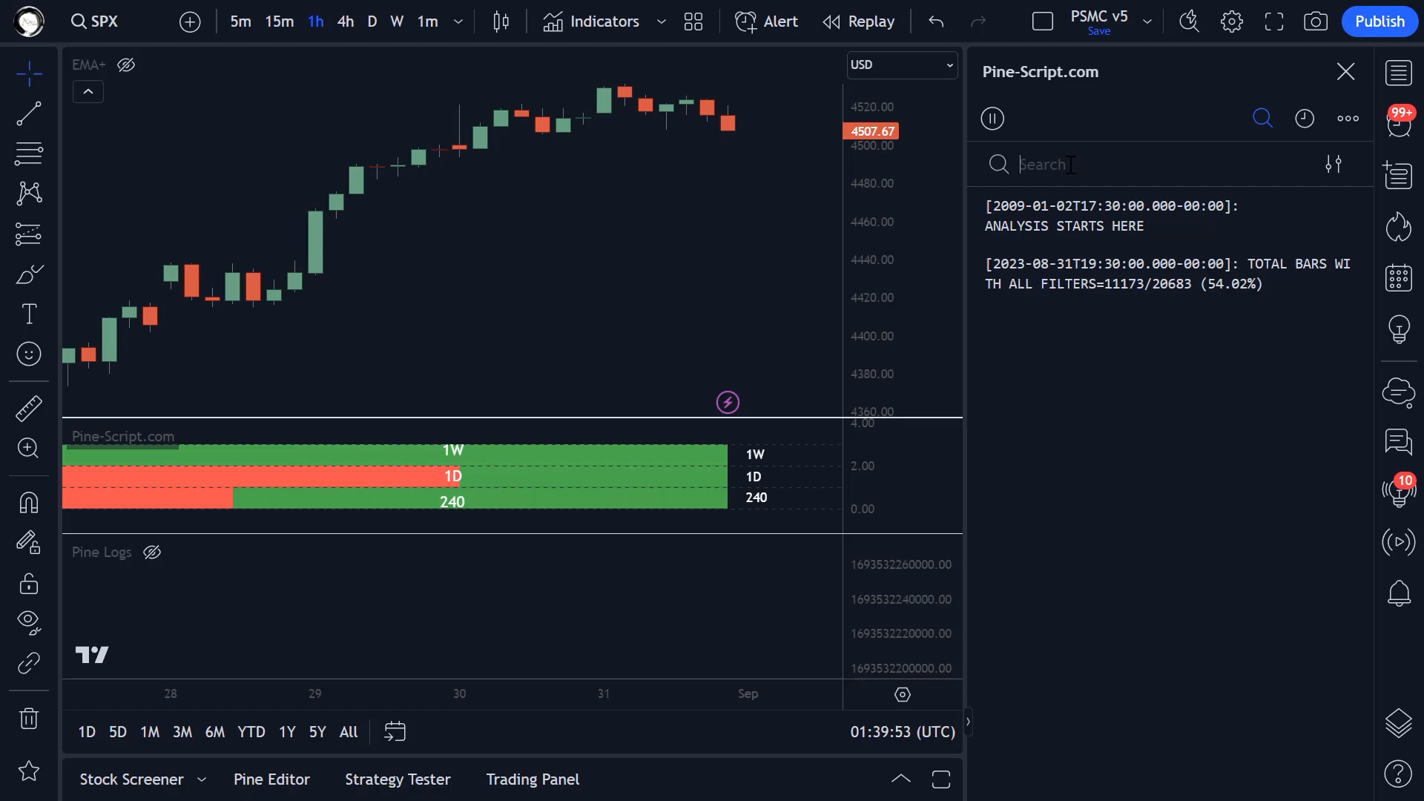
# Step: Search the logs for 'filters', dismiss the start date picker, and toggle Regex matching
pyautogui.write('filters')
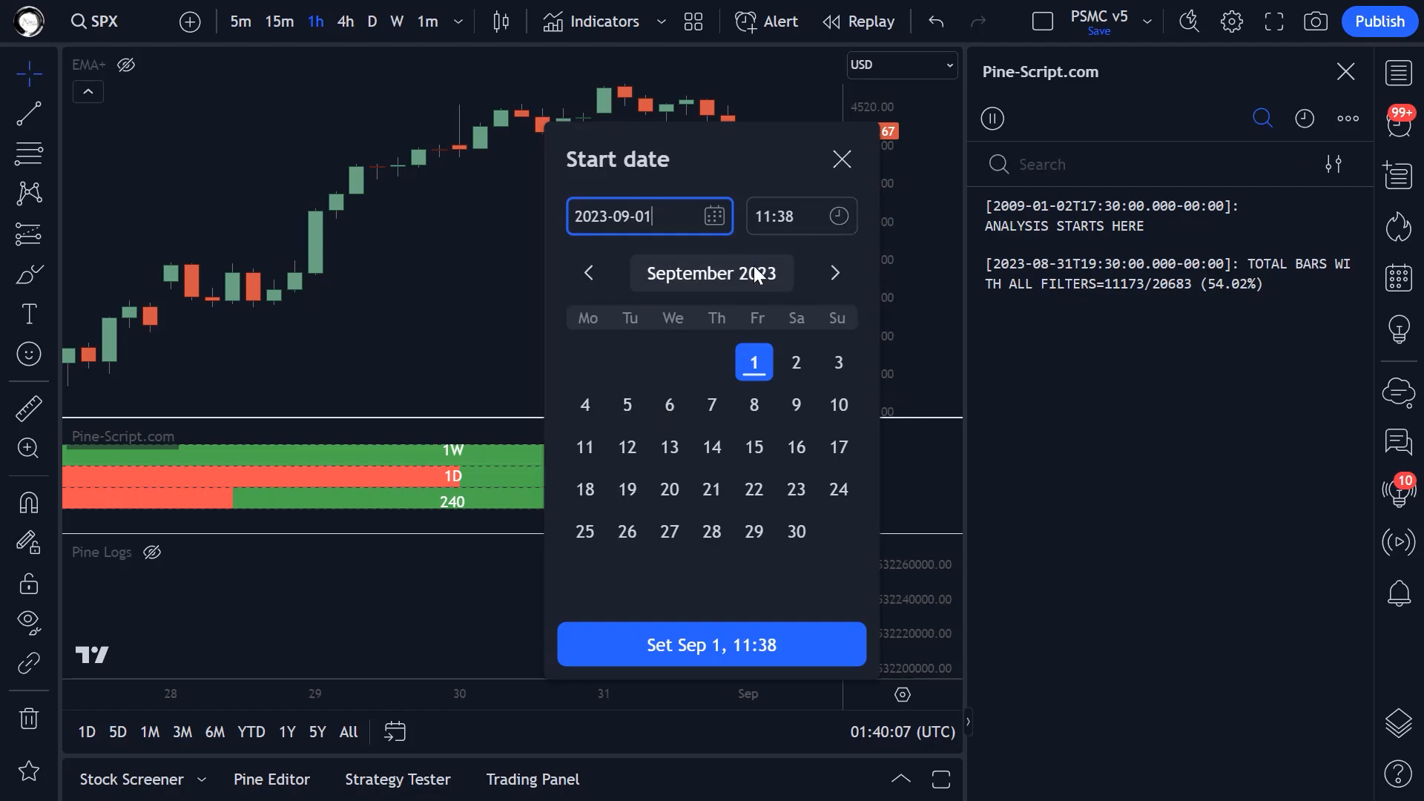
pyautogui.click(711, 644)
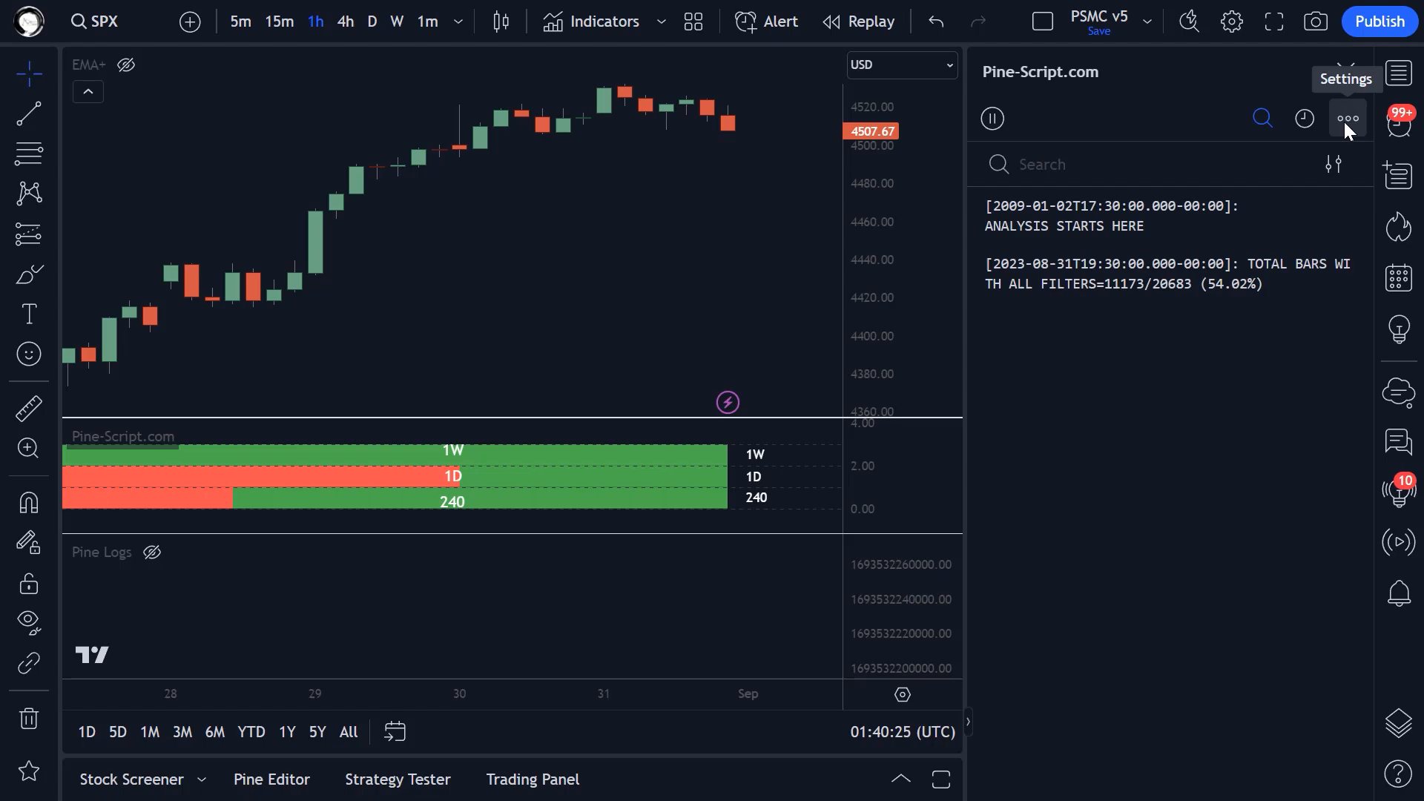
pyautogui.click(1333, 164)
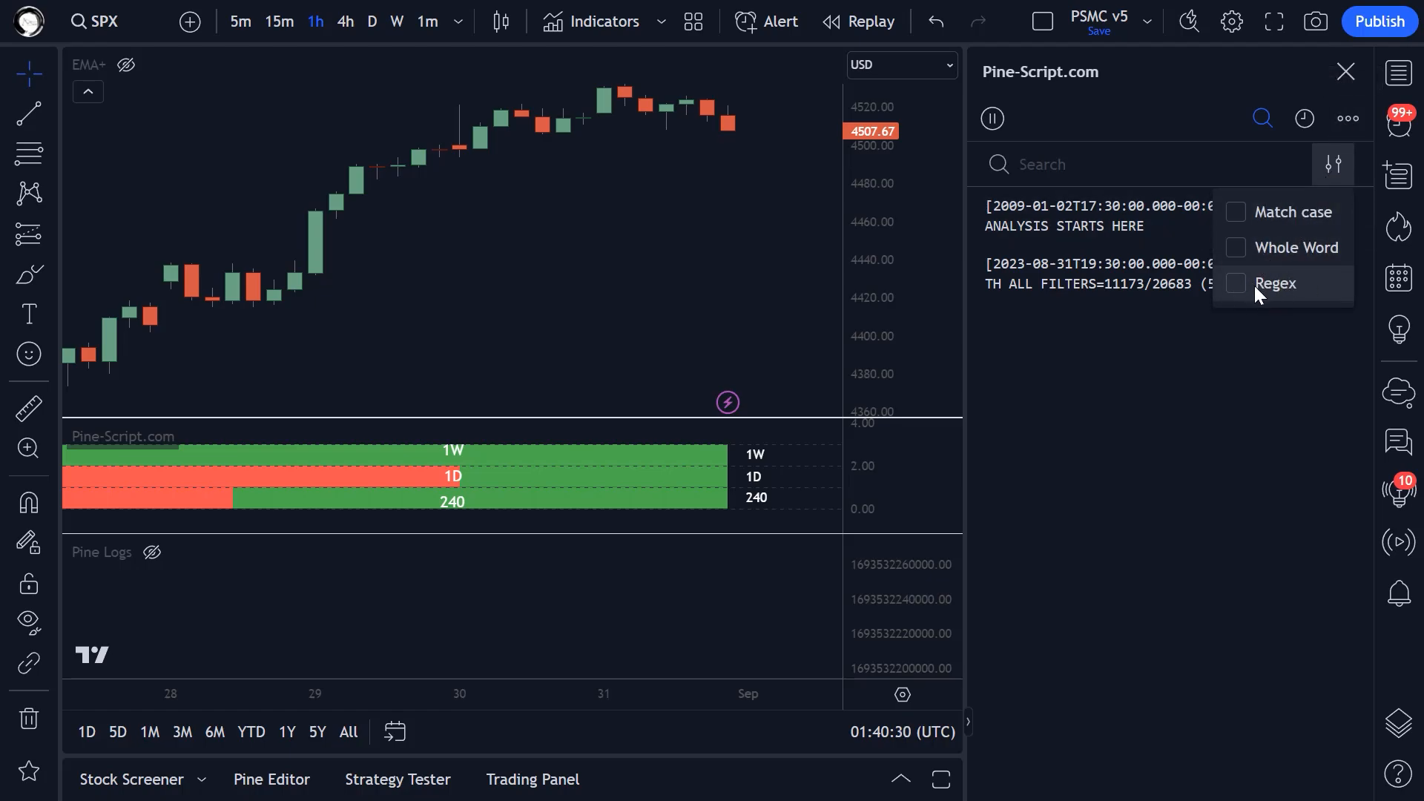
pyautogui.moveTo(1287, 291)
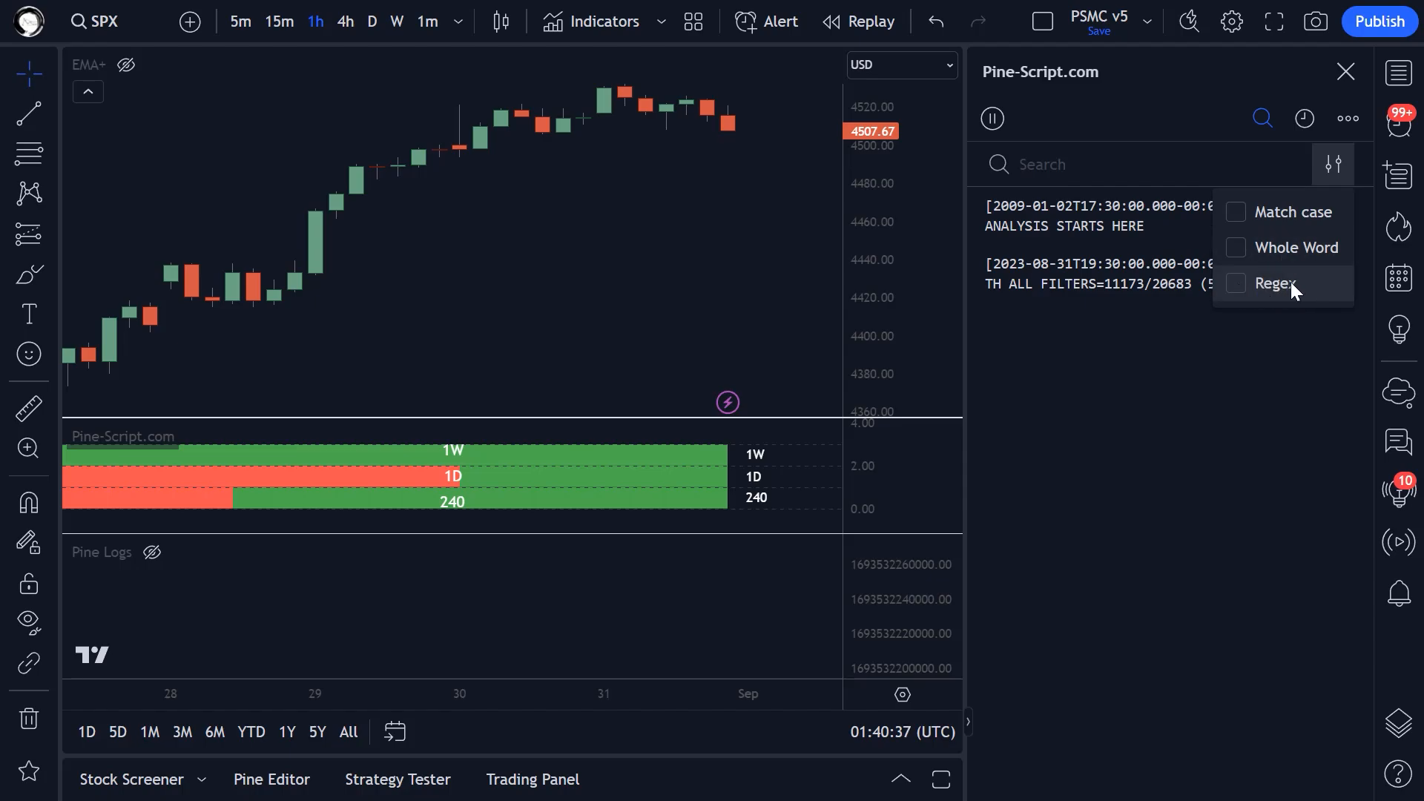
pyautogui.click(1344, 72)
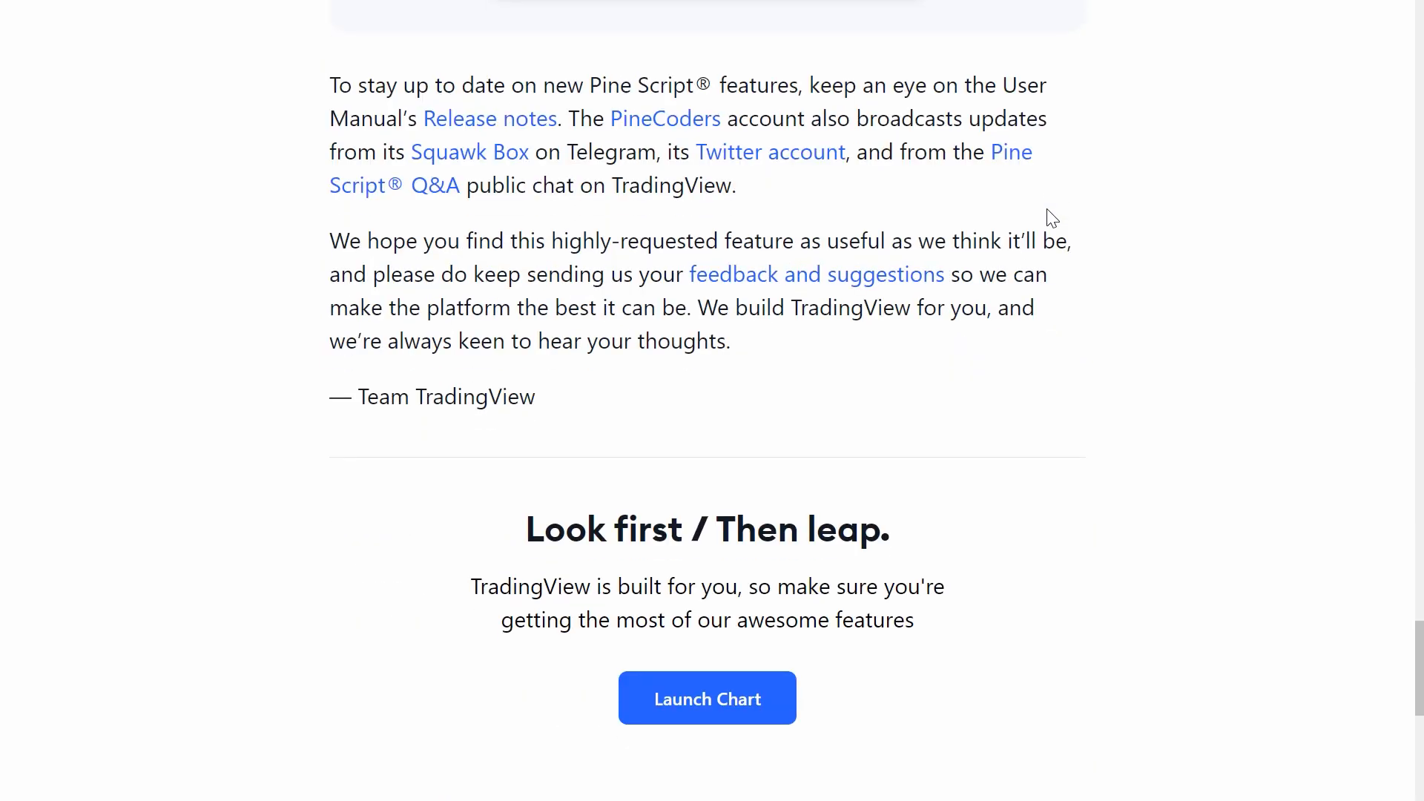
# Step: Scroll the 'Debug your Pine Script code with Pine Logs' article to its logging functions list
pyautogui.scroll(3)
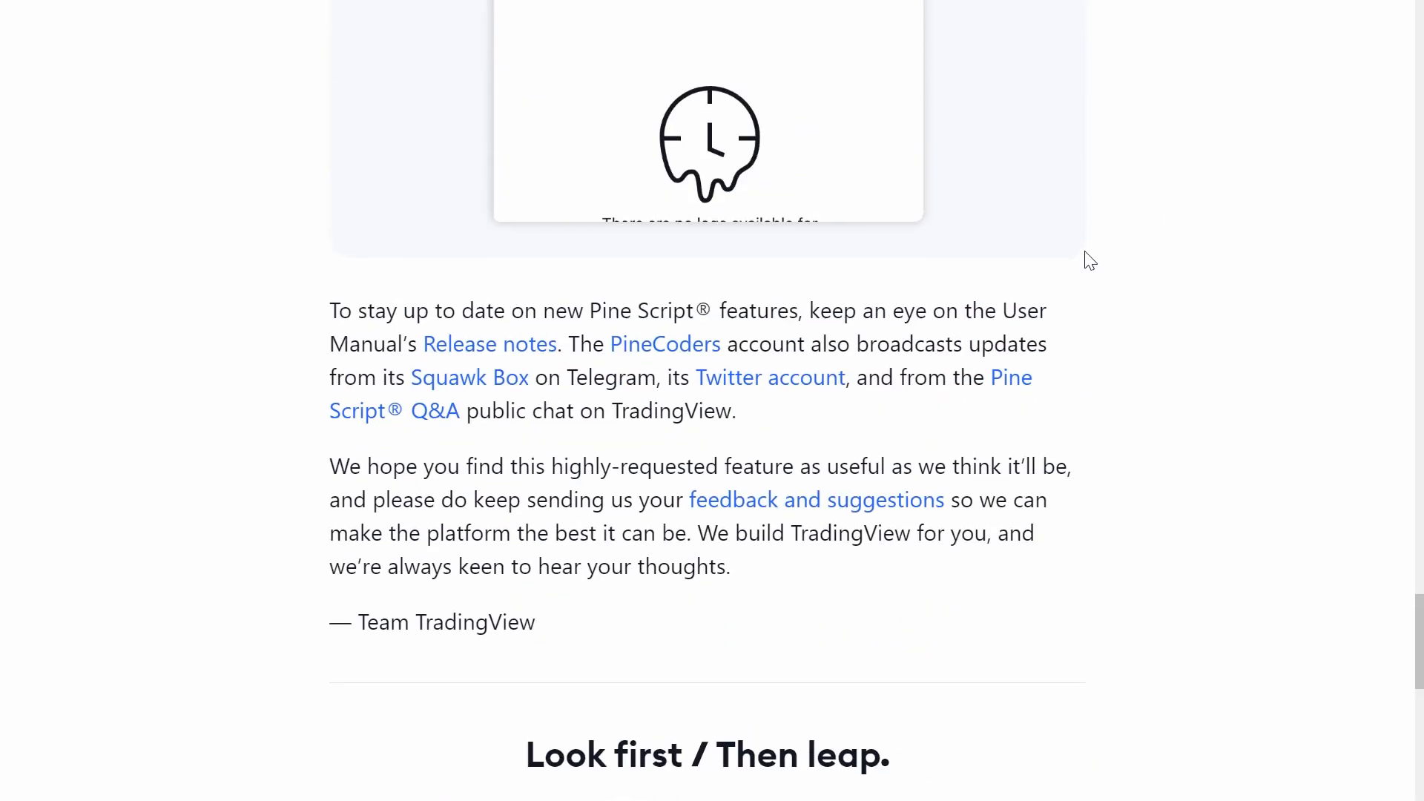
pyautogui.scroll(3)
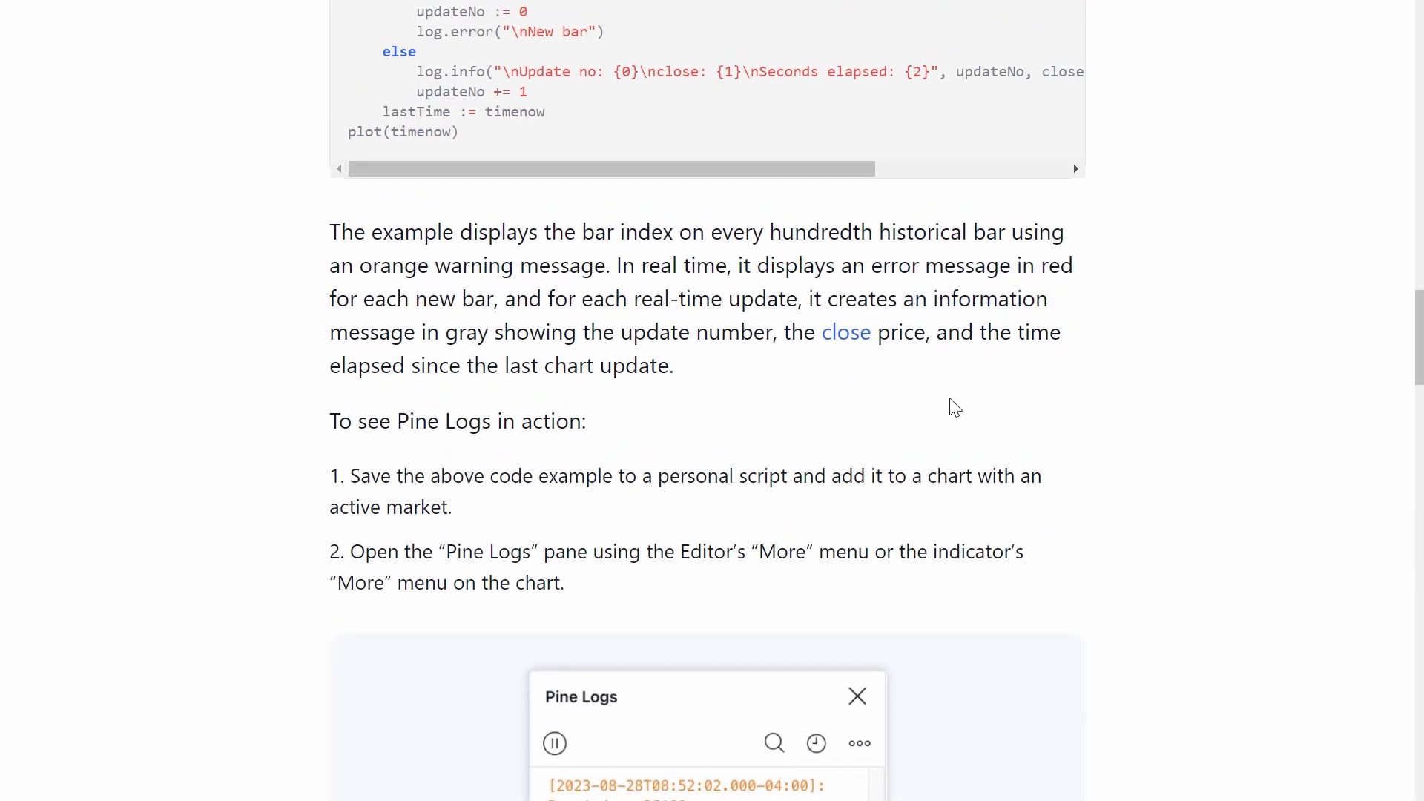
pyautogui.scroll(-3)
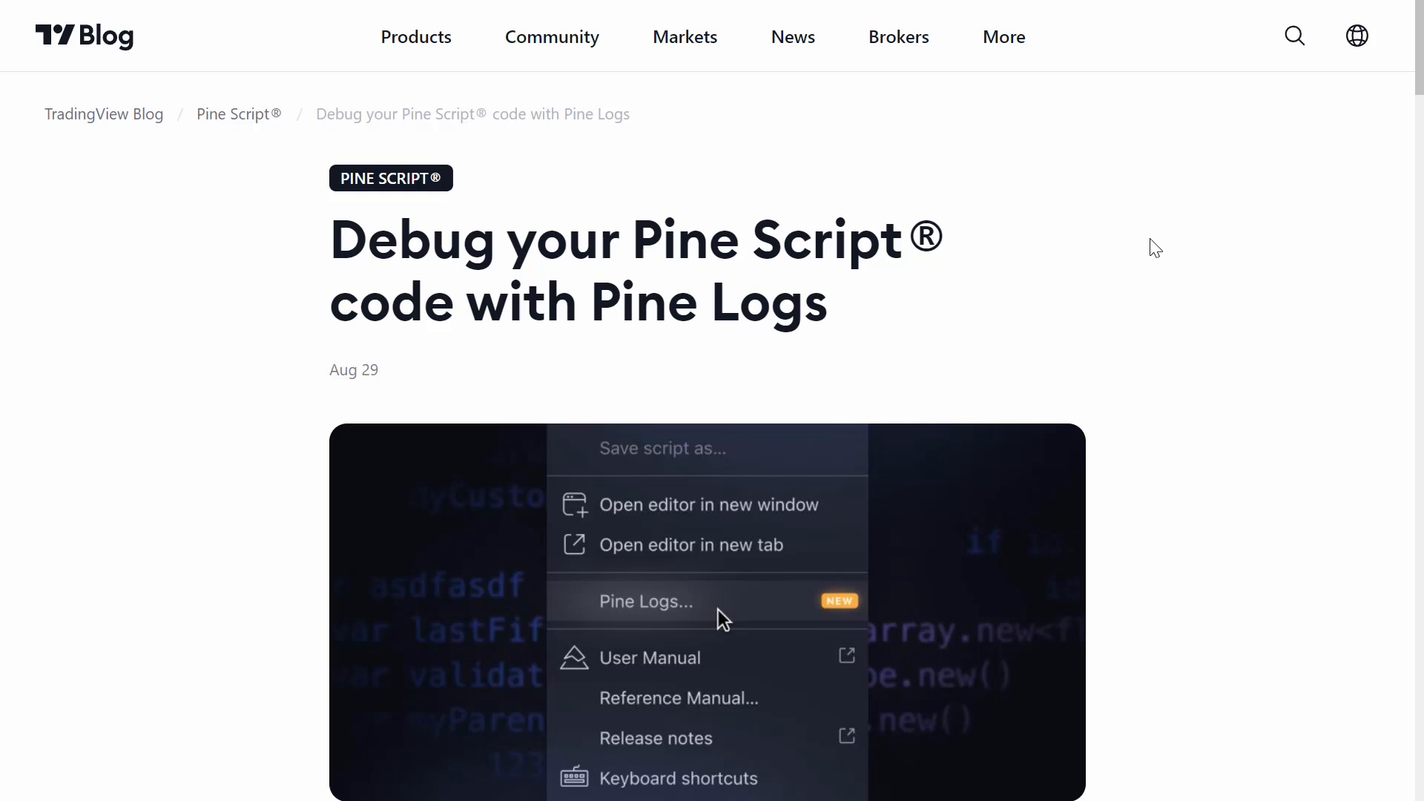
pyautogui.moveTo(979, 308)
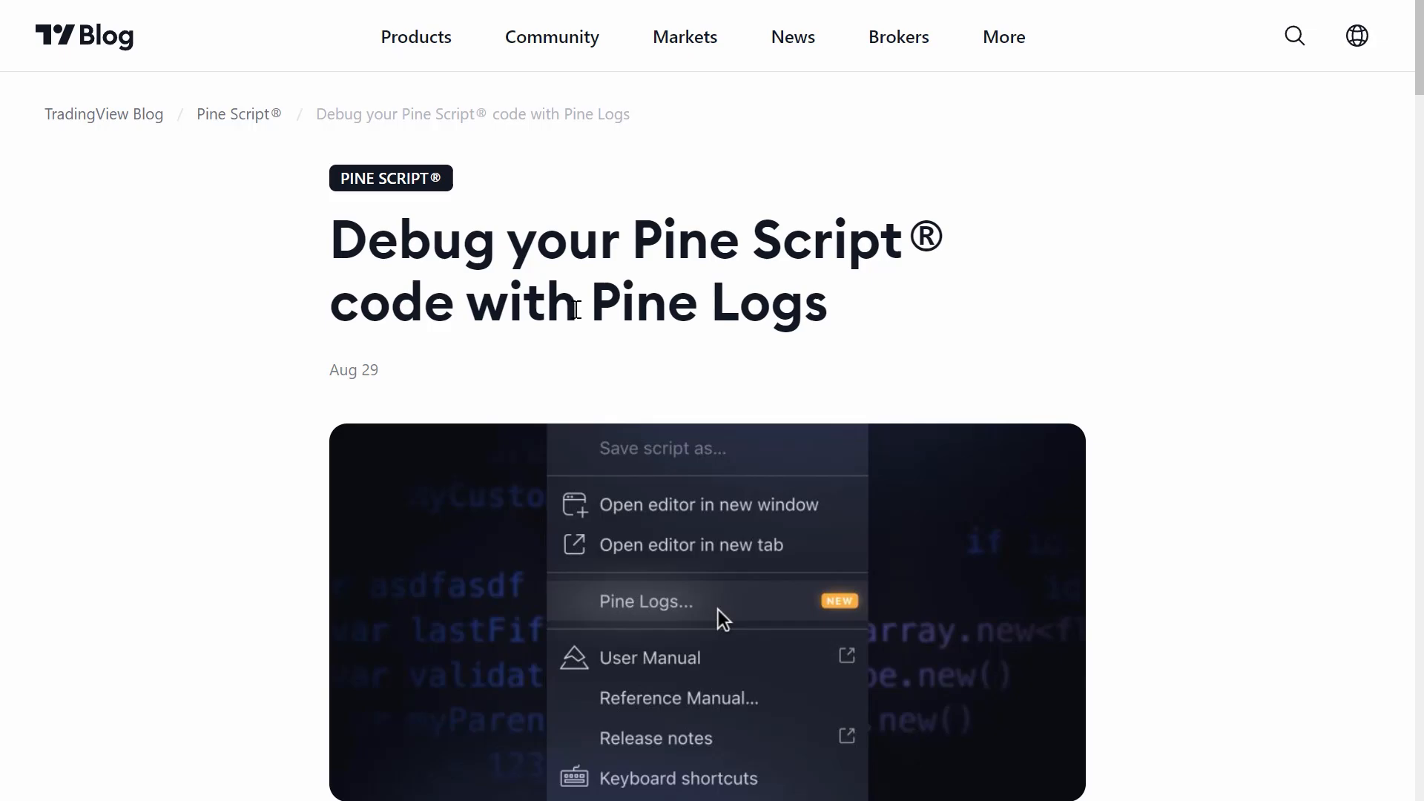
pyautogui.moveTo(560, 369)
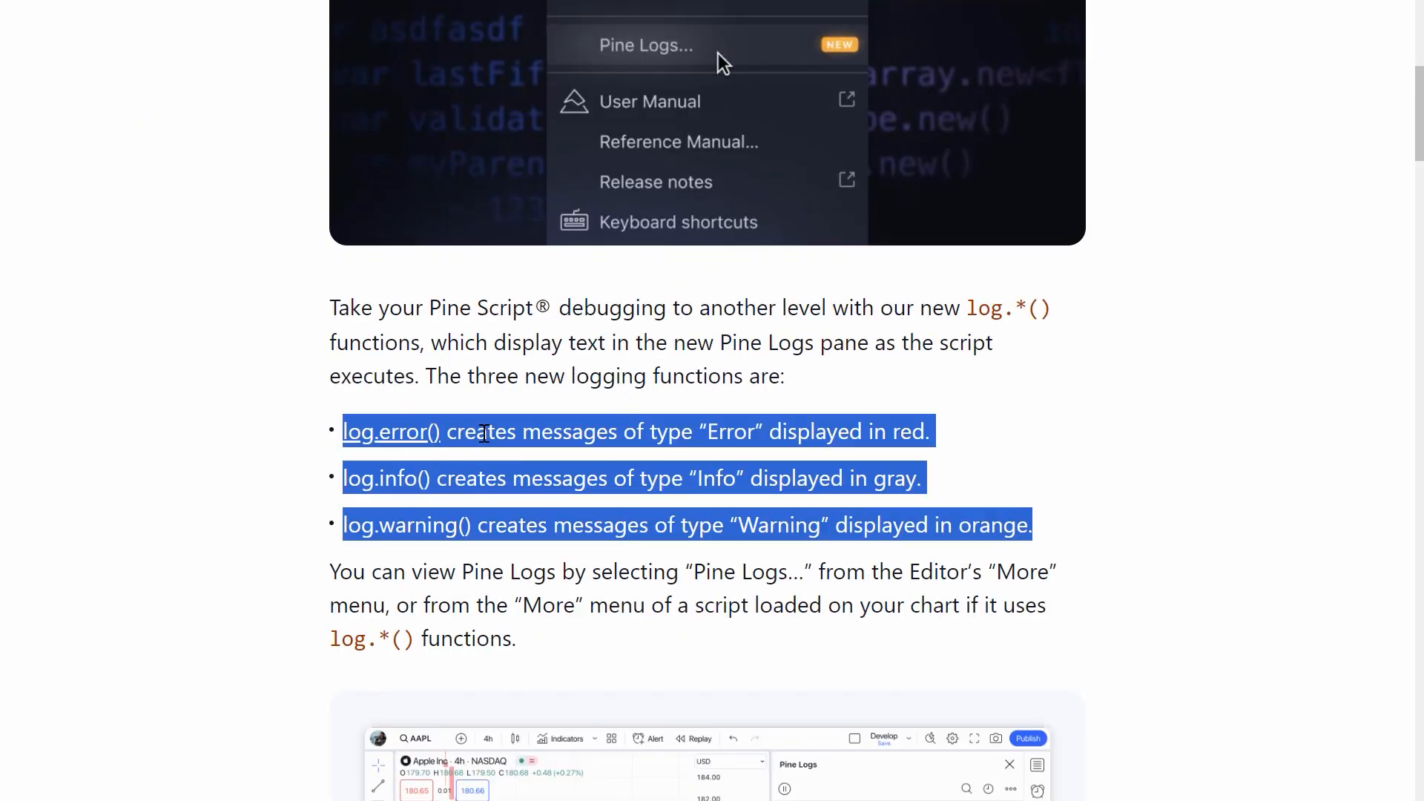
pyautogui.moveTo(926, 401)
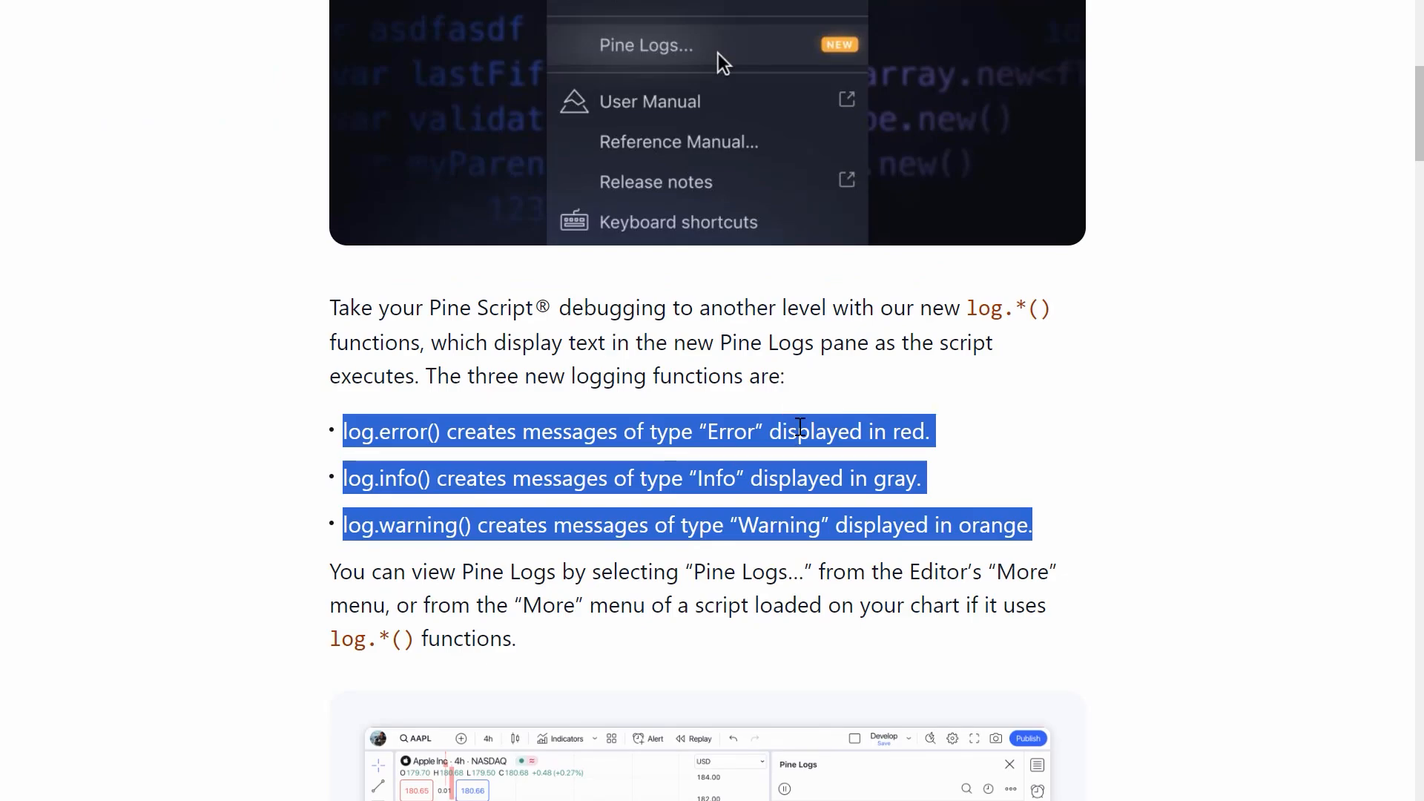
pyautogui.click(908, 457)
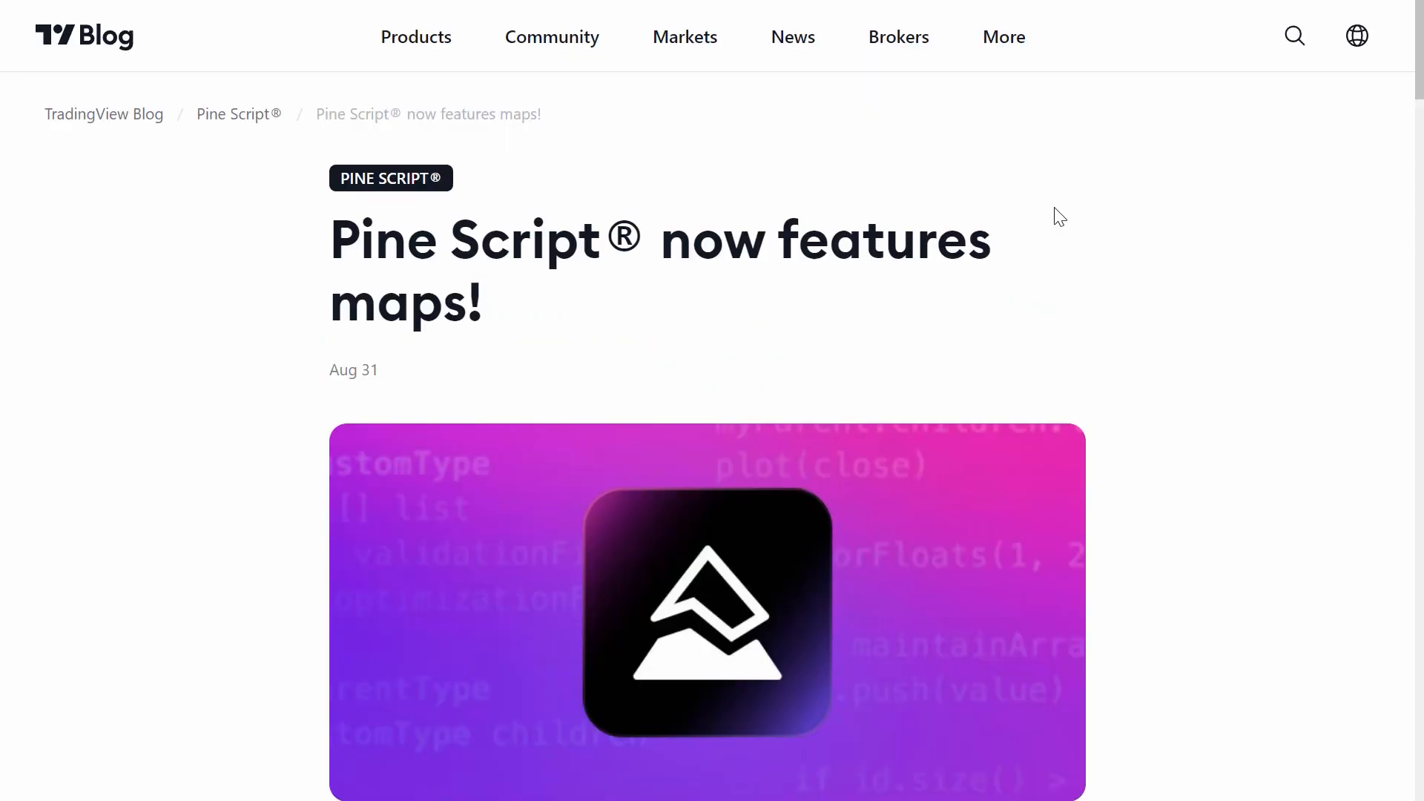
pyautogui.moveTo(405, 295)
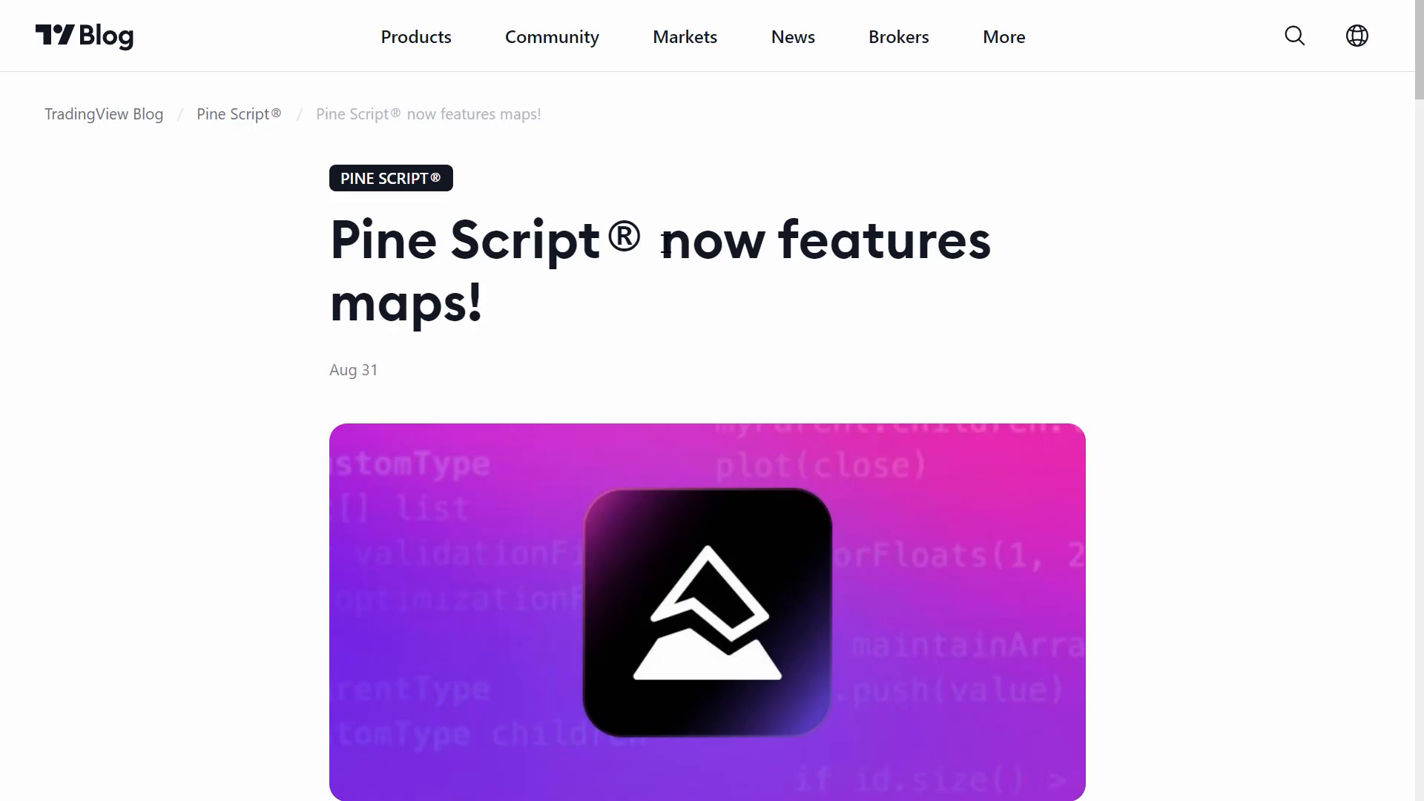
pyautogui.moveTo(638, 249)
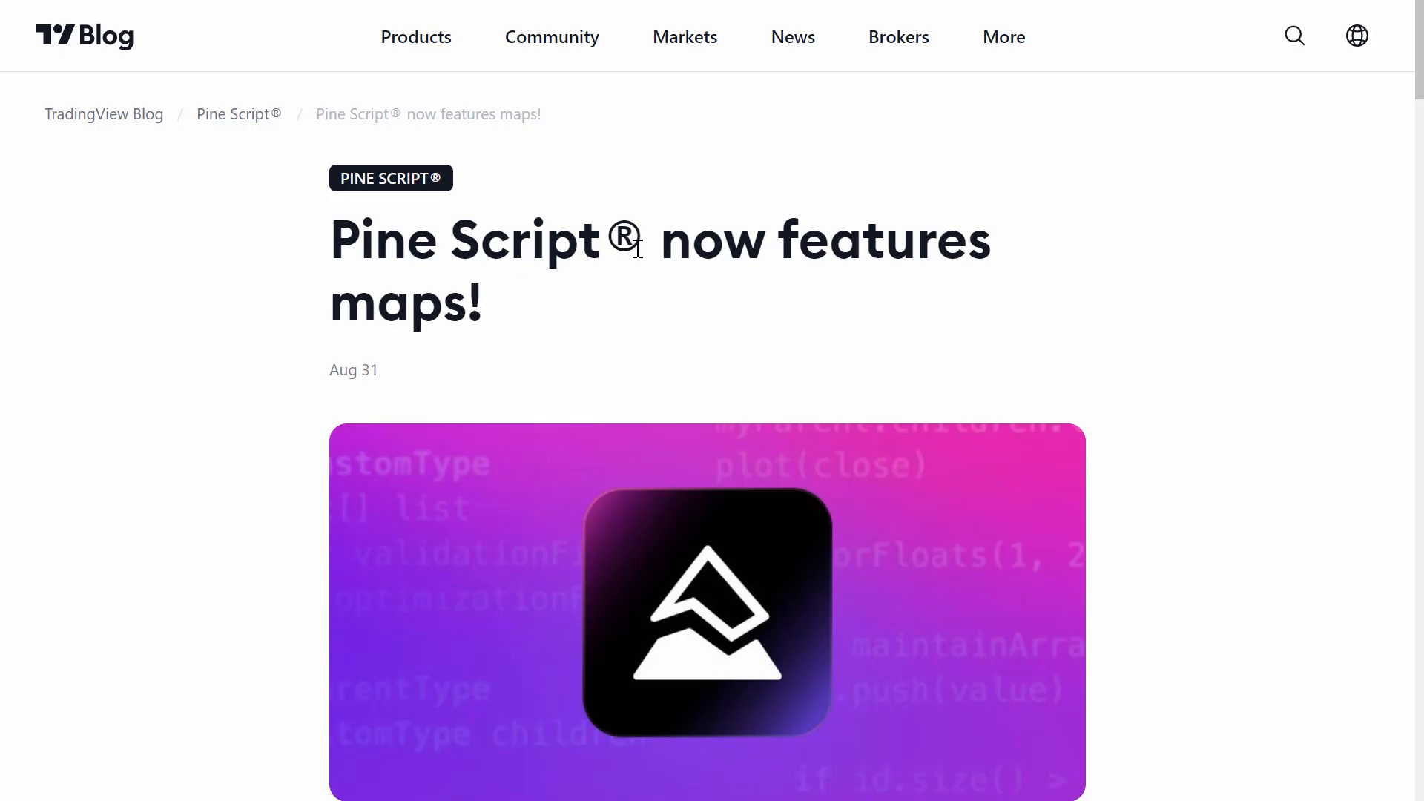
# Step: Scroll the maps article to the Session change highlighter script and select 'Yellow' in its colors map
pyautogui.scroll(-3)
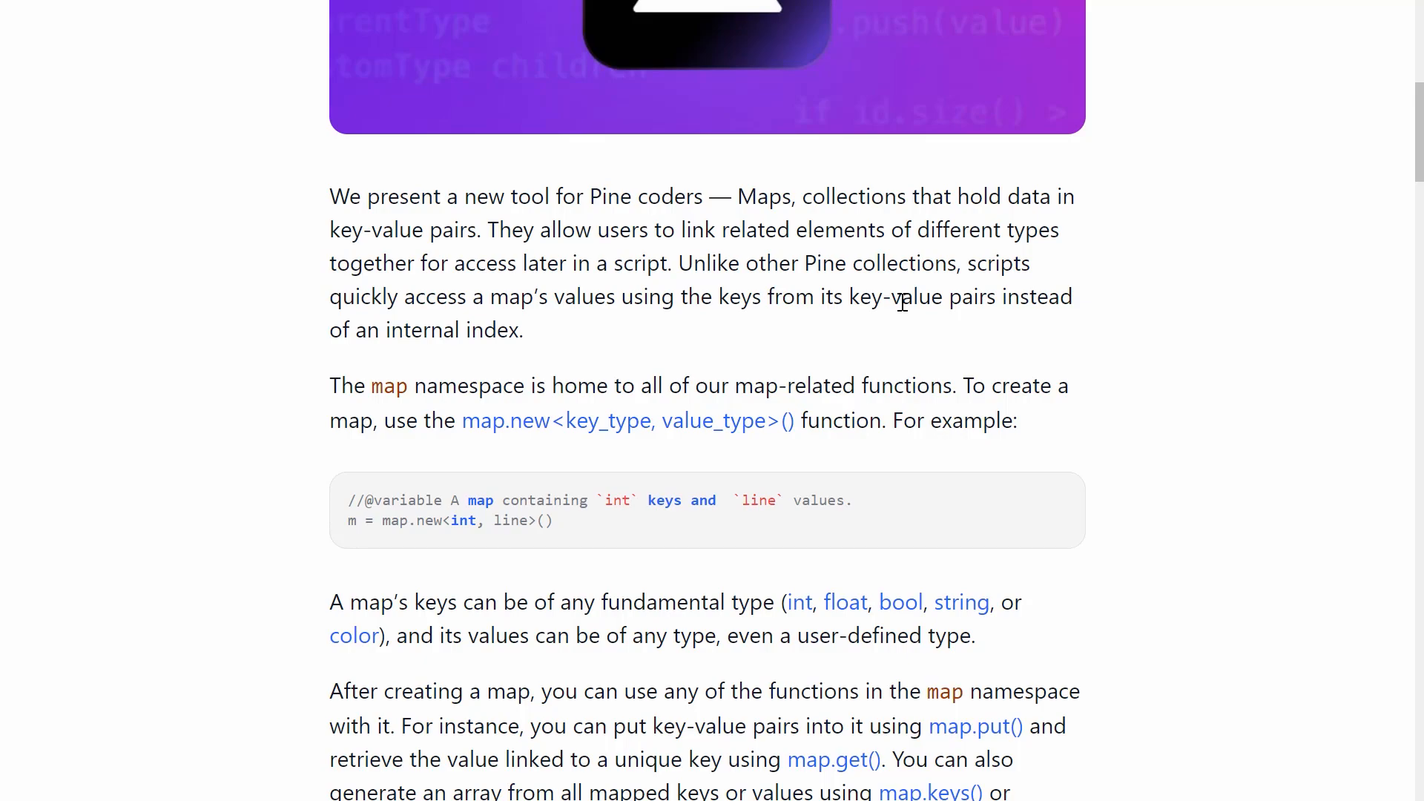
pyautogui.scroll(-3)
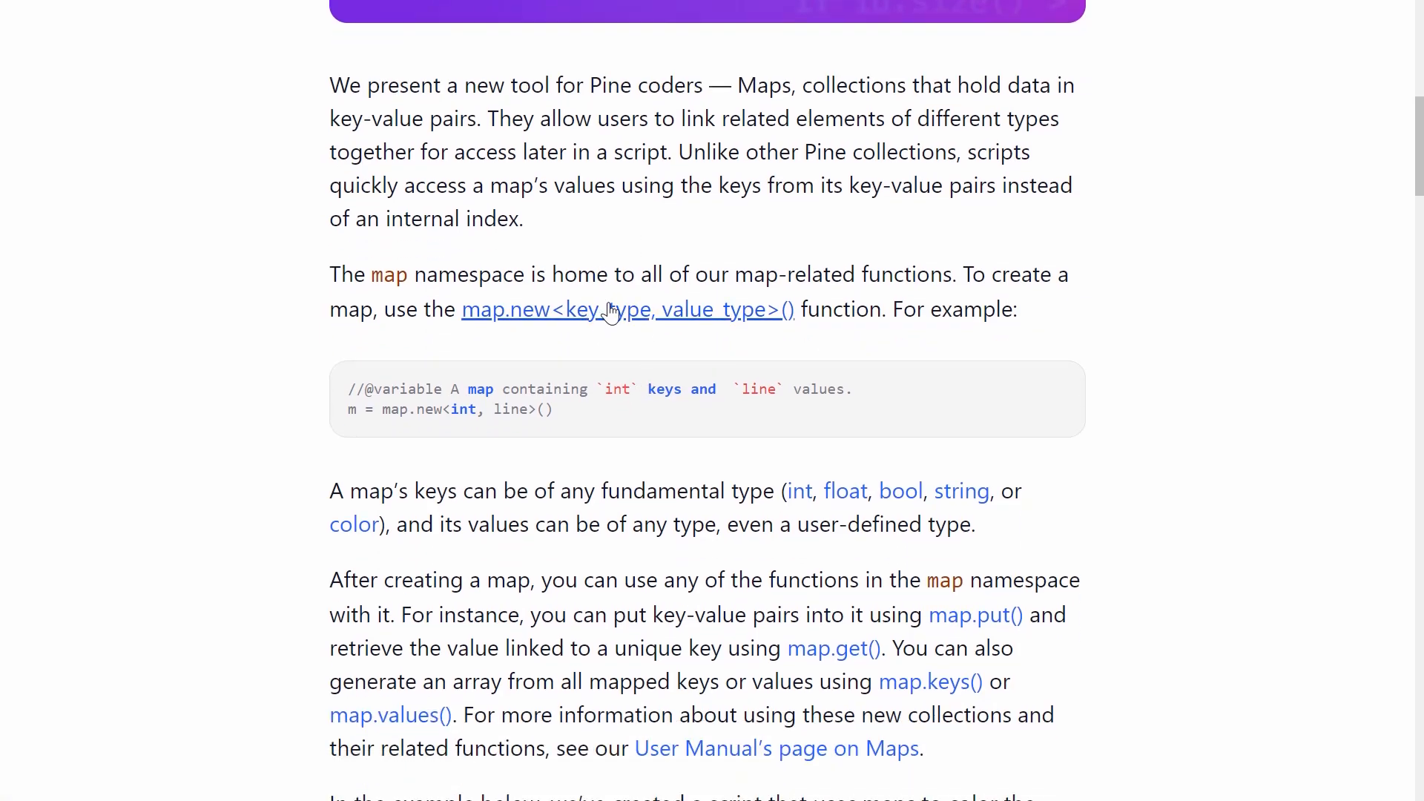
pyautogui.moveTo(652, 320)
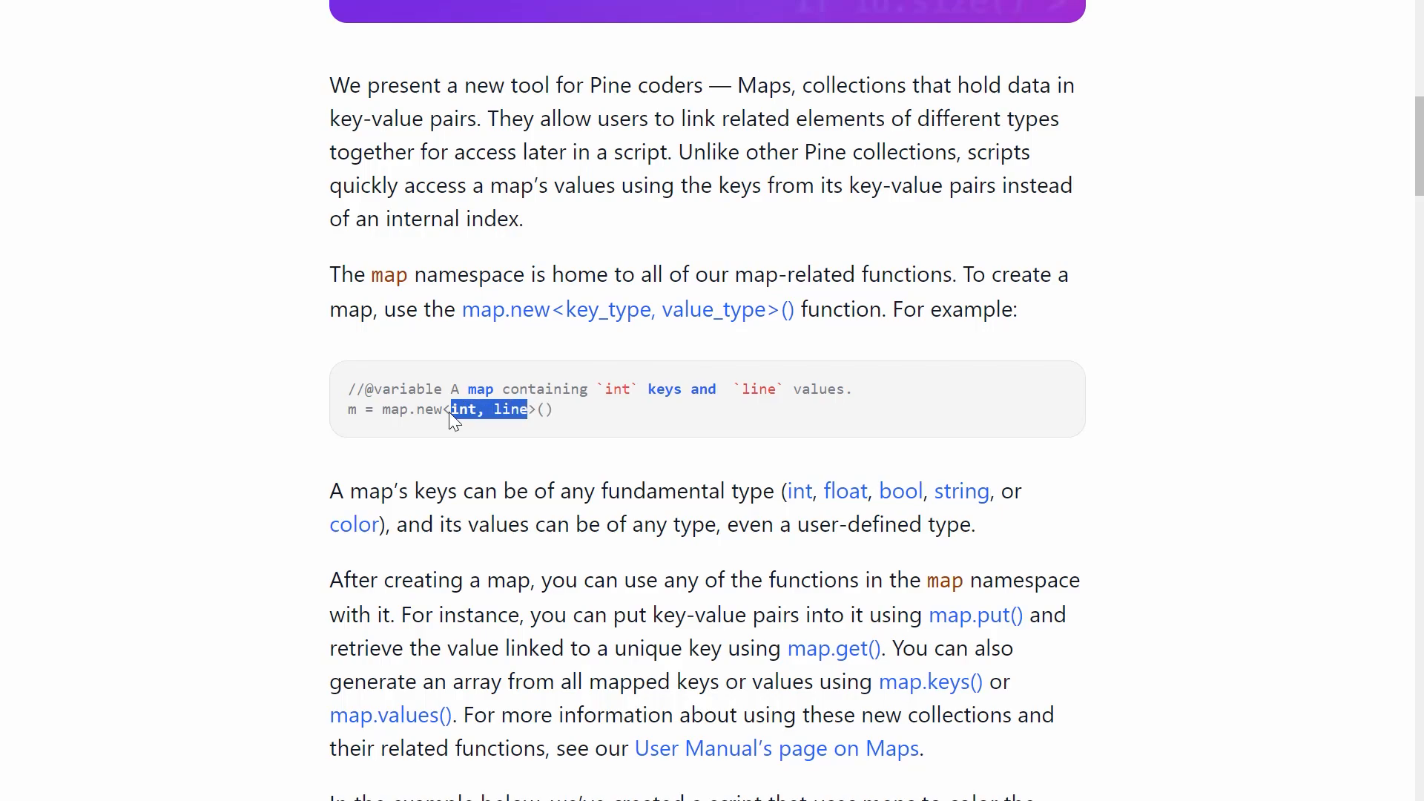
pyautogui.click(821, 375)
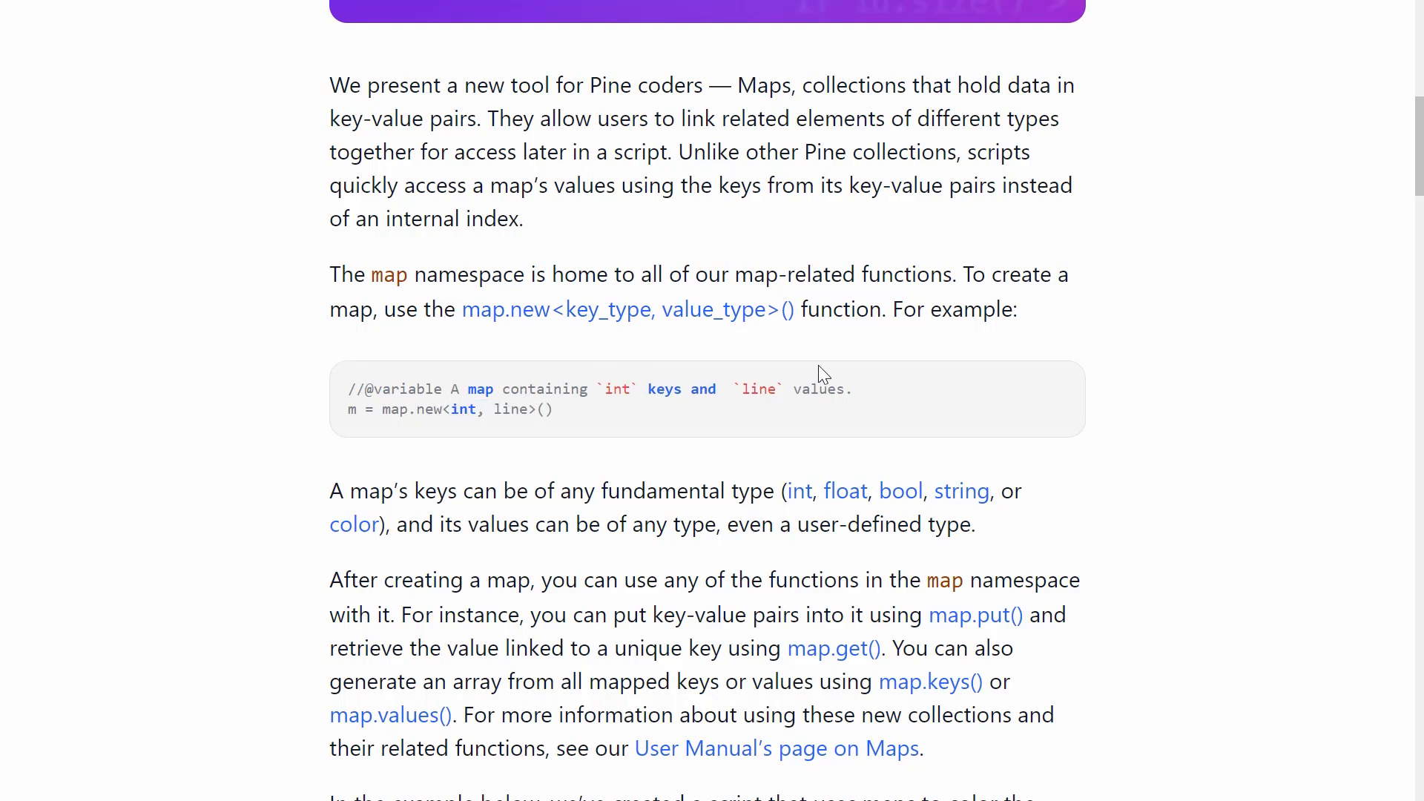
pyautogui.moveTo(636, 417)
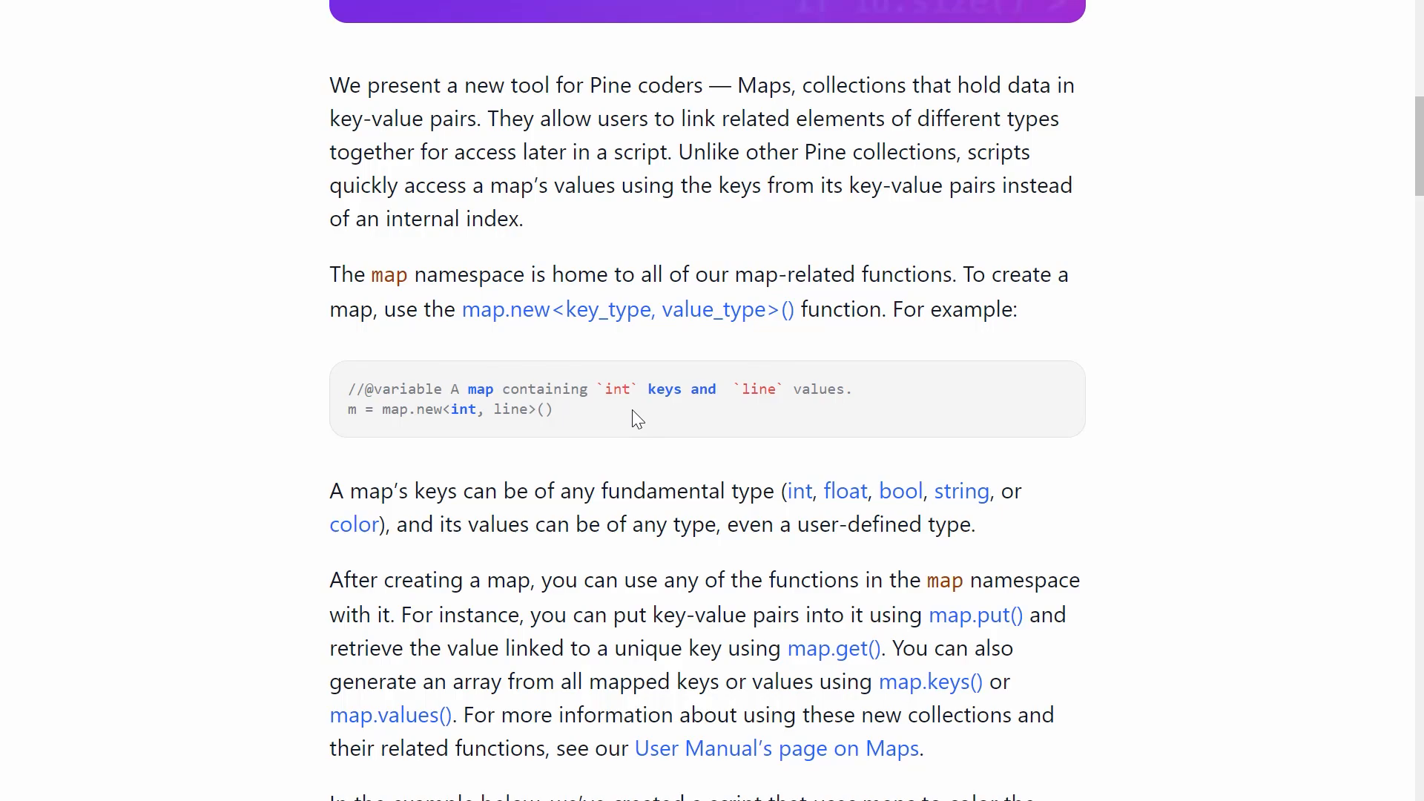
pyautogui.scroll(-3)
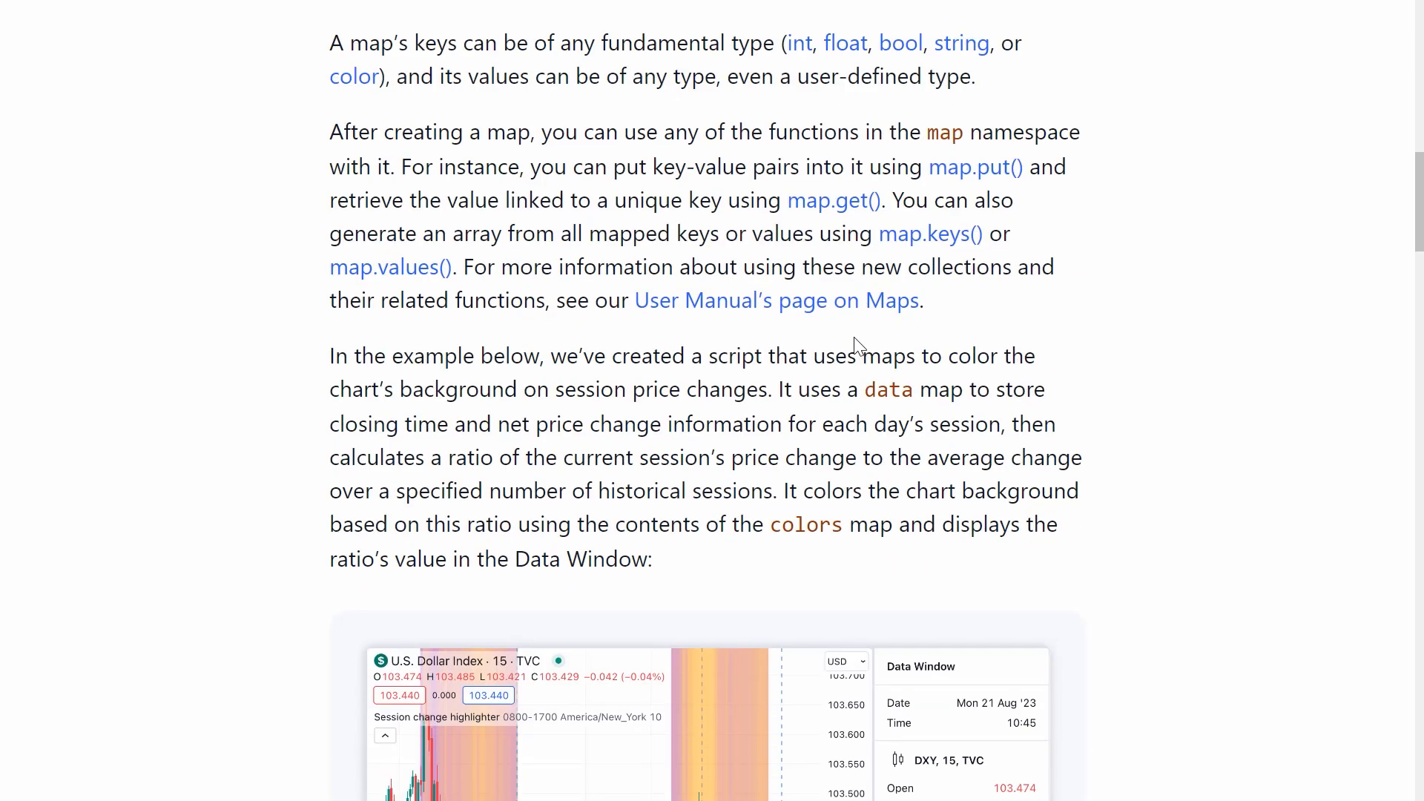
pyautogui.scroll(-3)
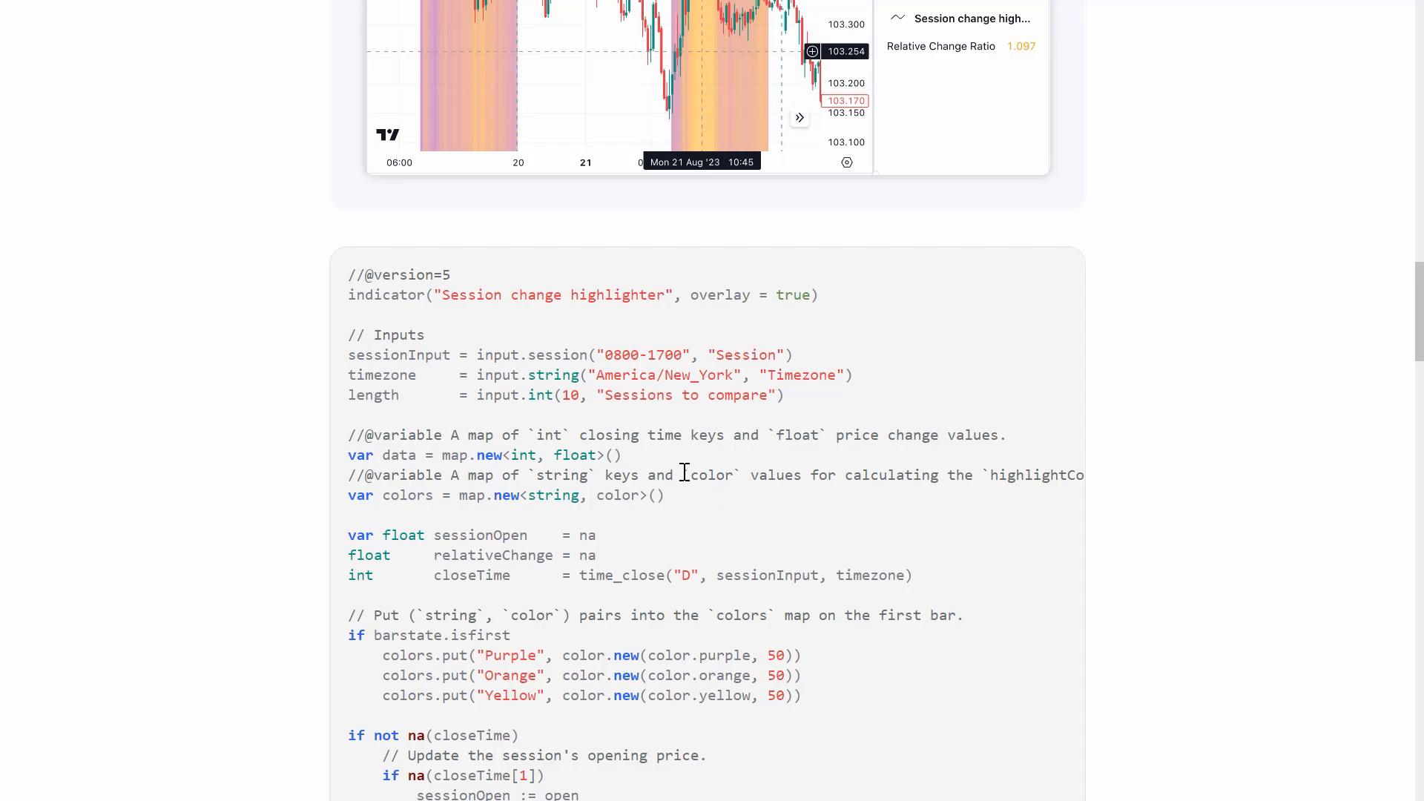
pyautogui.moveTo(757, 387)
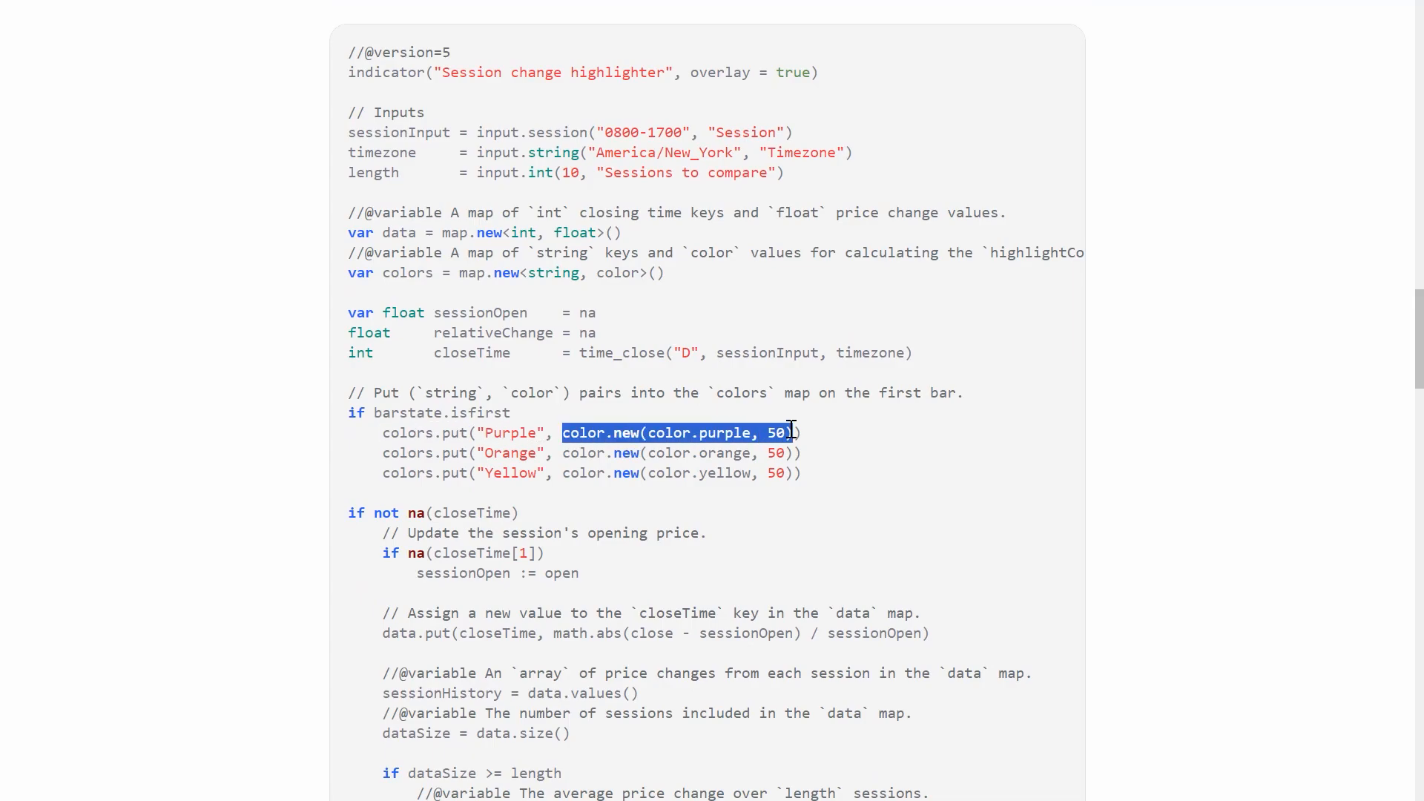
pyautogui.scroll(-3)
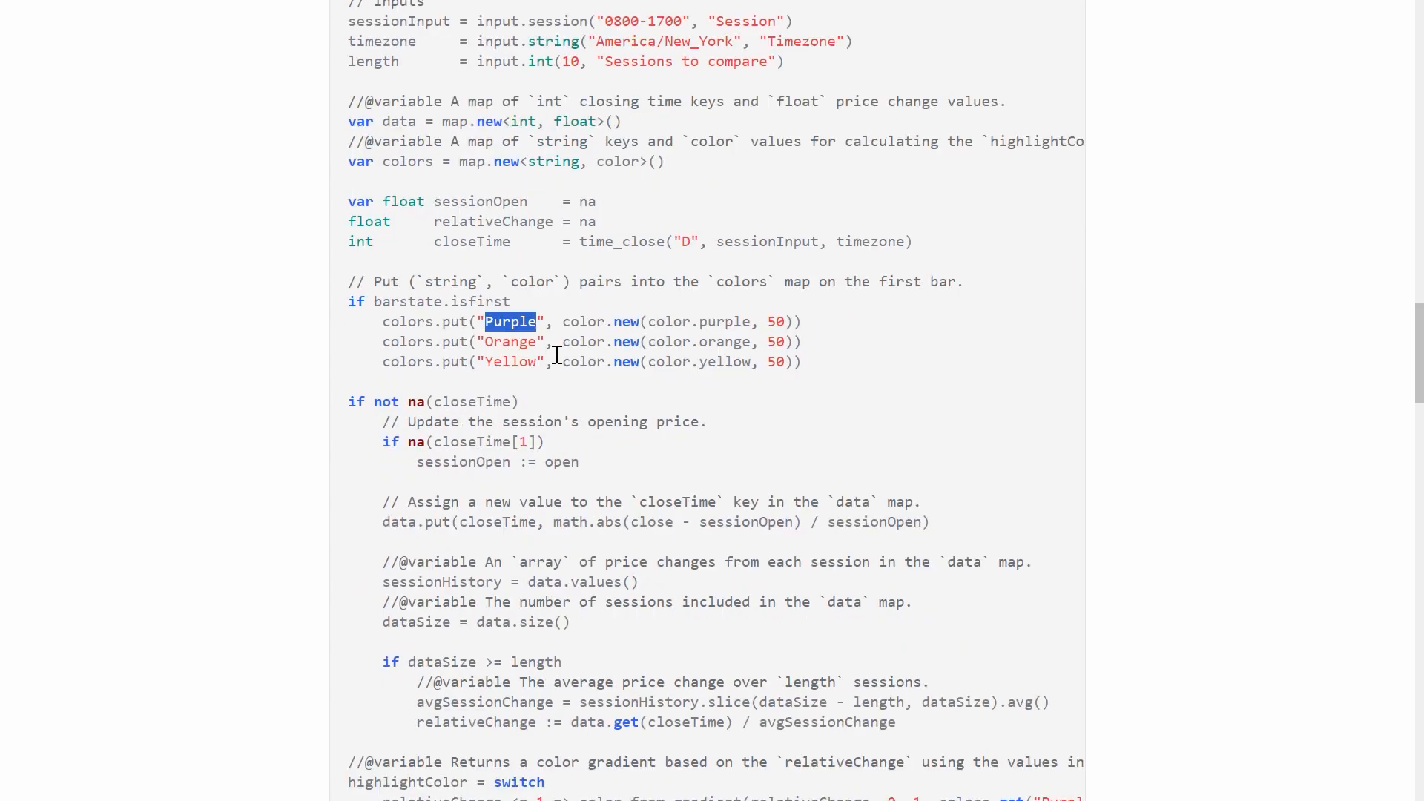
pyautogui.doubleClick(508, 362)
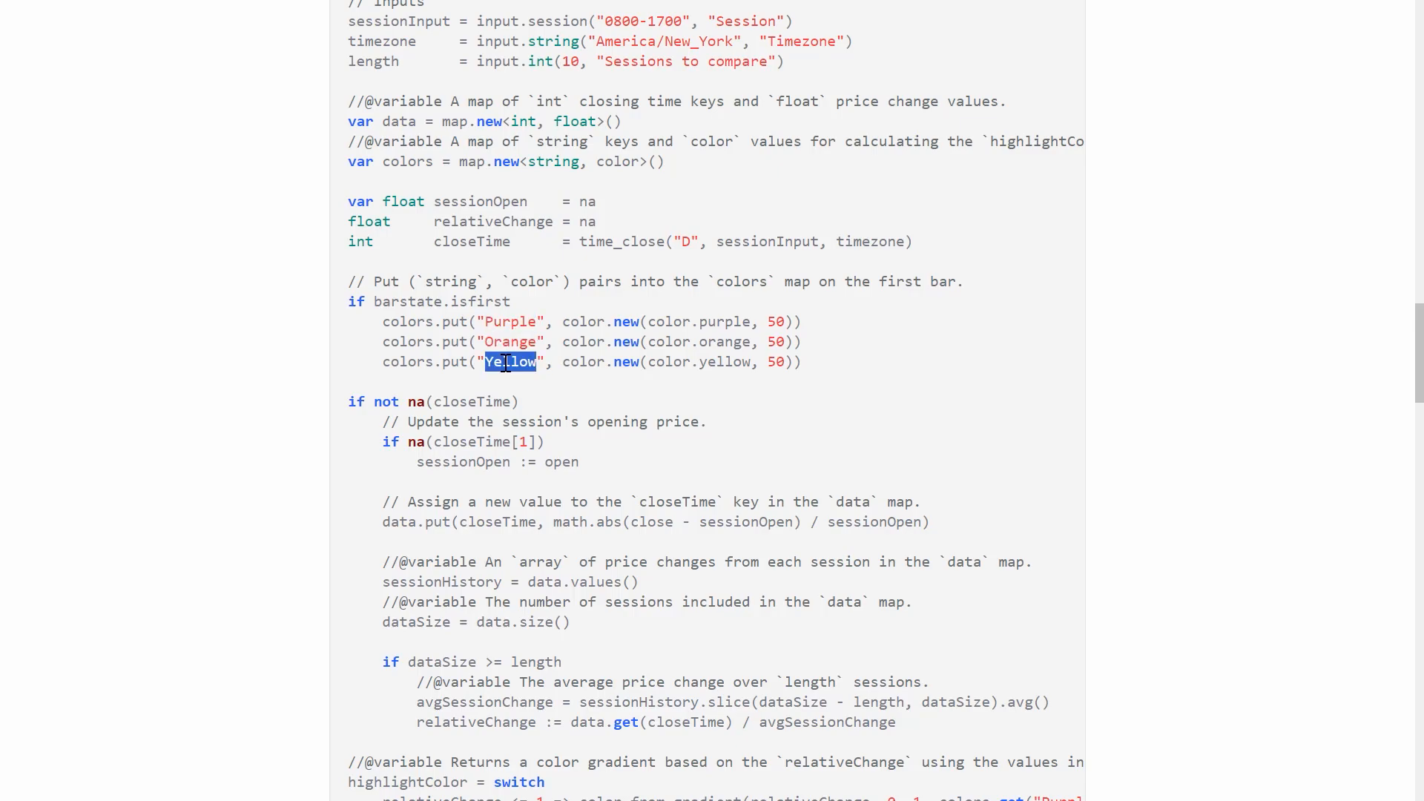
pyautogui.moveTo(542, 321)
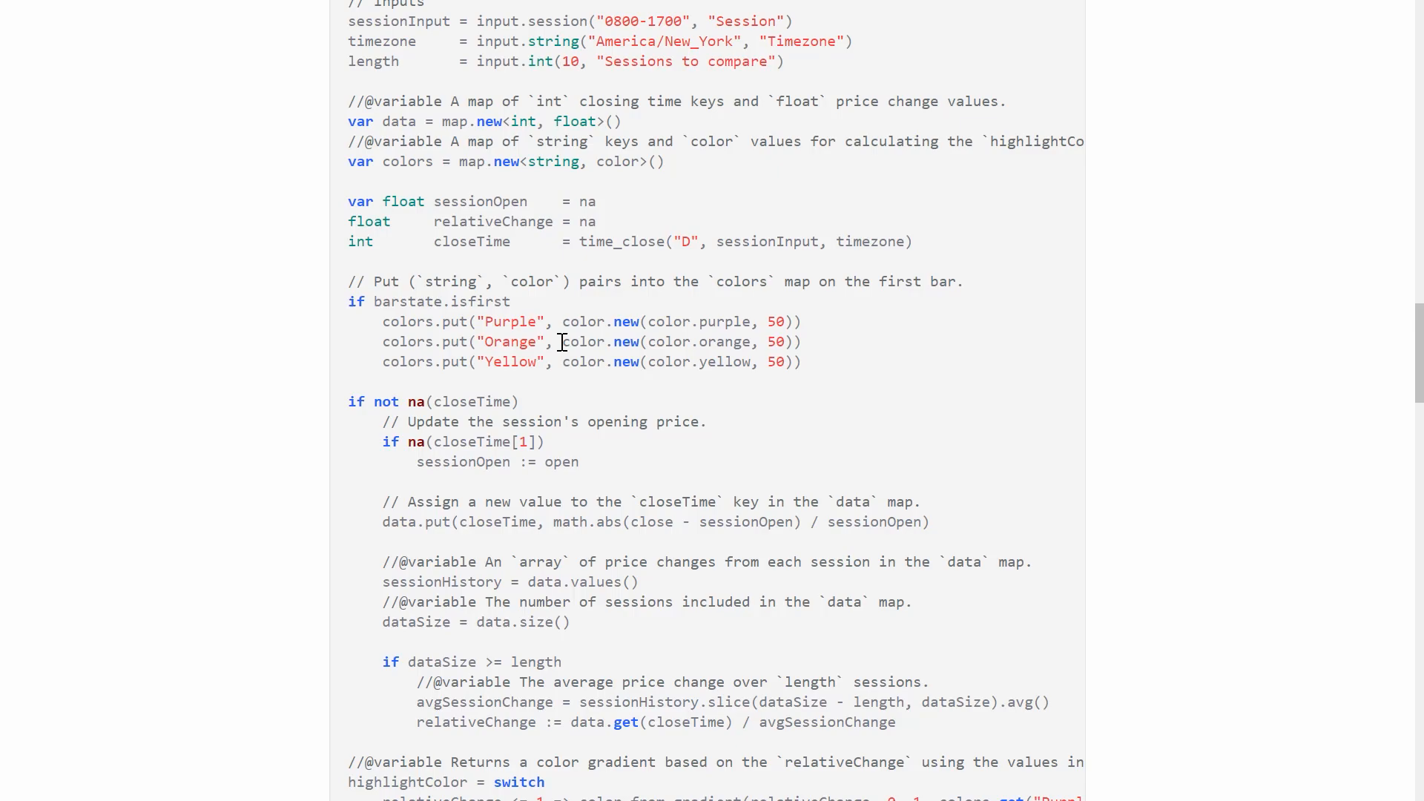
pyautogui.moveTo(885, 301)
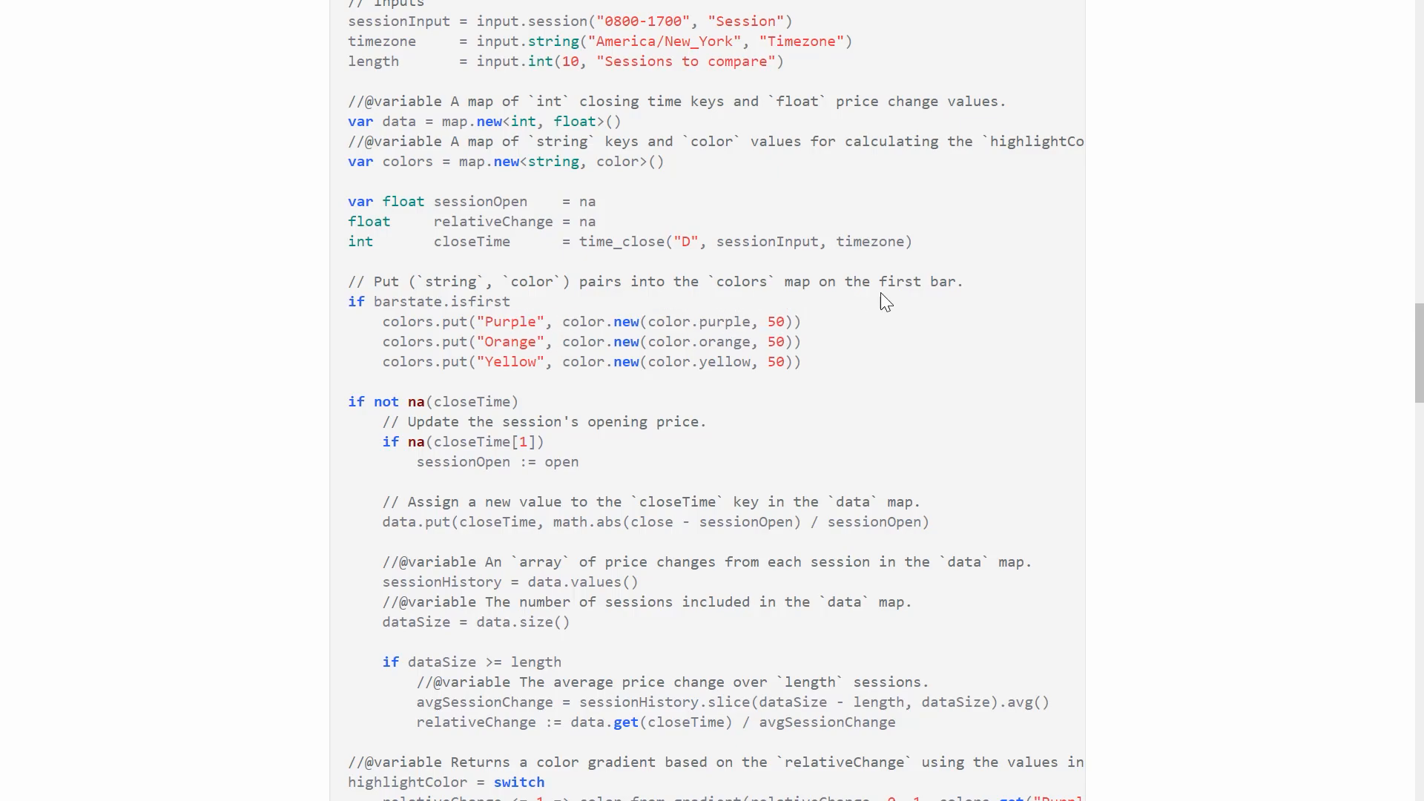
pyautogui.moveTo(1038, 257)
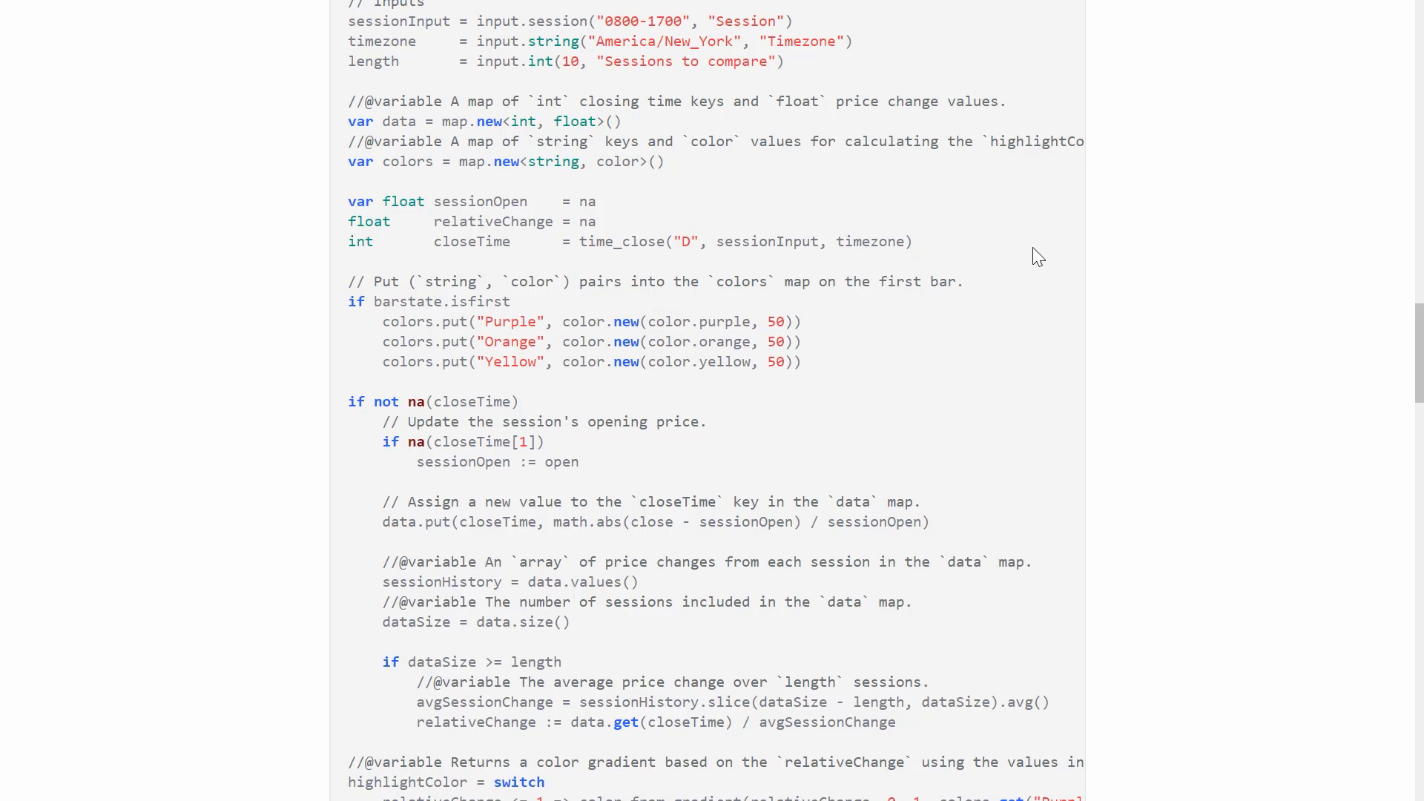
pyautogui.moveTo(958, 349)
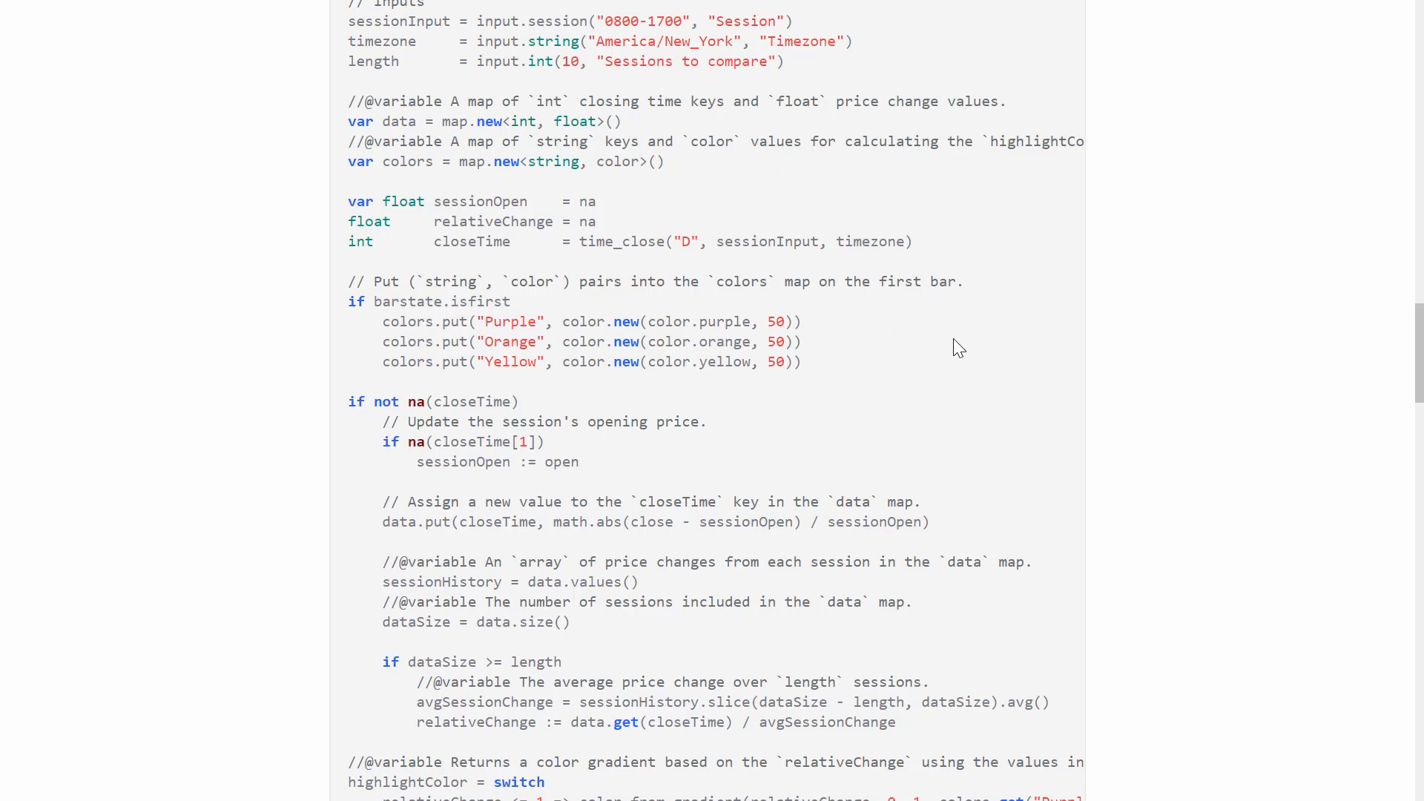
pyautogui.moveTo(1144, 173)
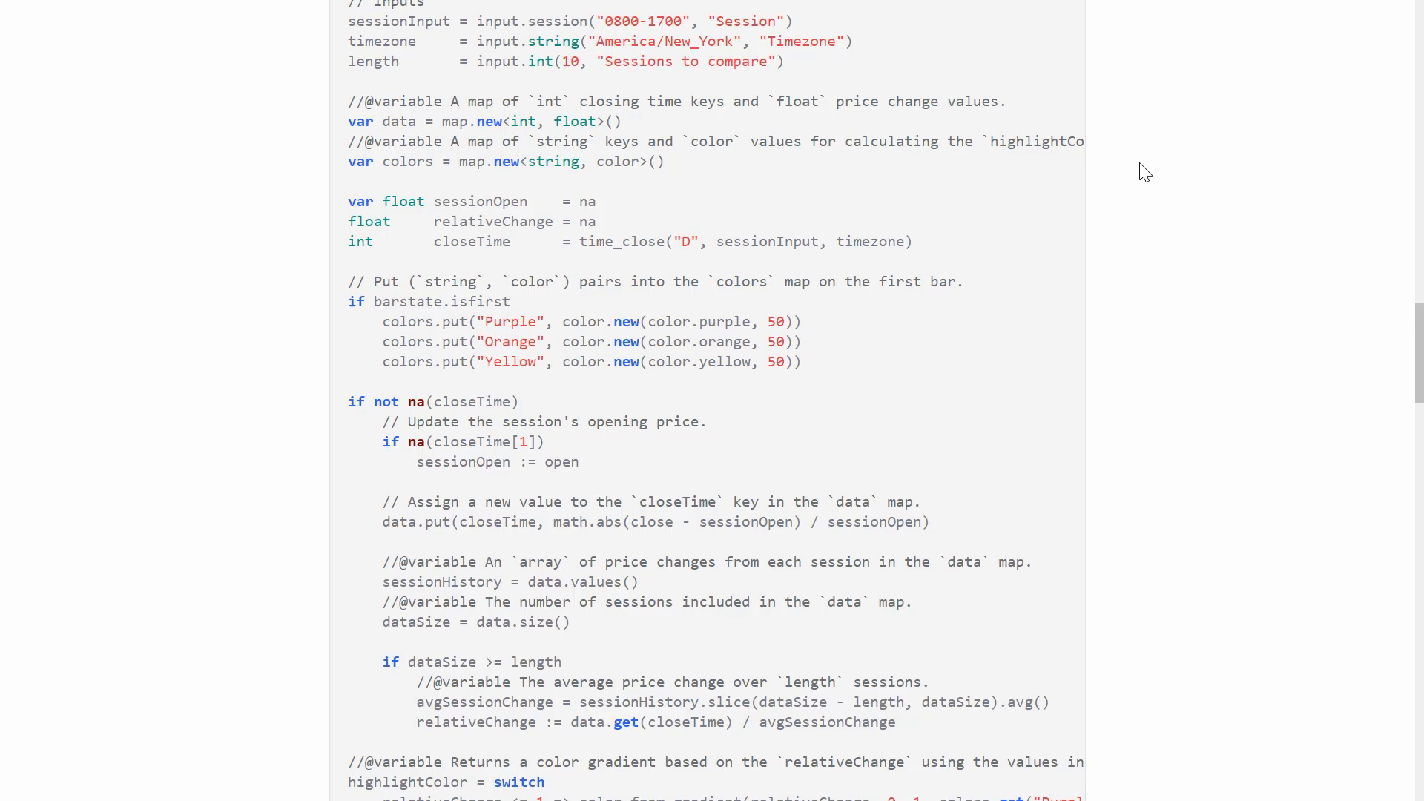